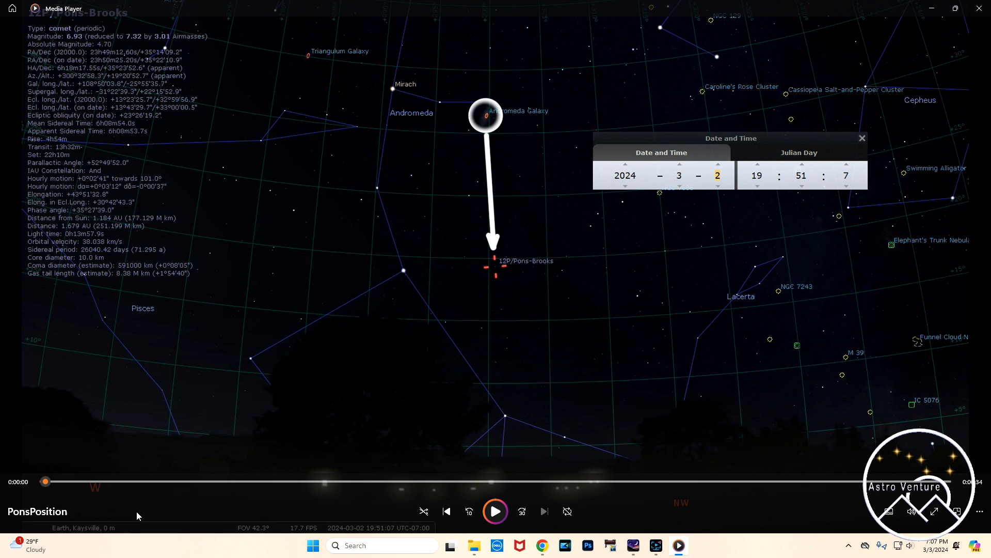
{"action": "mouse_move", "coordinate": [197, 499]}
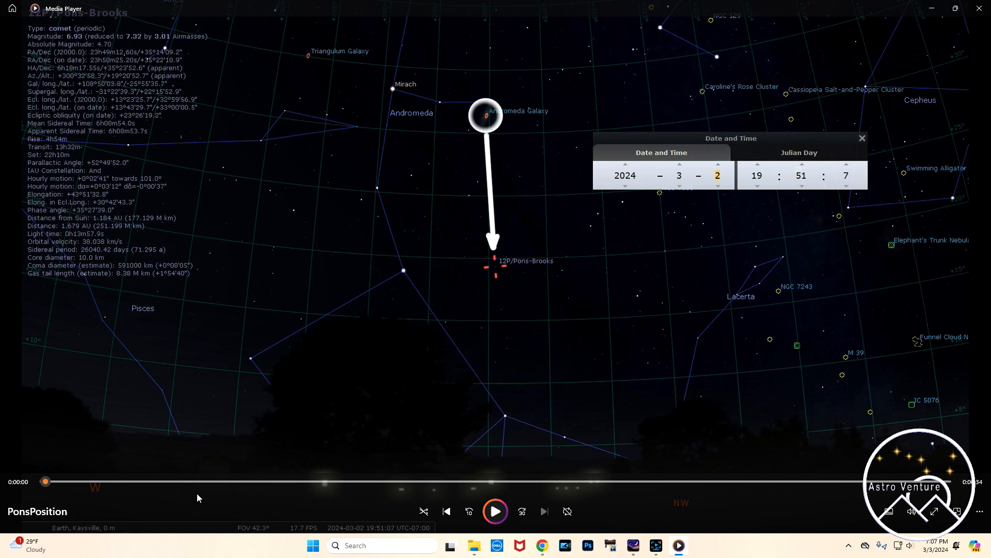
{"action": "mouse_move", "coordinate": [212, 465]}
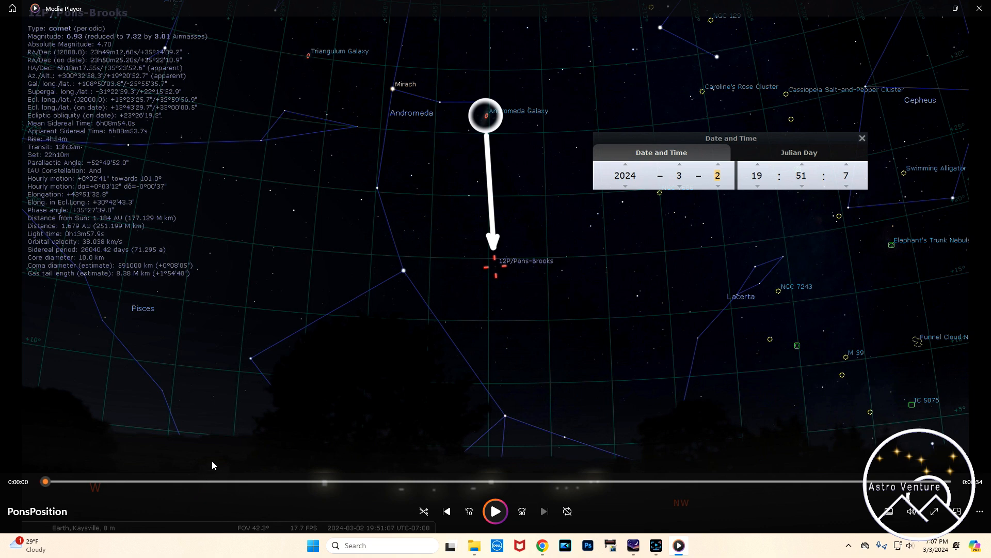
{"action": "mouse_move", "coordinate": [223, 460]}
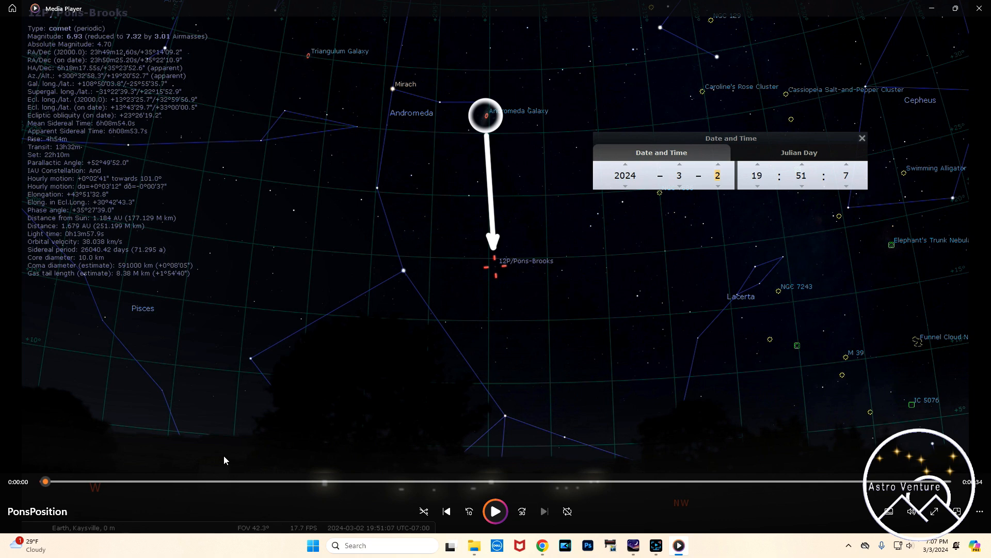
{"action": "mouse_move", "coordinate": [512, 474]}
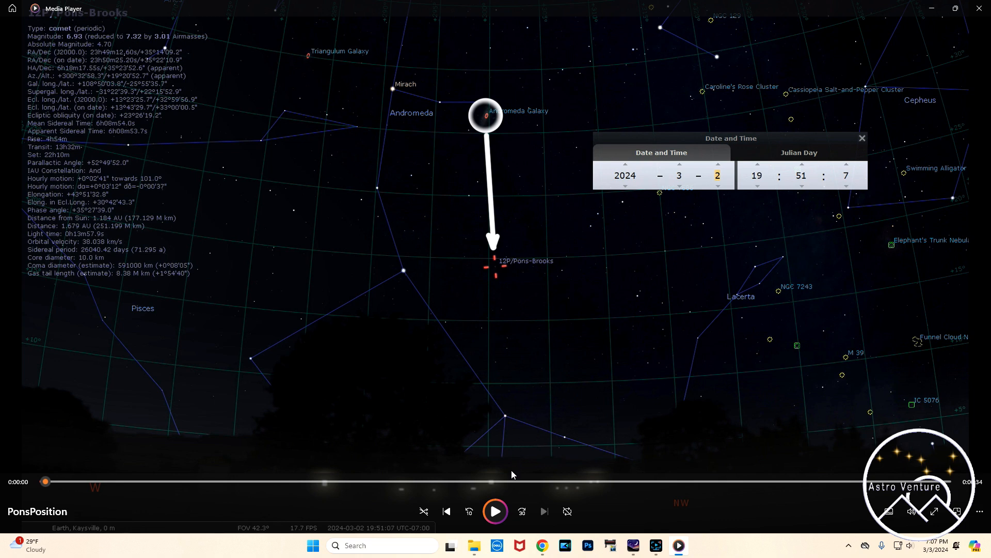
{"action": "mouse_move", "coordinate": [527, 417]}
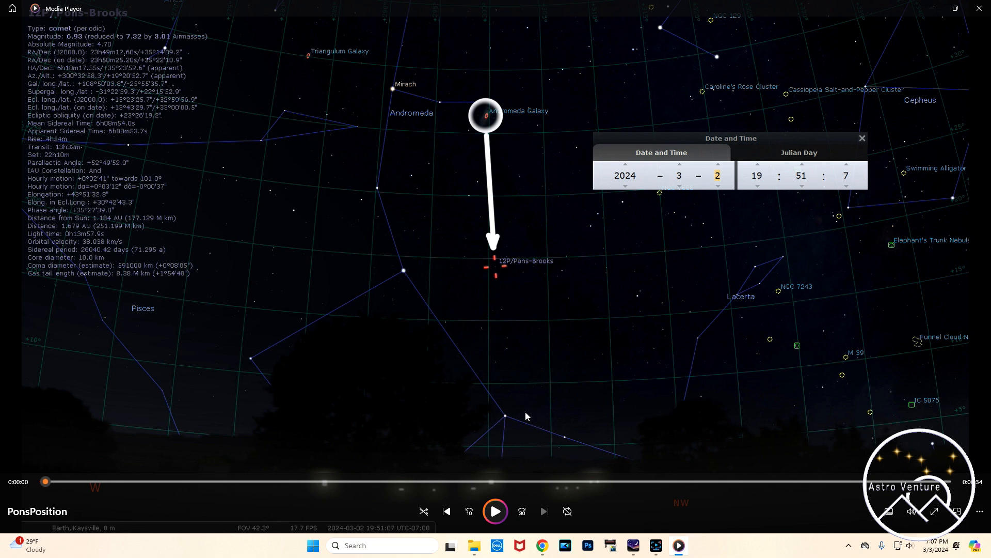
{"action": "mouse_move", "coordinate": [575, 424]}
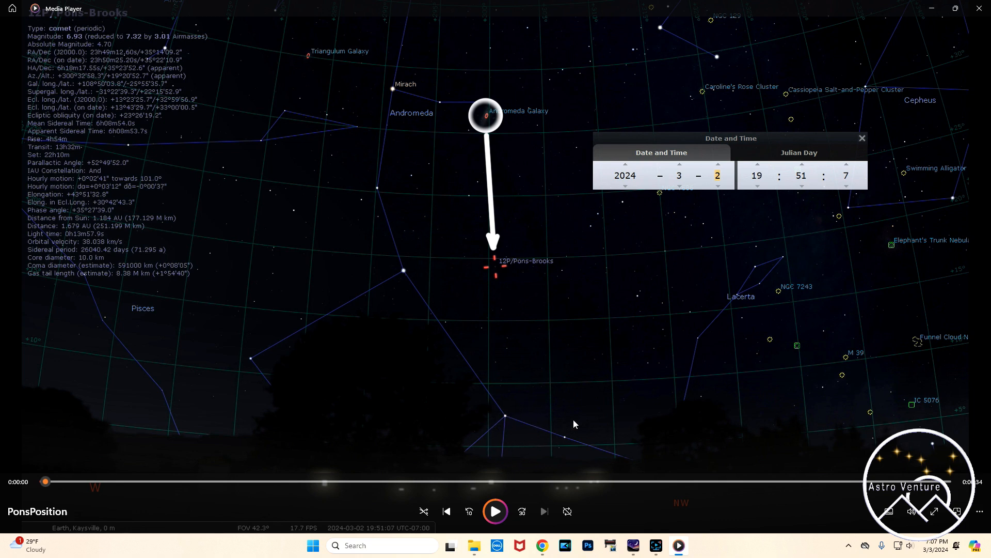
{"action": "mouse_move", "coordinate": [459, 419]}
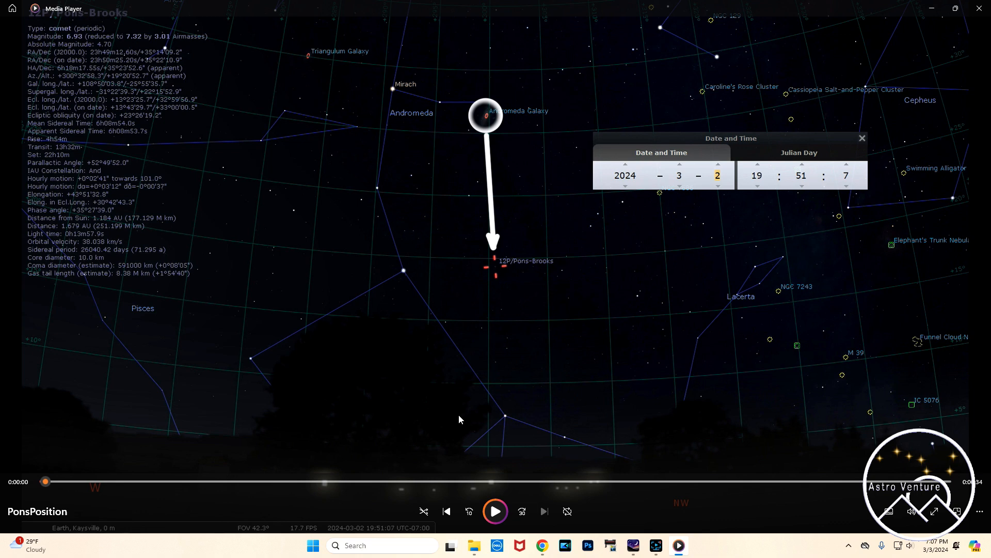
{"action": "mouse_move", "coordinate": [358, 426]}
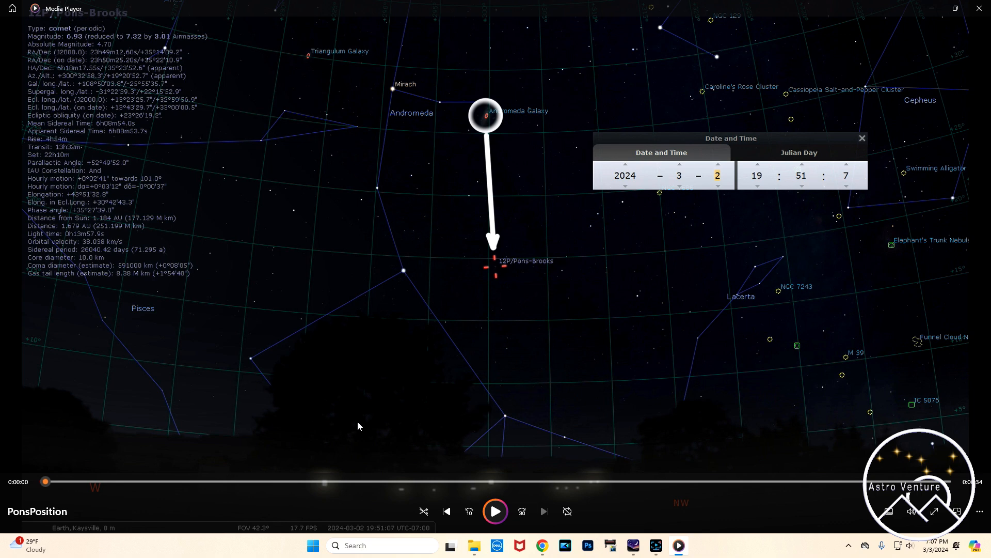
{"action": "mouse_move", "coordinate": [495, 511]}
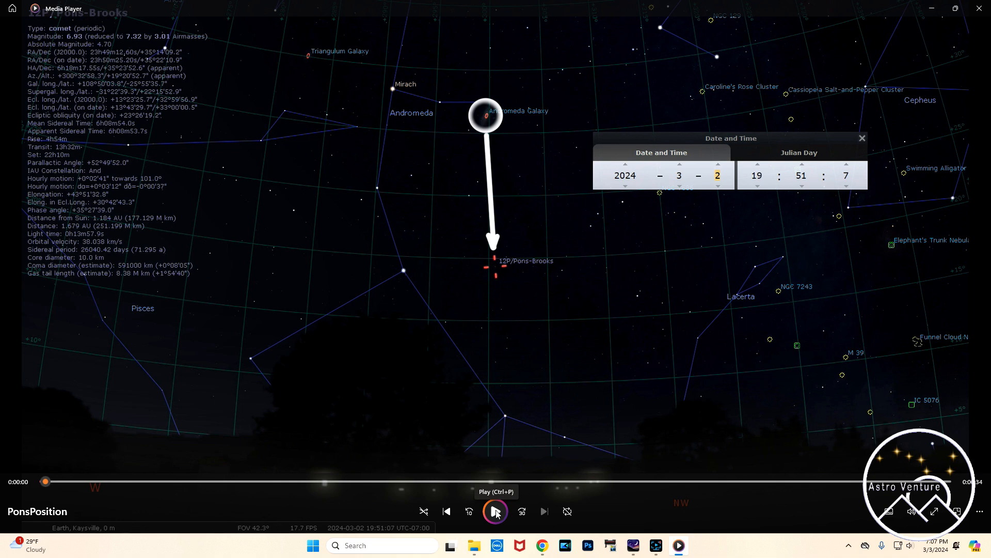
{"action": "mouse_move", "coordinate": [527, 493]}
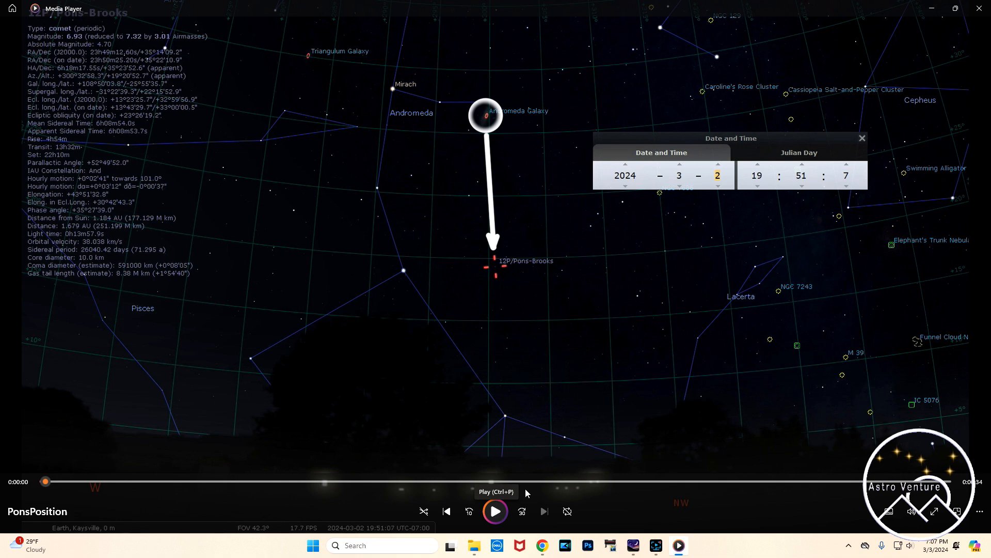
{"action": "mouse_move", "coordinate": [678, 181]}
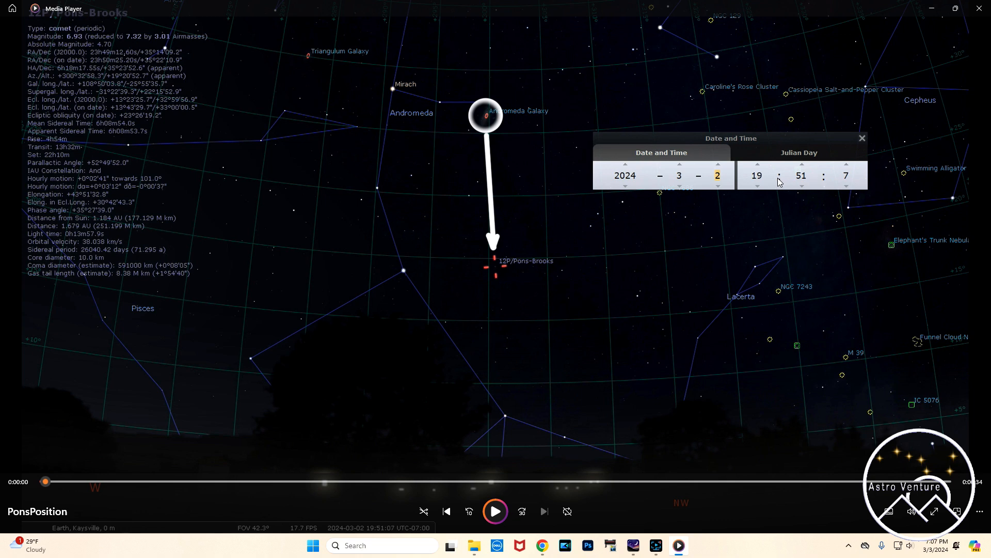
{"action": "mouse_move", "coordinate": [499, 276]}
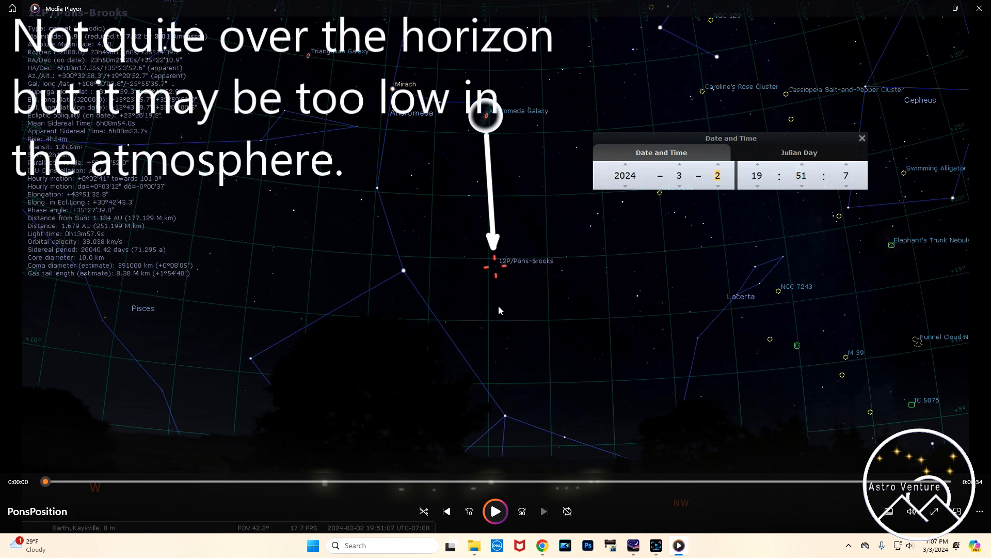
{"action": "mouse_move", "coordinate": [948, 198]}
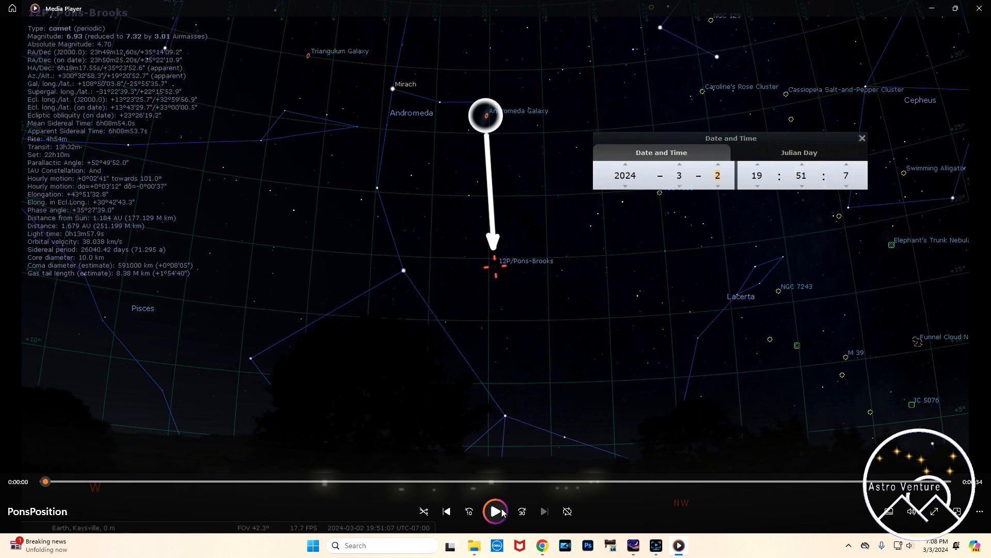
{"action": "mouse_move", "coordinate": [495, 512]}
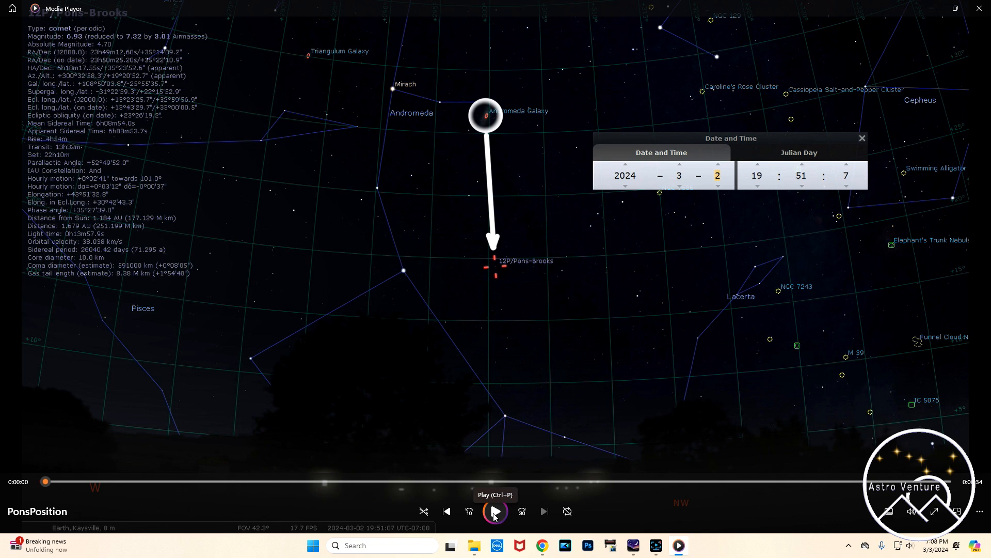
Step: Play the PonsPosition clip to watch comet Pons-Brooks move toward the Andromeda Galaxy
{"action": "left_click", "coordinate": [495, 512]}
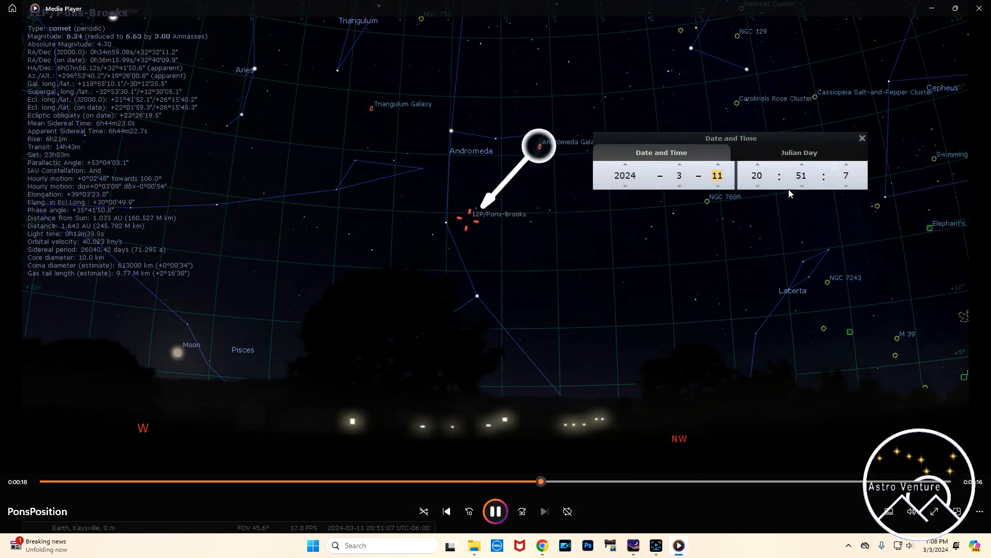
{"action": "left_click", "coordinate": [717, 164]}
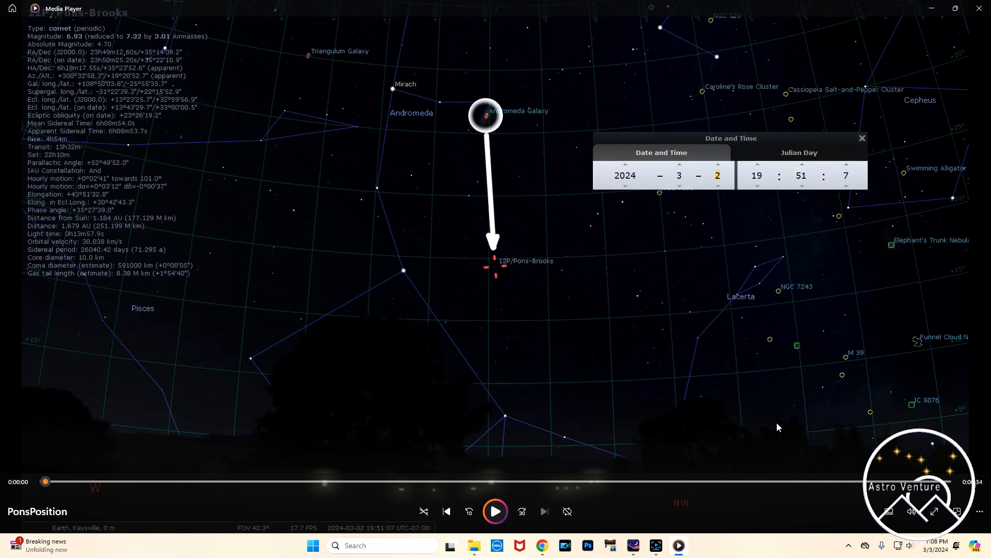
{"action": "mouse_move", "coordinate": [979, 8]}
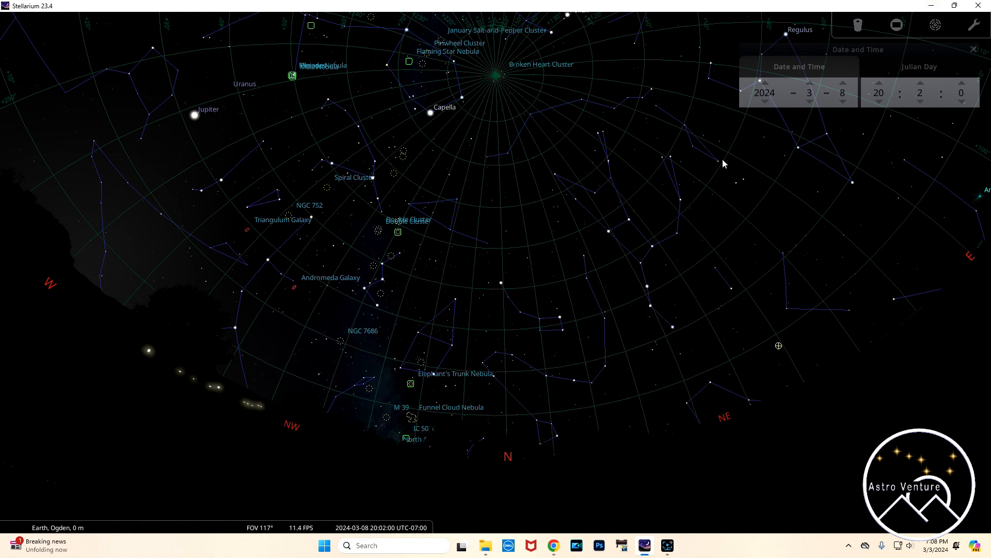
{"action": "mouse_move", "coordinate": [512, 360]}
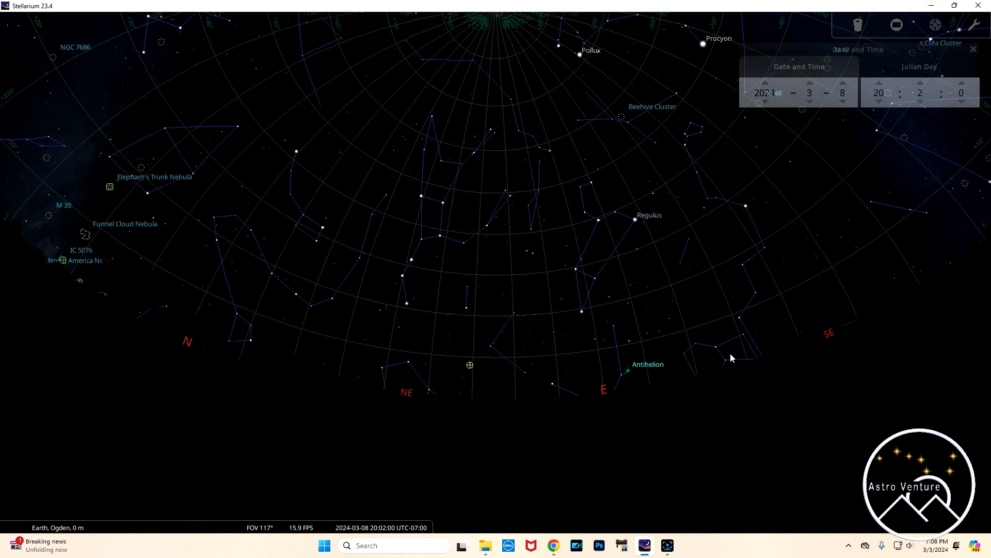
Step: Turn the view east, advance the sky clock two hours, and tilt toward the horizon
{"action": "left_click_drag", "start_coordinate": [731, 358], "coordinate": [609, 470]}
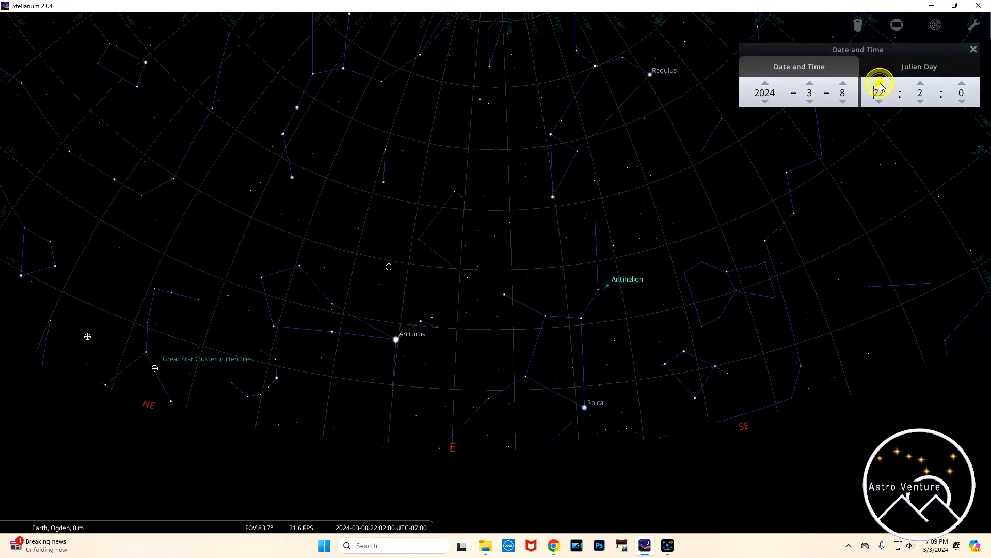
{"action": "left_click", "coordinate": [843, 87]}
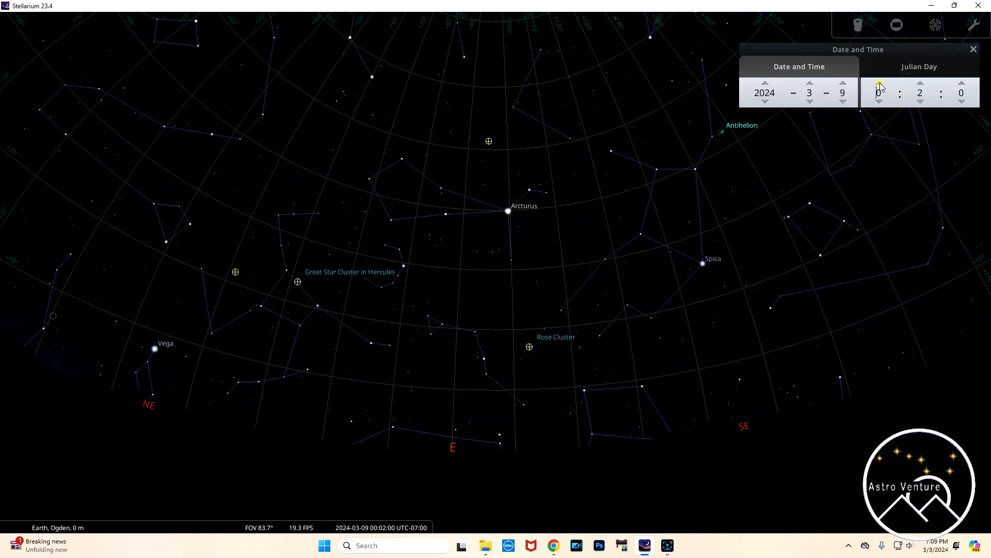
{"action": "left_click", "coordinate": [880, 86]}
{"action": "type", "text": "3"}
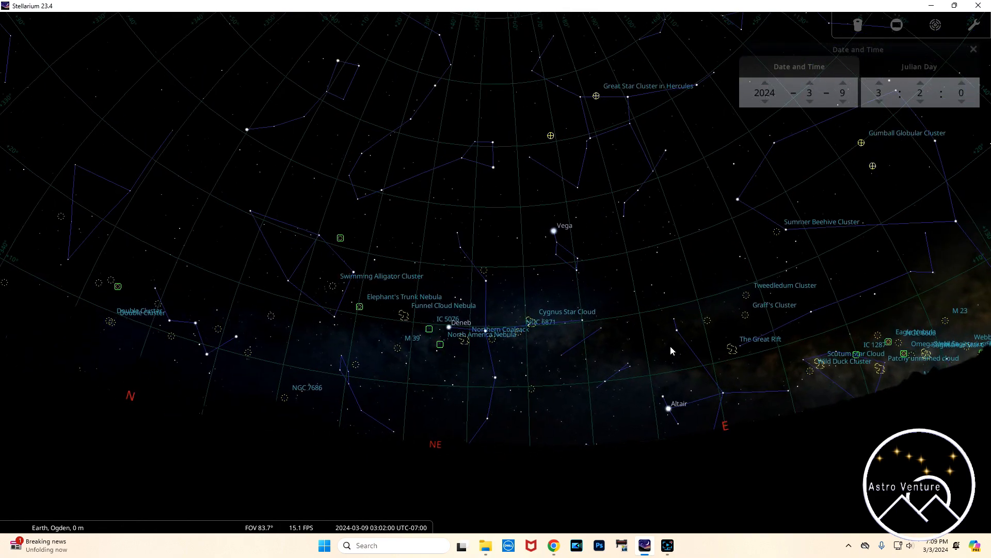
{"action": "left_click_drag", "start_coordinate": [672, 350], "coordinate": [506, 300]}
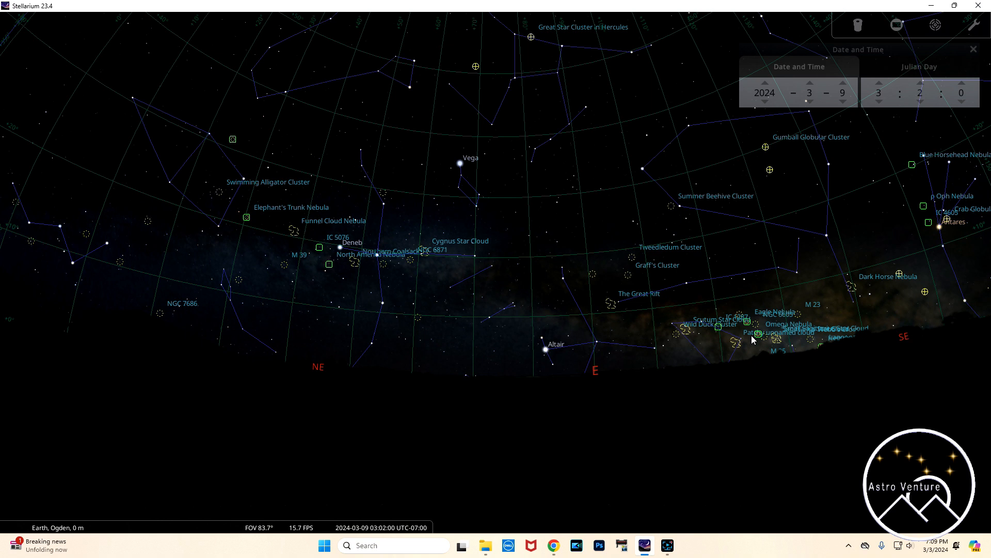
{"action": "mouse_move", "coordinate": [749, 325]}
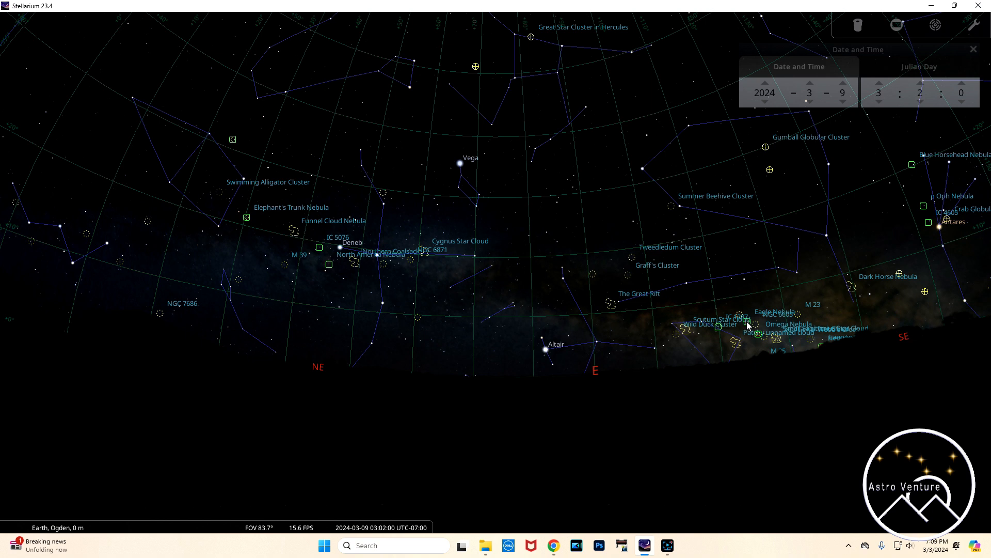
{"action": "mouse_move", "coordinate": [718, 276]}
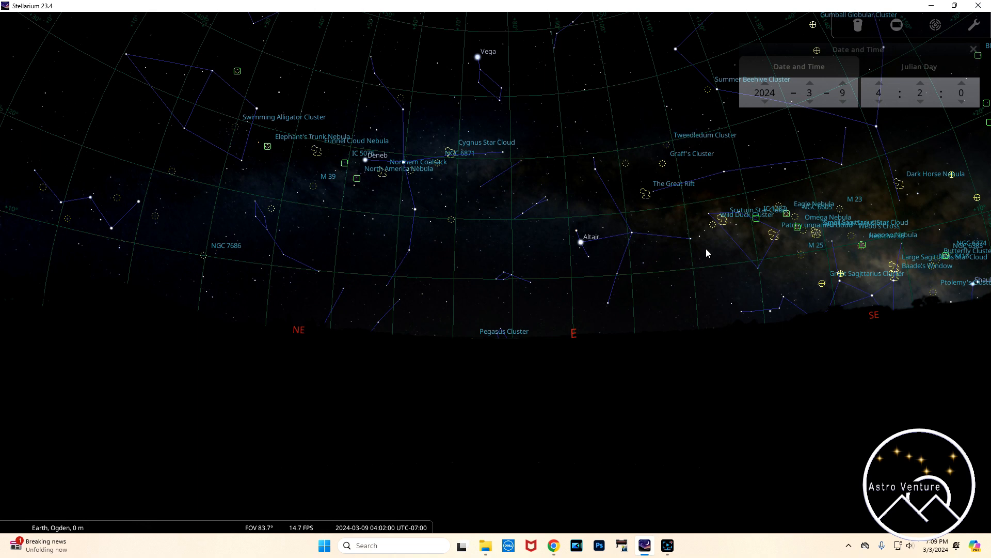
{"action": "mouse_move", "coordinate": [721, 251]}
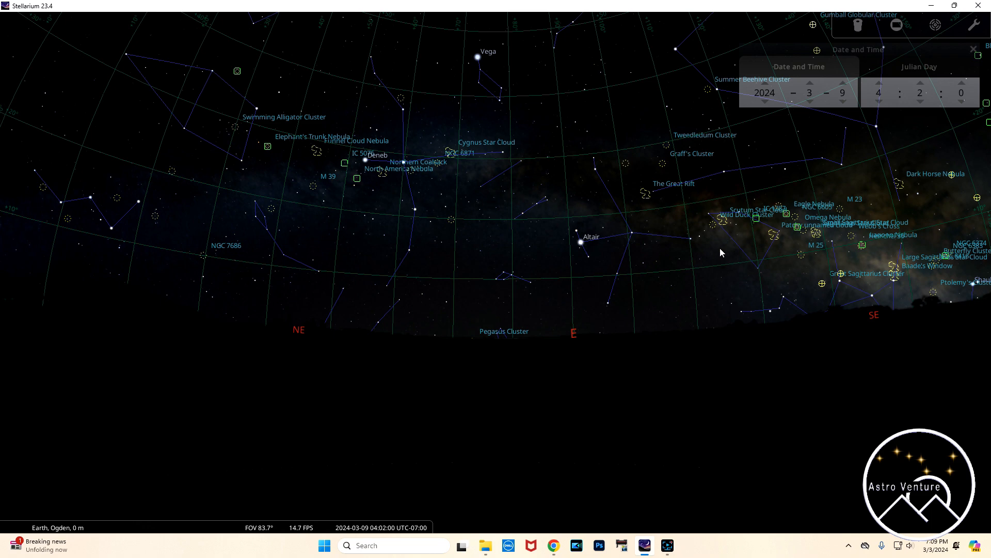
{"action": "mouse_move", "coordinate": [605, 237]}
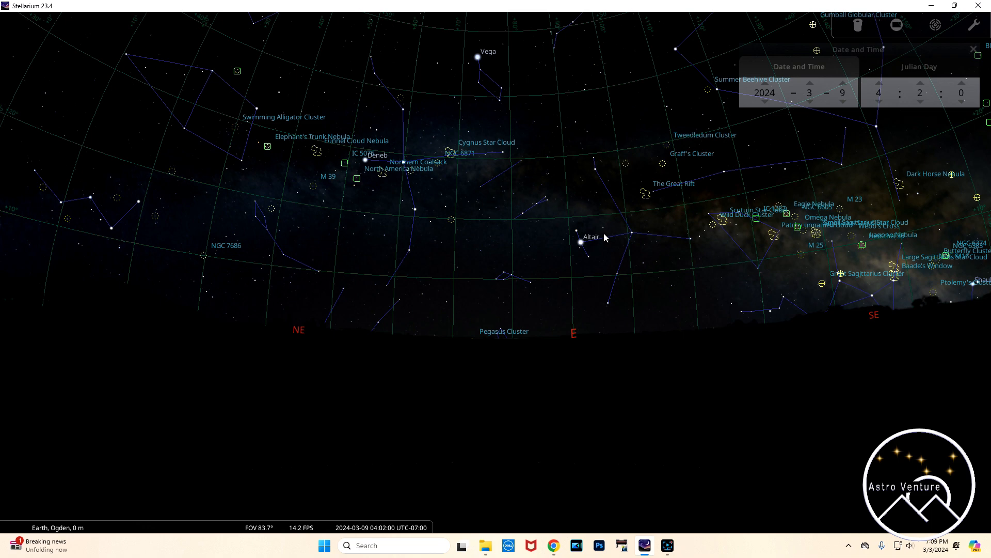
{"action": "mouse_move", "coordinate": [615, 220]}
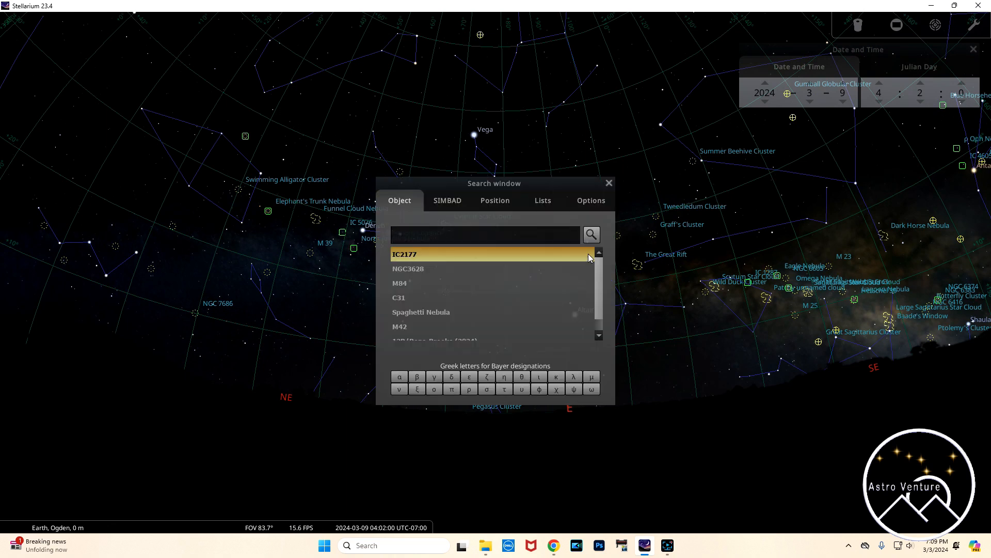
Step: Search for and select M42, then set the clock to 22:02 on March 8
{"action": "type", "text": "m42"}
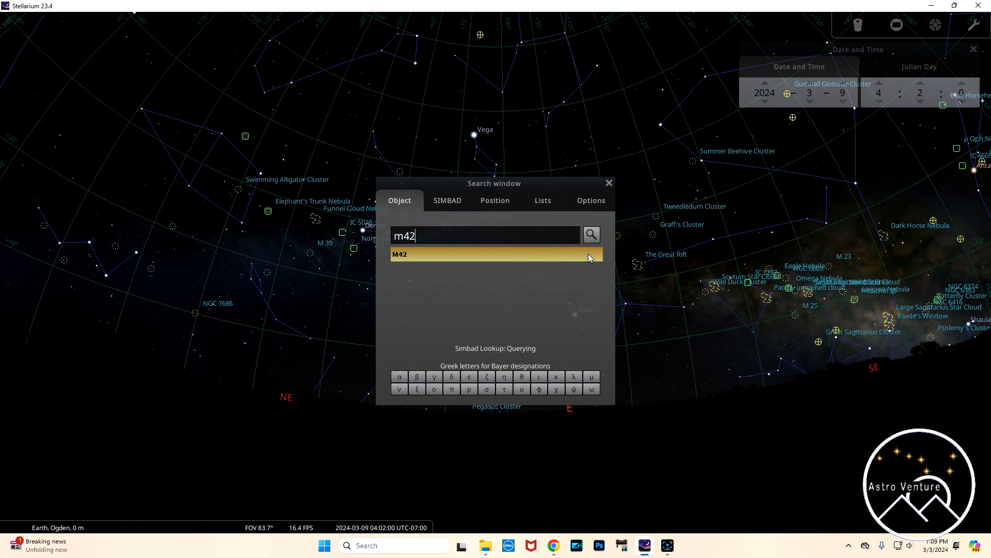
{"action": "left_click", "coordinate": [493, 253]}
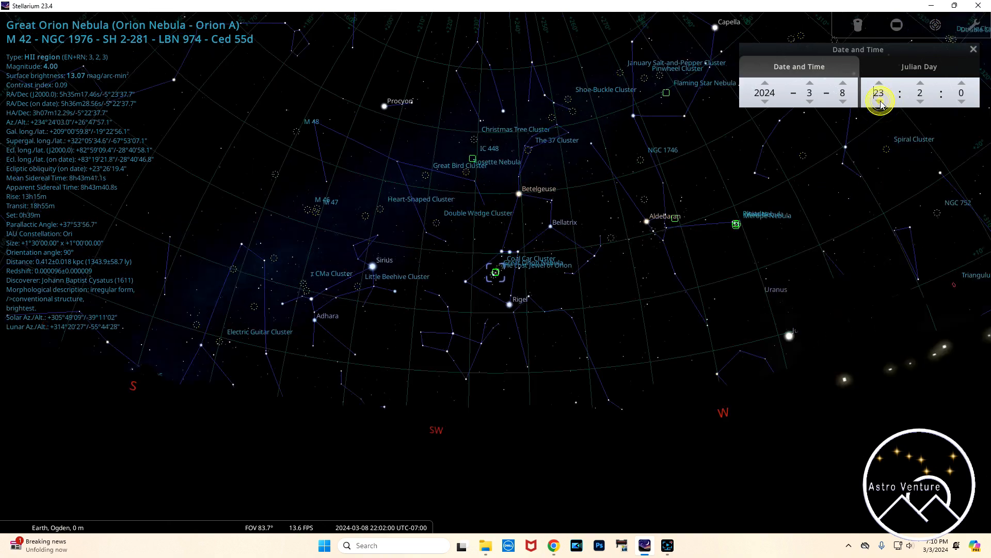
{"action": "left_click", "coordinate": [878, 99]}
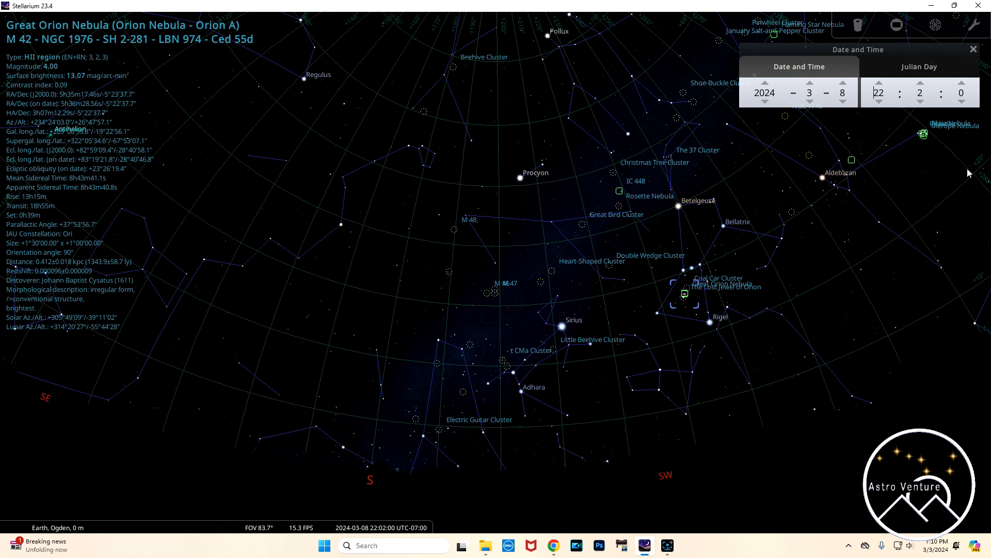
{"action": "mouse_move", "coordinate": [967, 205]}
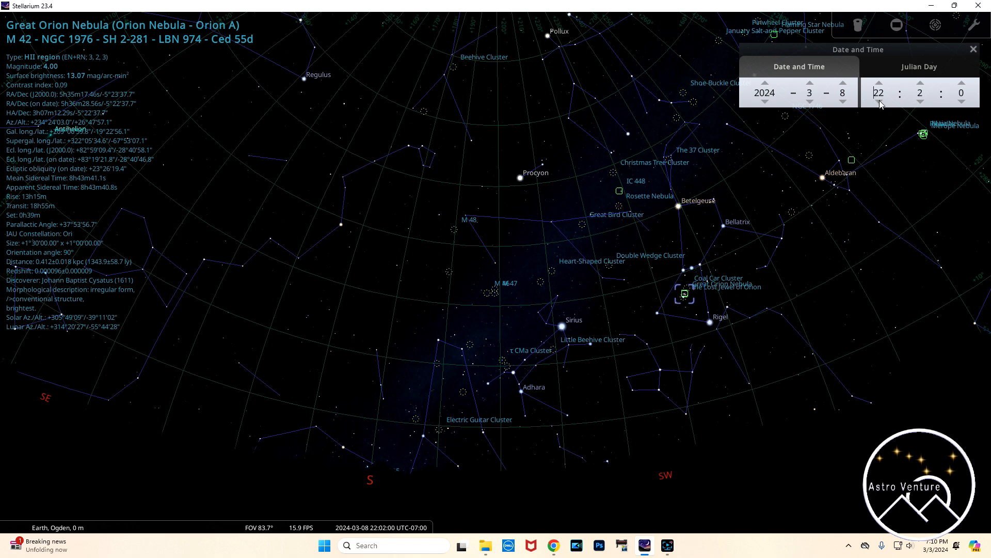
{"action": "mouse_move", "coordinate": [879, 101]}
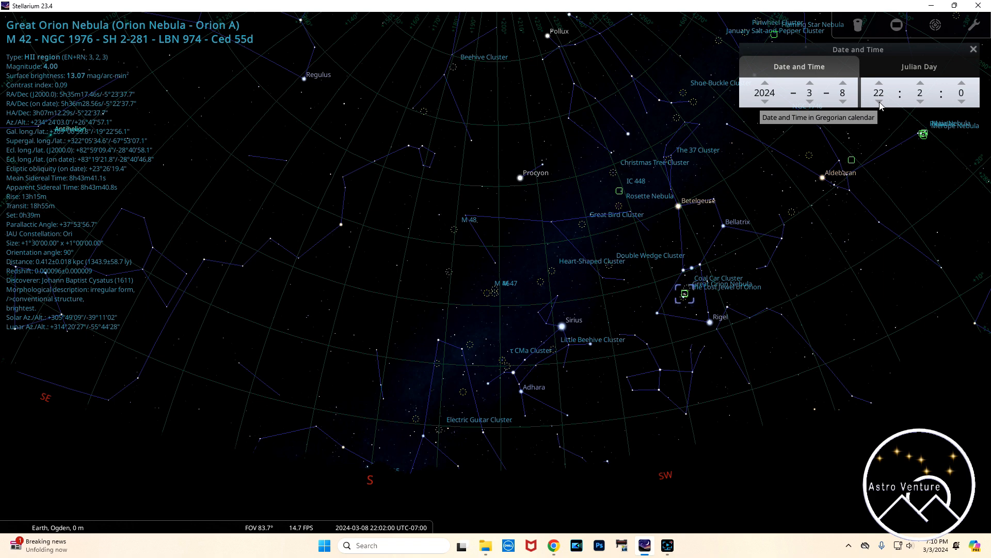
{"action": "mouse_move", "coordinate": [800, 339]}
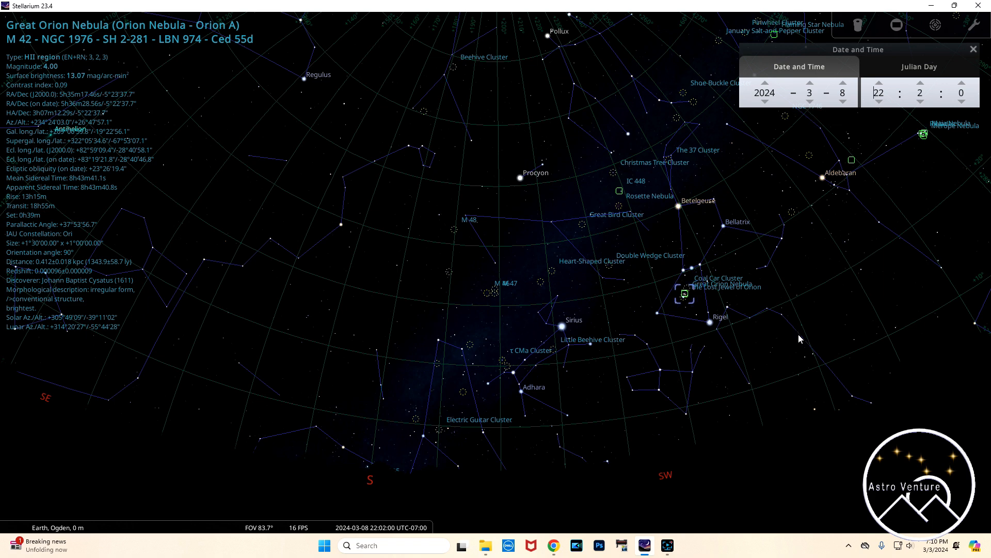
{"action": "mouse_move", "coordinate": [877, 115]}
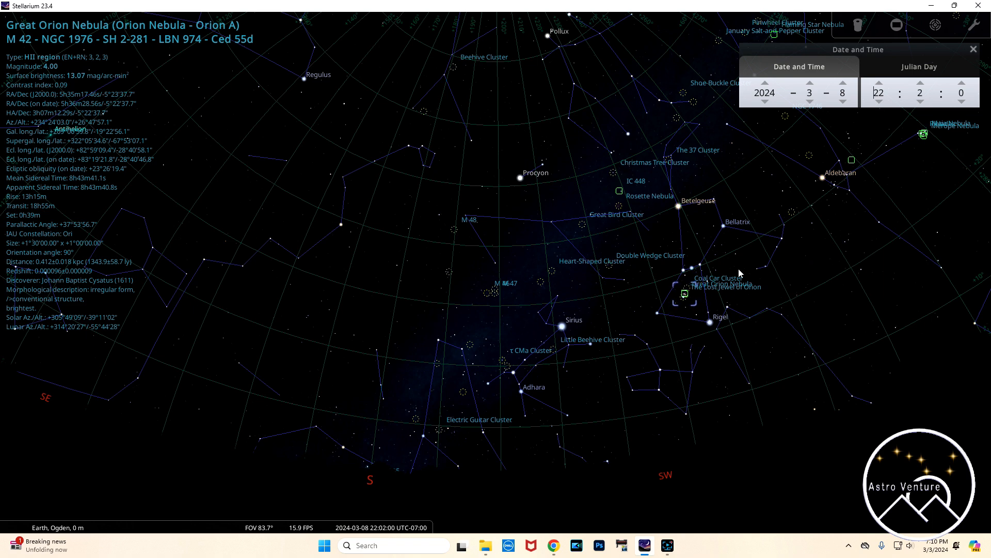
{"action": "mouse_move", "coordinate": [481, 291]}
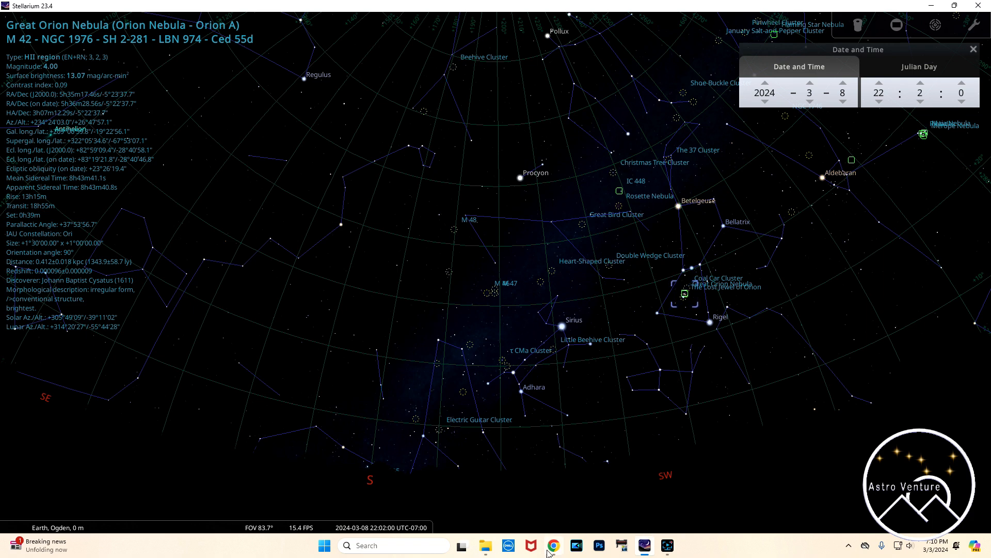
{"action": "mouse_move", "coordinate": [553, 545]}
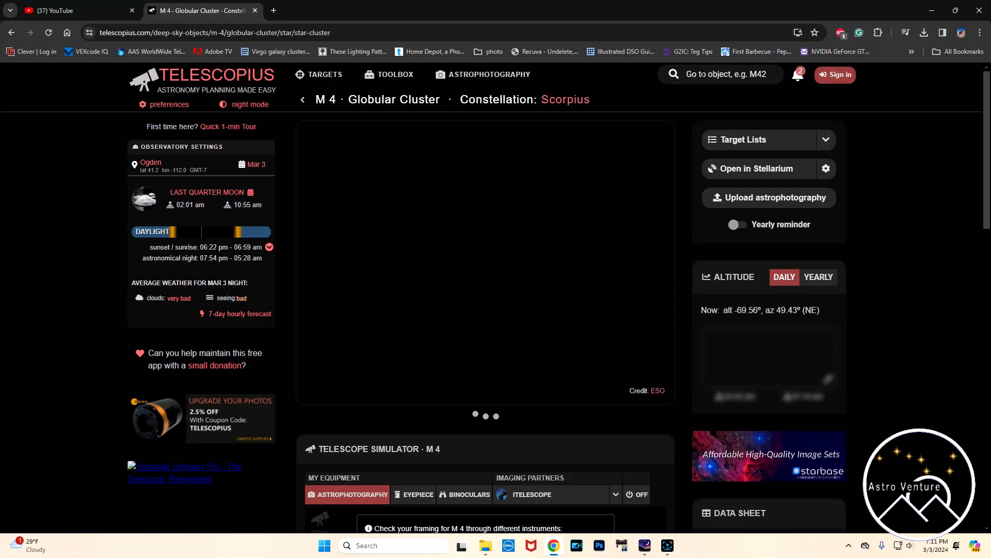
Step: Search Telescopius for m42 and open the 'M42 - HII Region' target page
{"action": "scroll", "scroll_direction": "down", "scroll_amount": 3}
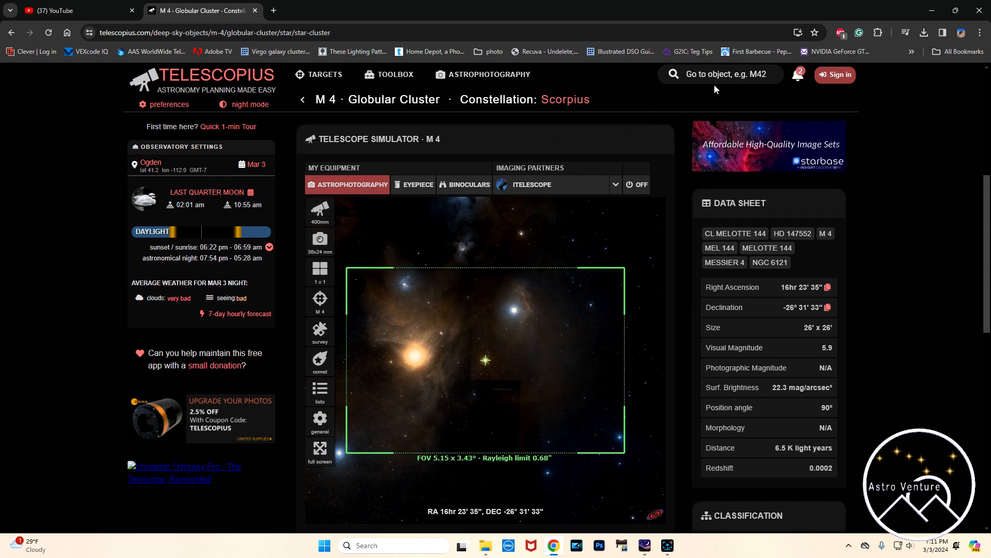
{"action": "type", "text": "m"}
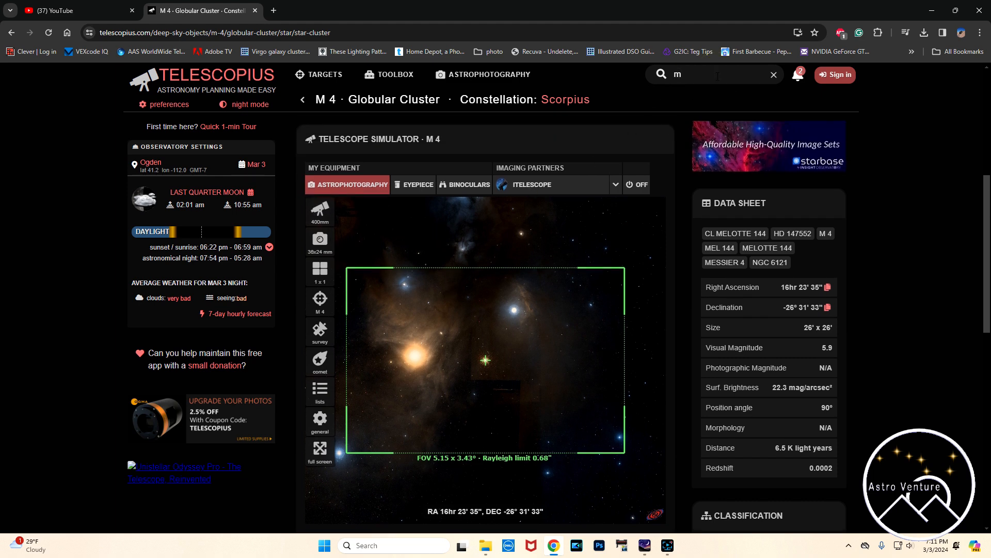
{"action": "type", "text": "42"}
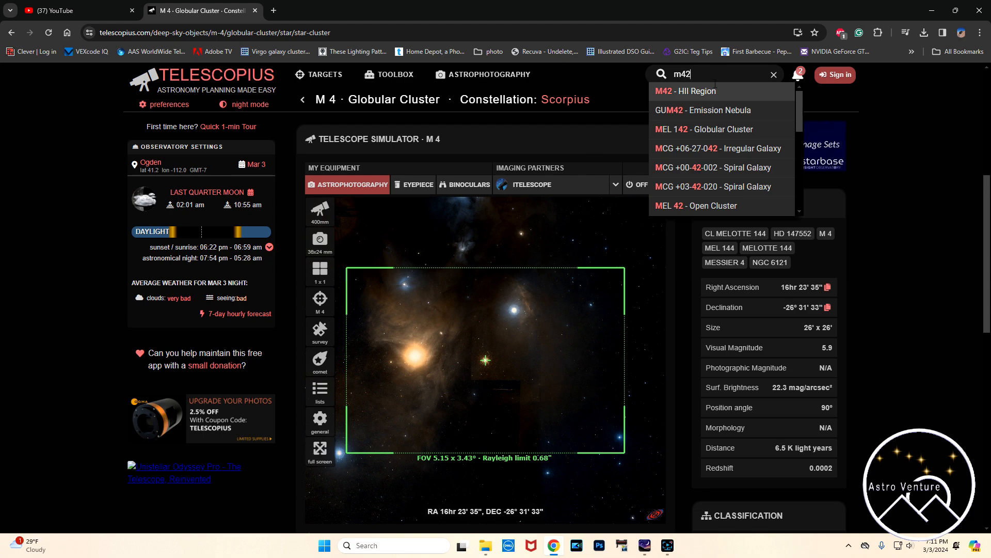
{"action": "left_click", "coordinate": [681, 91]}
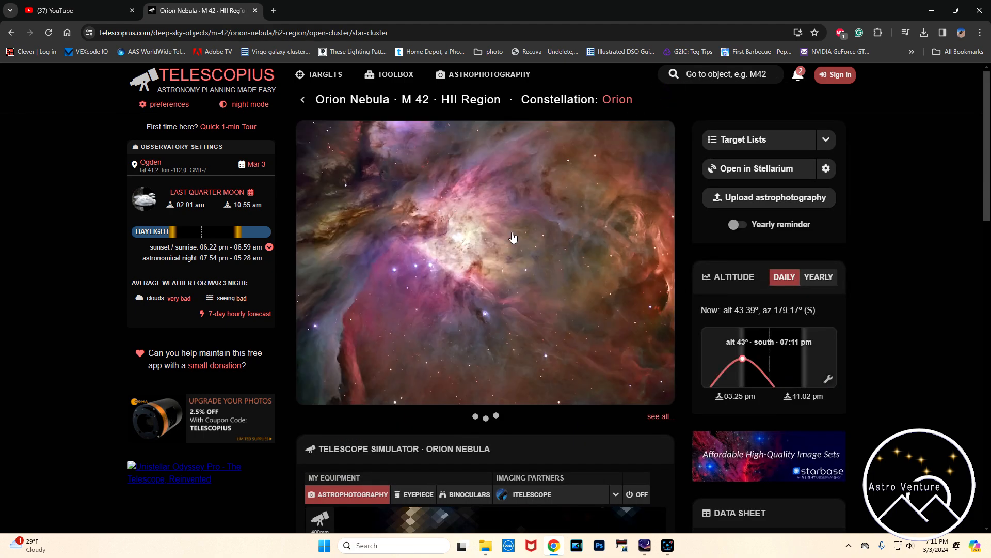
Step: Set M42's simulated camera sensor to 24 × 16 mm and bring up telescope settings
{"action": "scroll", "scroll_direction": "down", "scroll_amount": 3}
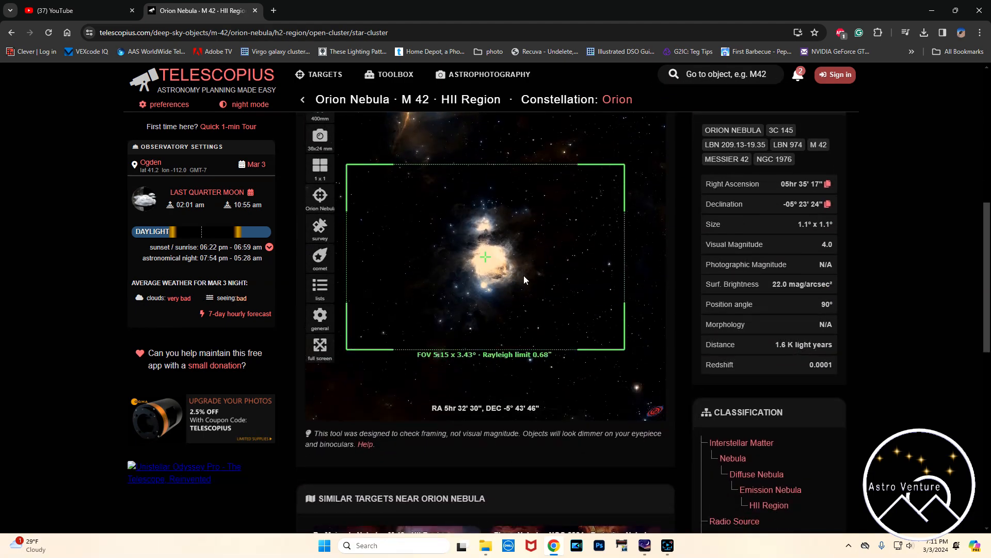
{"action": "left_click", "coordinate": [319, 138]}
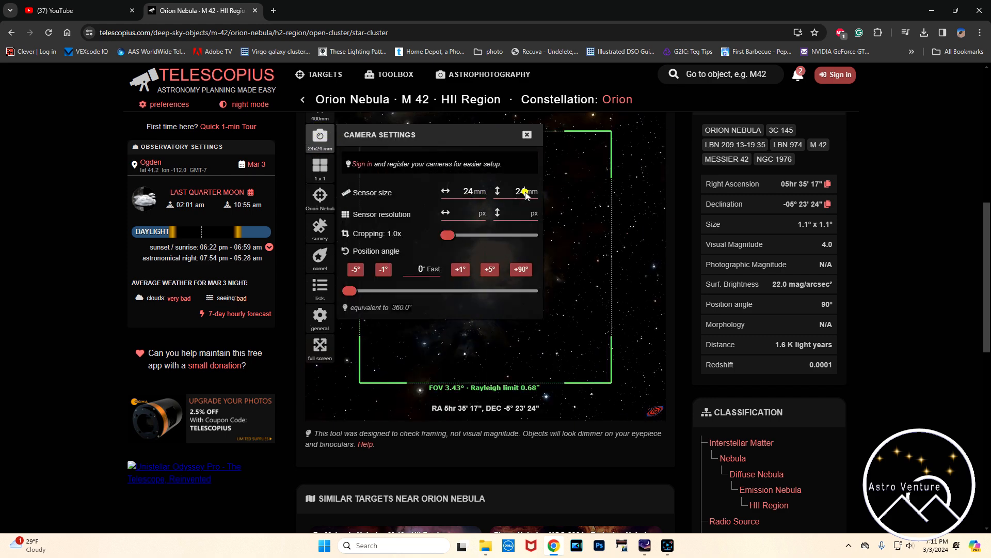
{"action": "type", "text": "2416"}
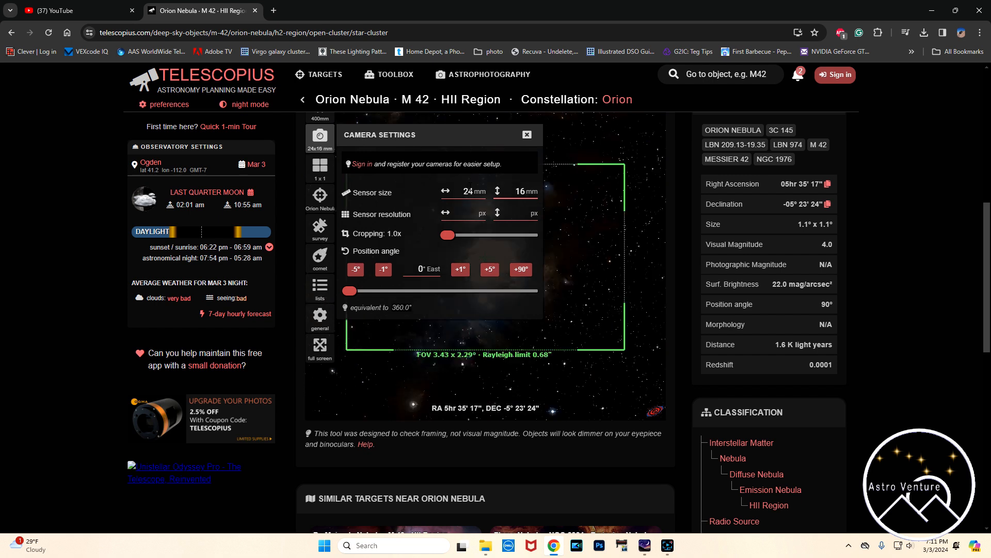
{"action": "left_click", "coordinate": [526, 135]}
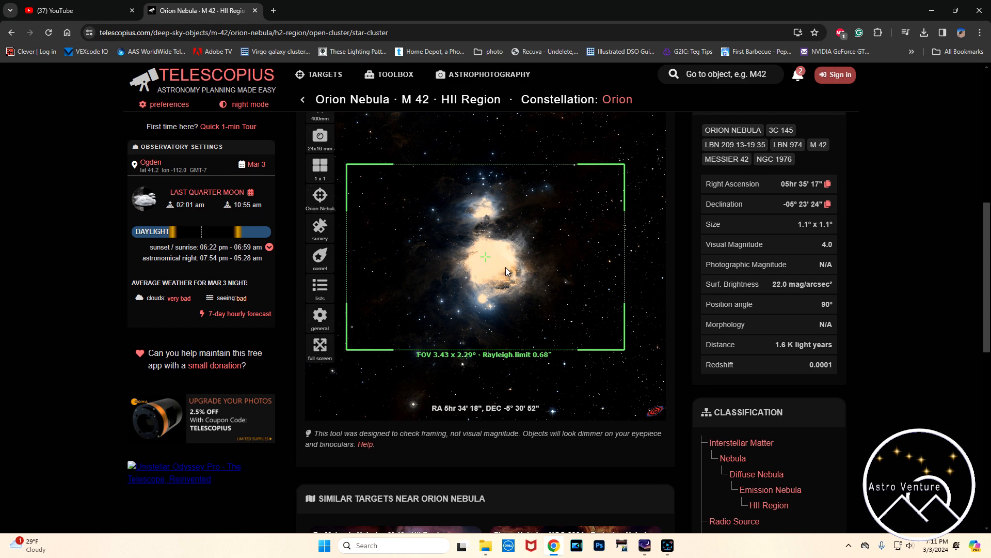
{"action": "mouse_move", "coordinate": [650, 240]}
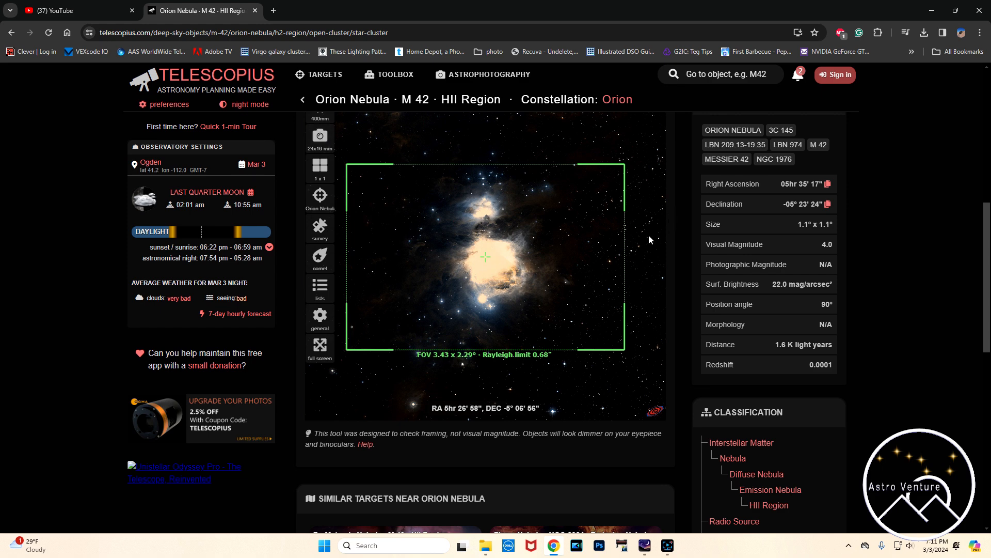
{"action": "left_click", "coordinate": [320, 140]}
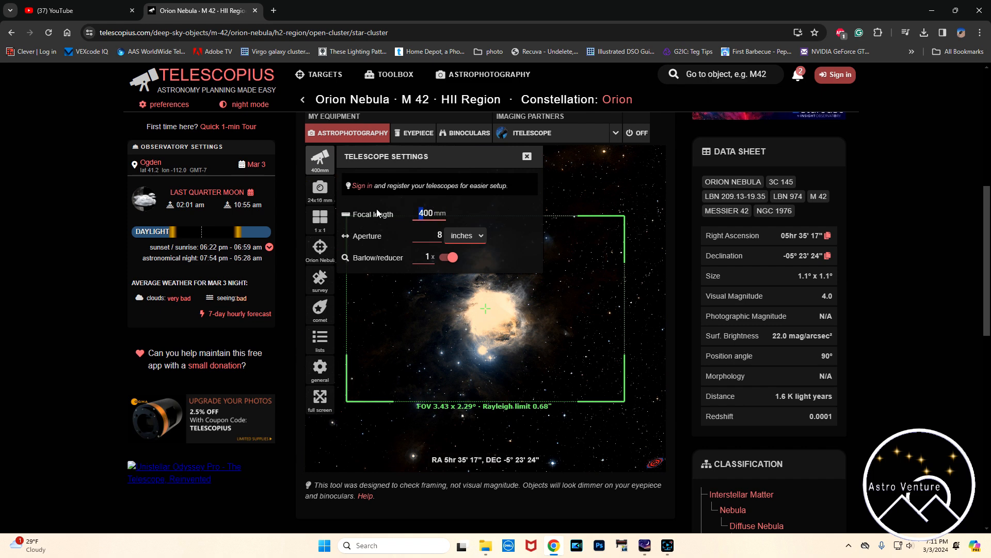
Step: Edit the telescope focal length and re-centre the Orion Nebula in the simulated frame
{"action": "left_click", "coordinate": [527, 156]}
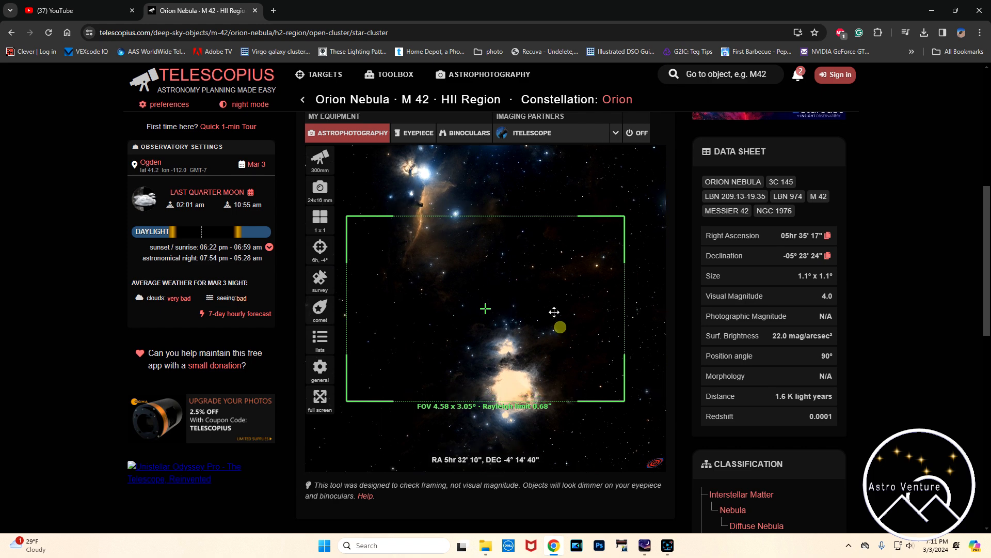
{"action": "left_click_drag", "start_coordinate": [554, 312], "coordinate": [538, 240]}
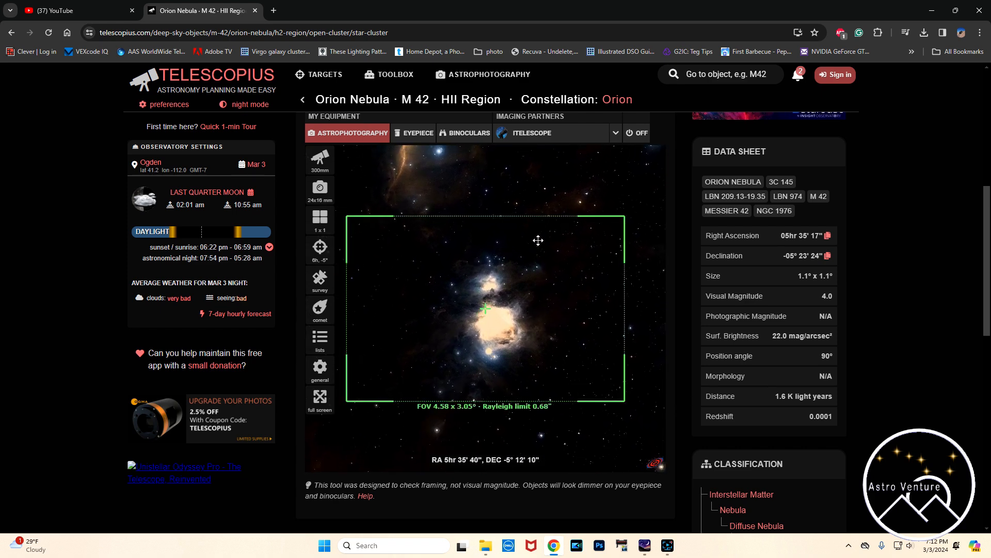
{"action": "left_click_drag", "start_coordinate": [537, 240], "coordinate": [504, 284]}
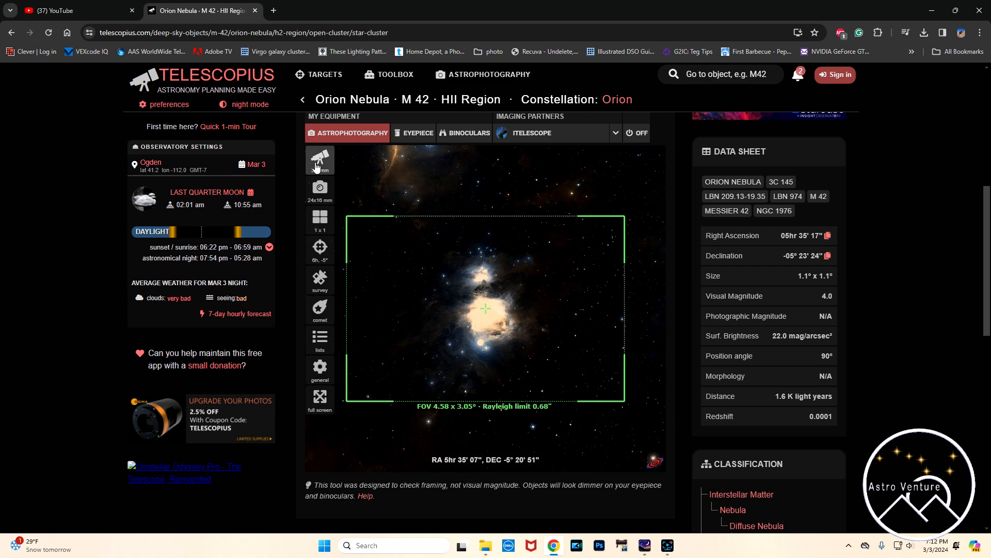
Step: Set the telescope focal length to 135 mm, giving a 10.18° × 6.79° field
{"action": "left_click", "coordinate": [319, 159]}
{"action": "type", "text": "100"}
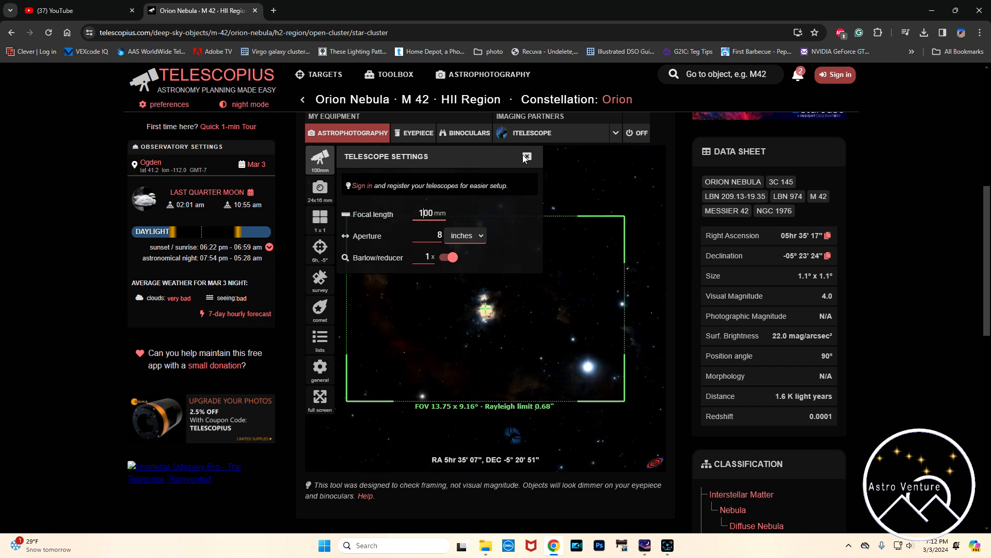
{"action": "left_click", "coordinate": [526, 157]}
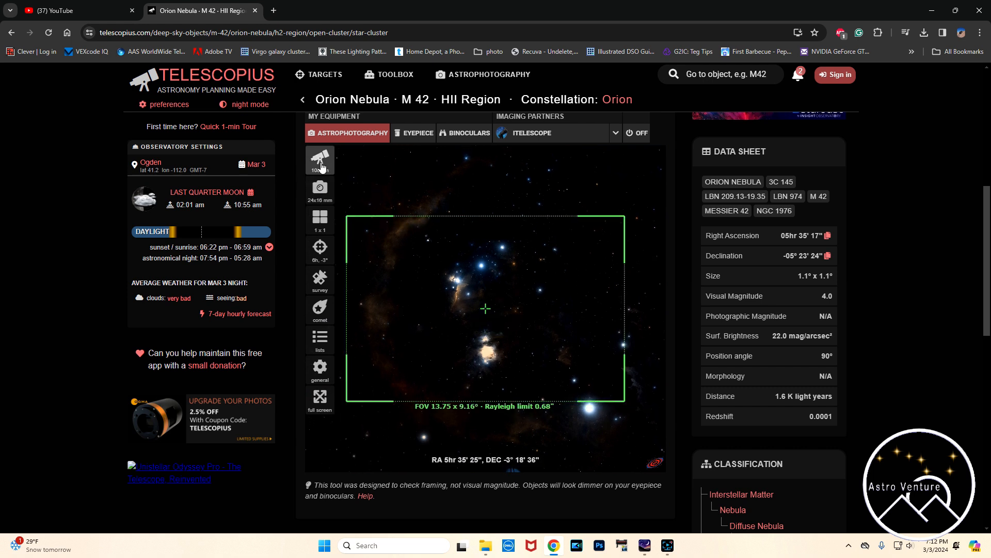
{"action": "left_click", "coordinate": [320, 158]}
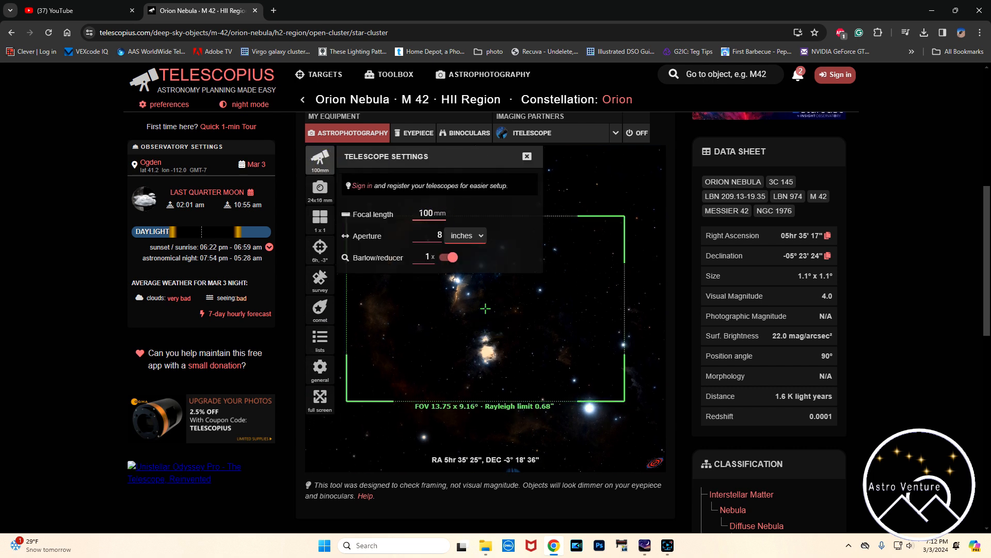
{"action": "type", "text": "1"}
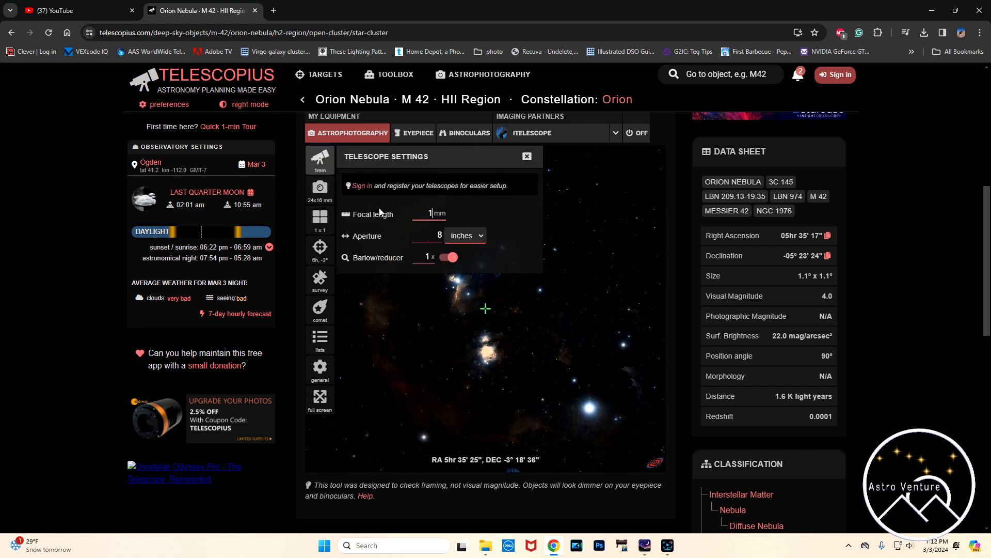
{"action": "type", "text": "135"}
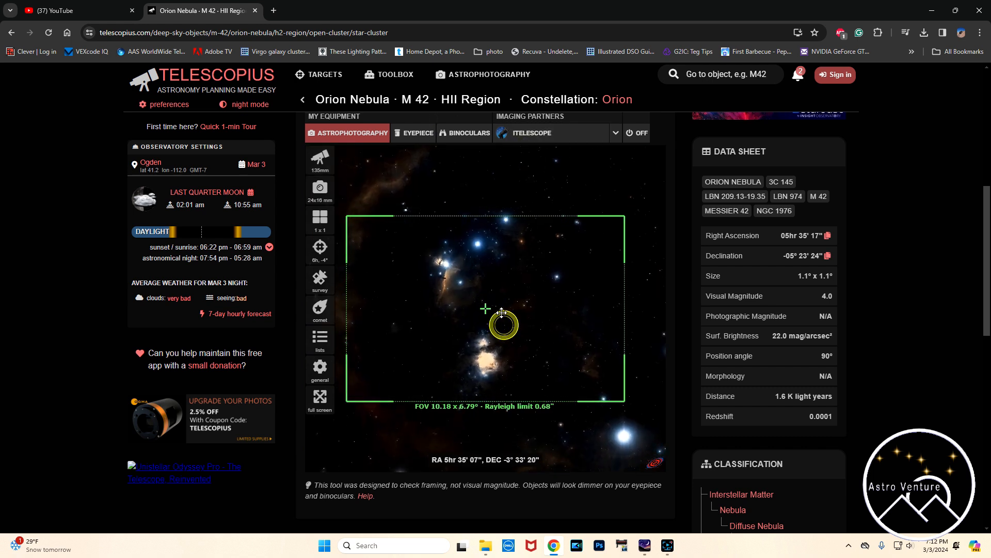
{"action": "left_click", "coordinate": [321, 187]}
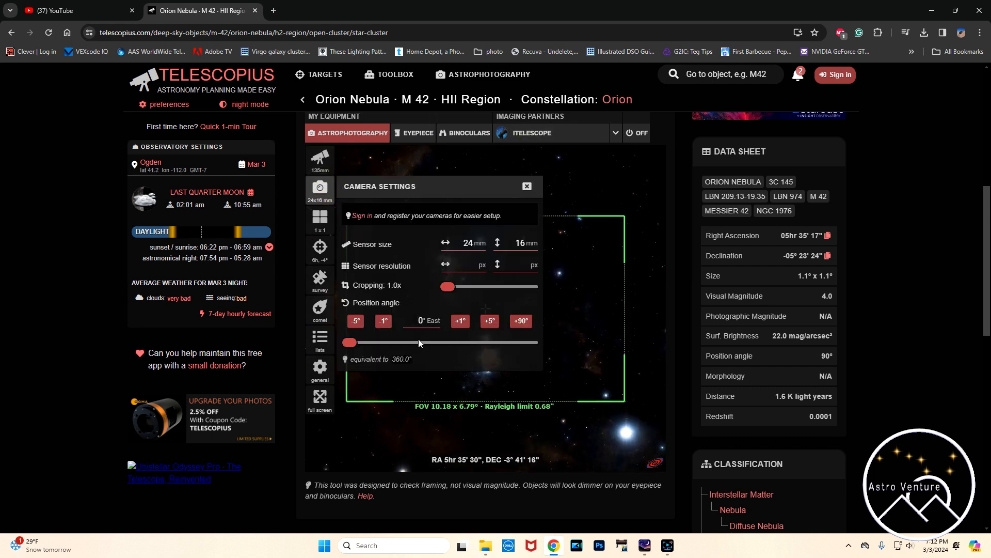
Step: Rotate the camera frame about 70° to fit Orion's nebulae vertically, then return to Stellarium
{"action": "left_click_drag", "start_coordinate": [349, 342], "coordinate": [384, 342]}
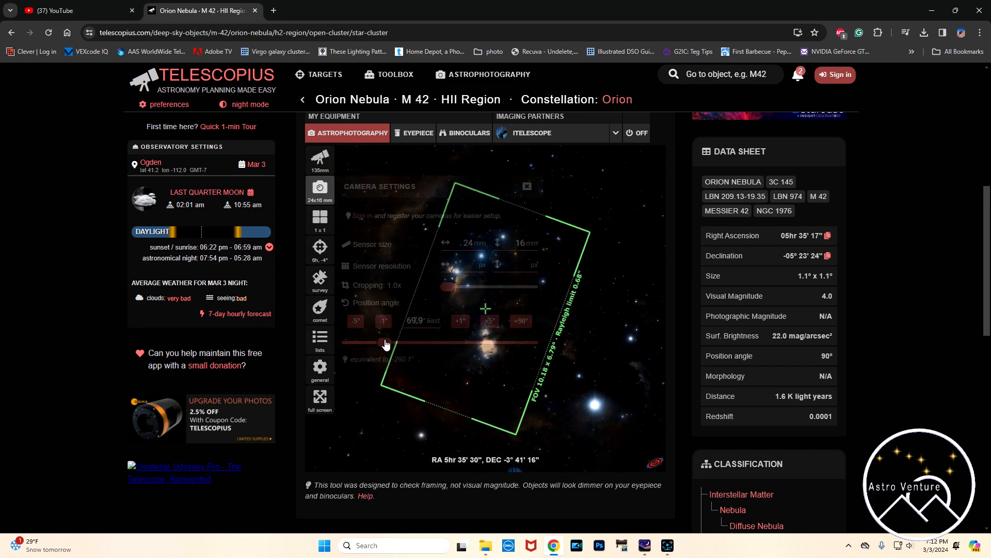
{"action": "left_click_drag", "start_coordinate": [384, 343], "coordinate": [398, 346]}
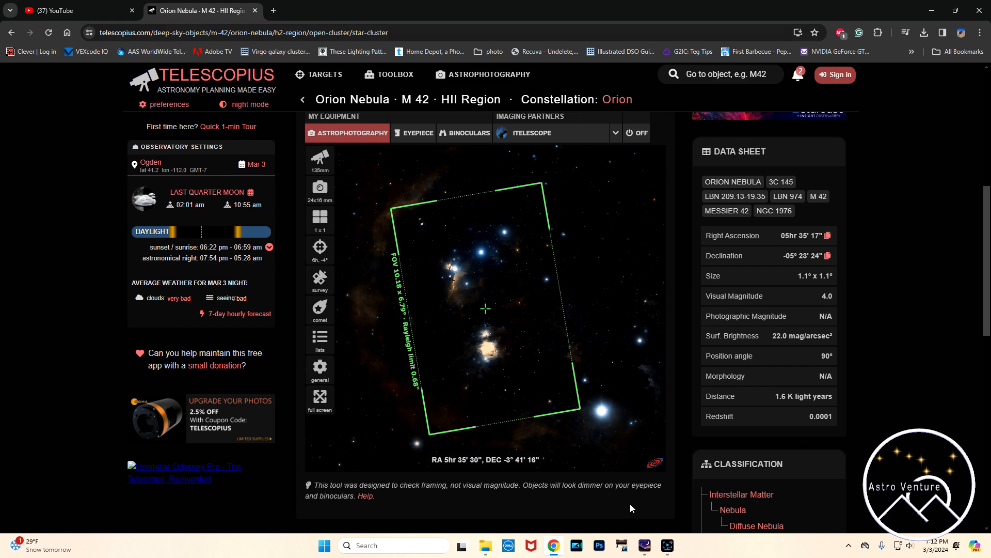
{"action": "left_click", "coordinate": [666, 546]}
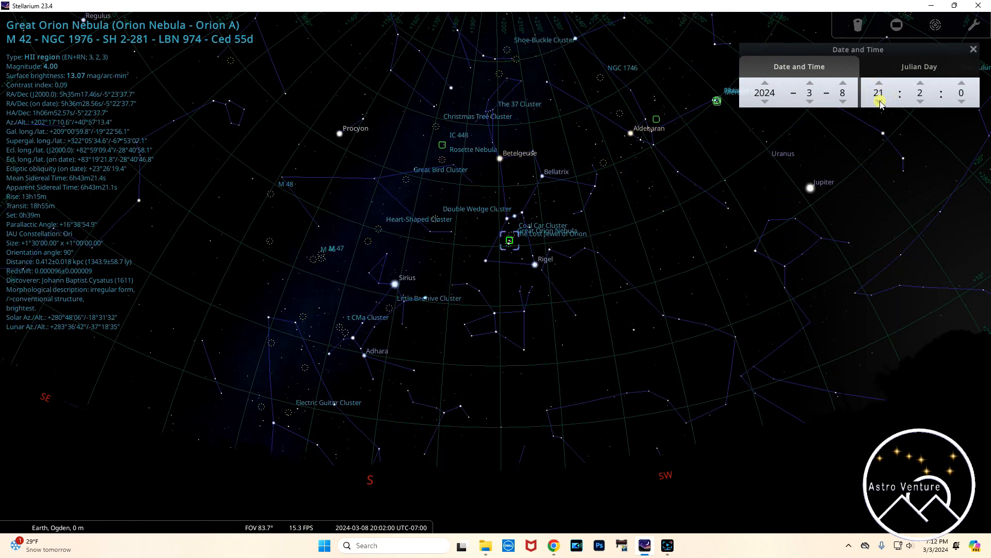
Step: Move the sky clock back to 19:02 and centre on the Spaghetti Nebula (Simeis 147)
{"action": "left_click", "coordinate": [878, 98]}
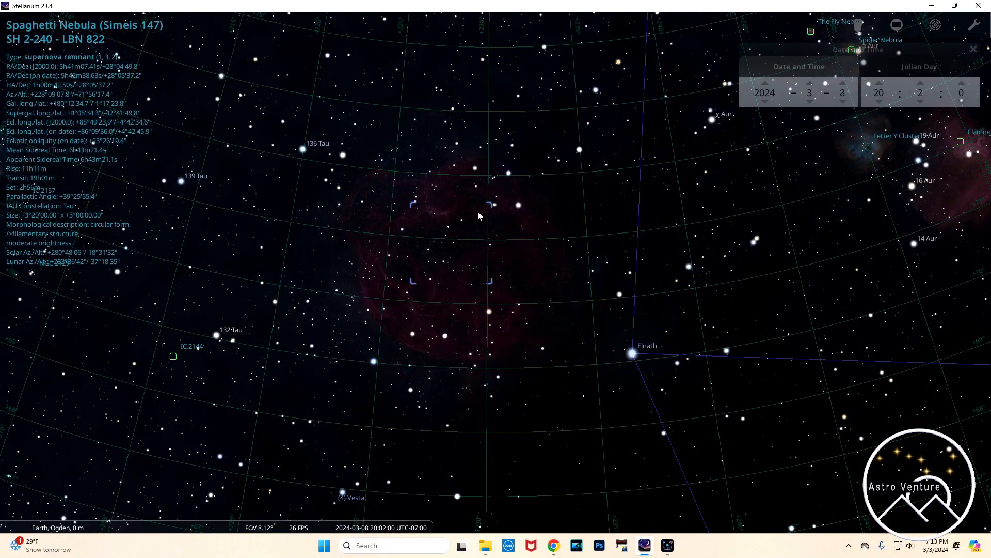
{"action": "mouse_move", "coordinate": [517, 270]}
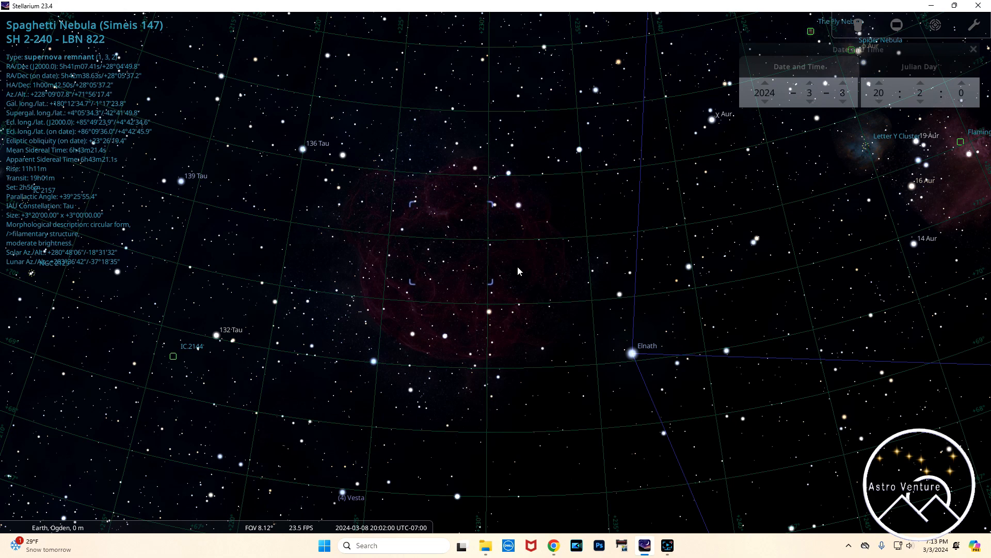
{"action": "mouse_move", "coordinate": [377, 138]}
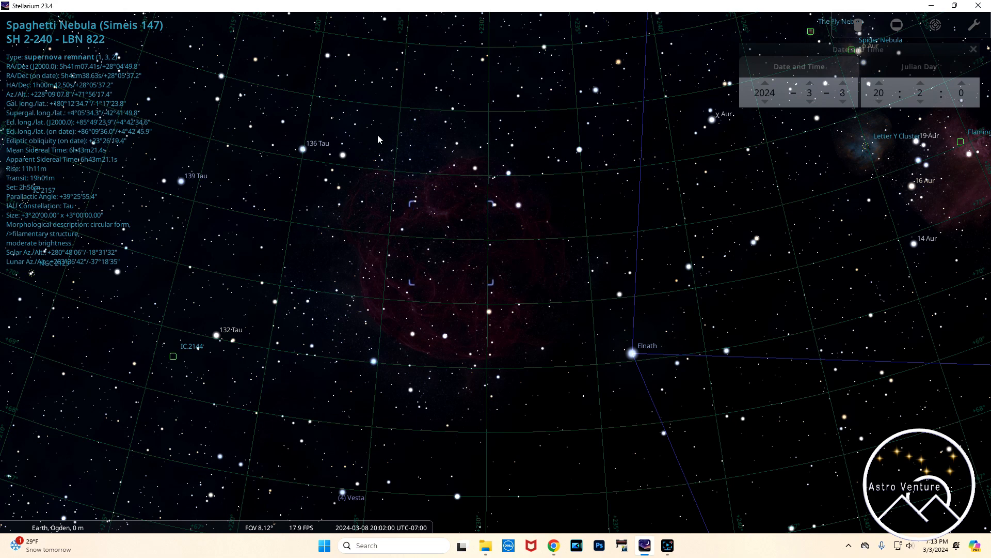
{"action": "mouse_move", "coordinate": [537, 252]}
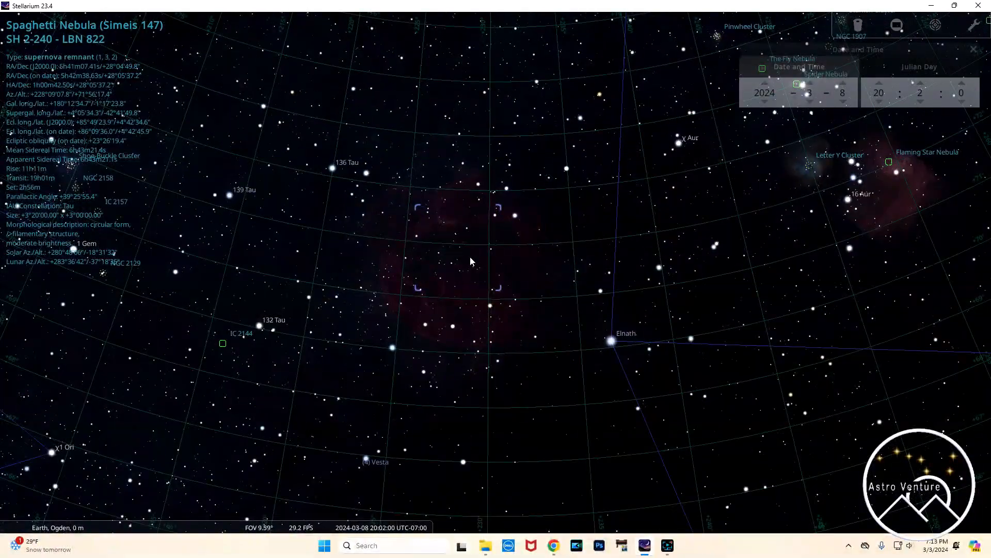
{"action": "scroll", "scroll_direction": "down", "scroll_amount": 3}
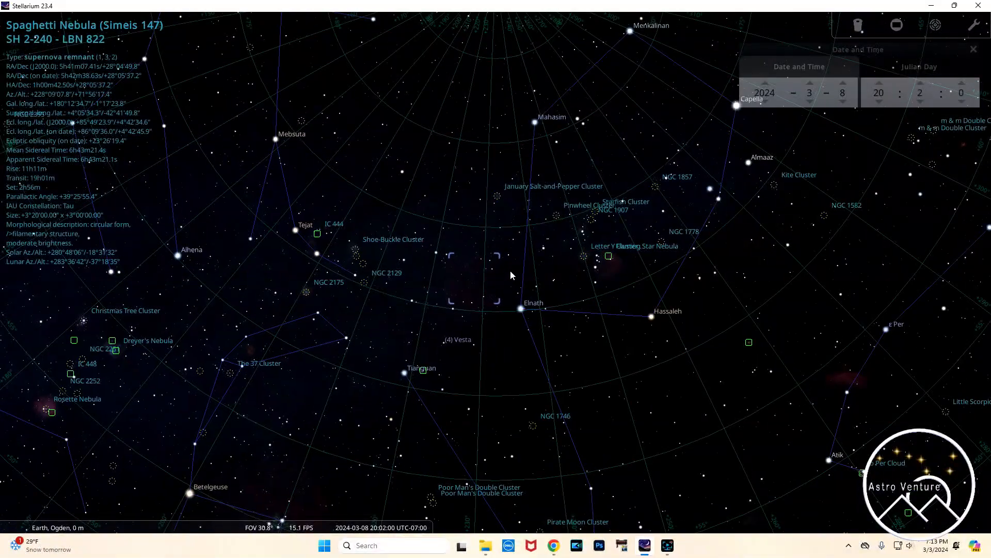
{"action": "left_click", "coordinate": [879, 87]}
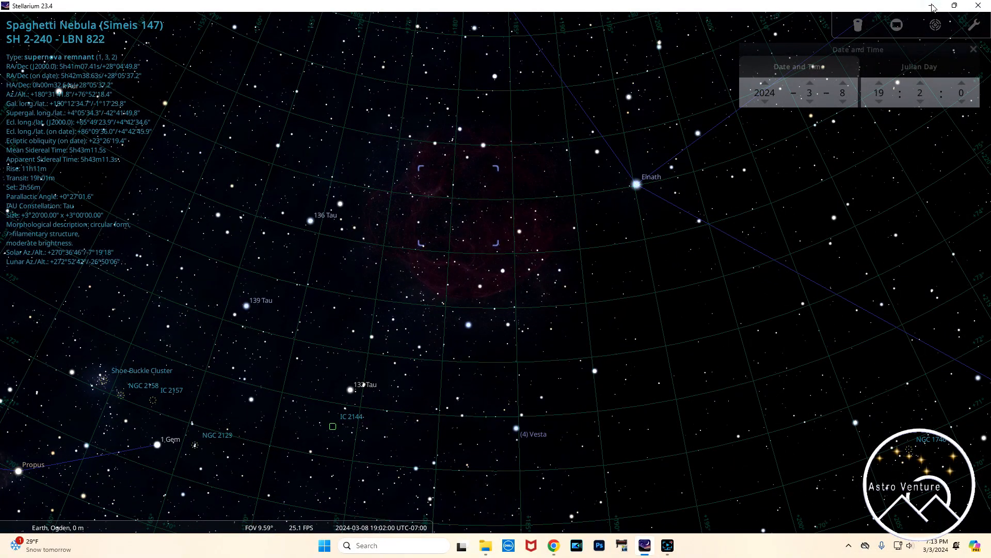
Step: Switch to Telescopius and search for the Spaghetti Nebula
{"action": "left_click", "coordinate": [552, 546]}
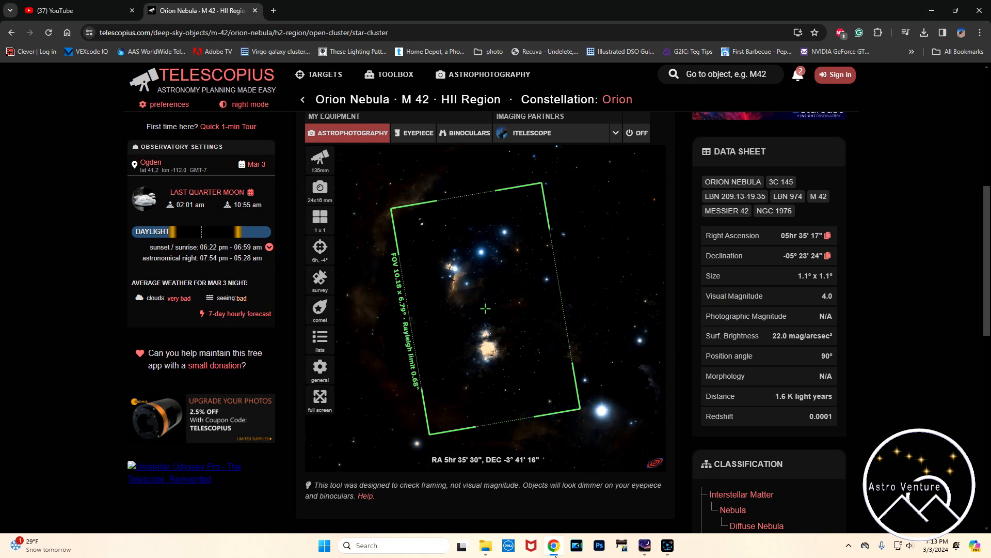
{"action": "left_click", "coordinate": [724, 73]}
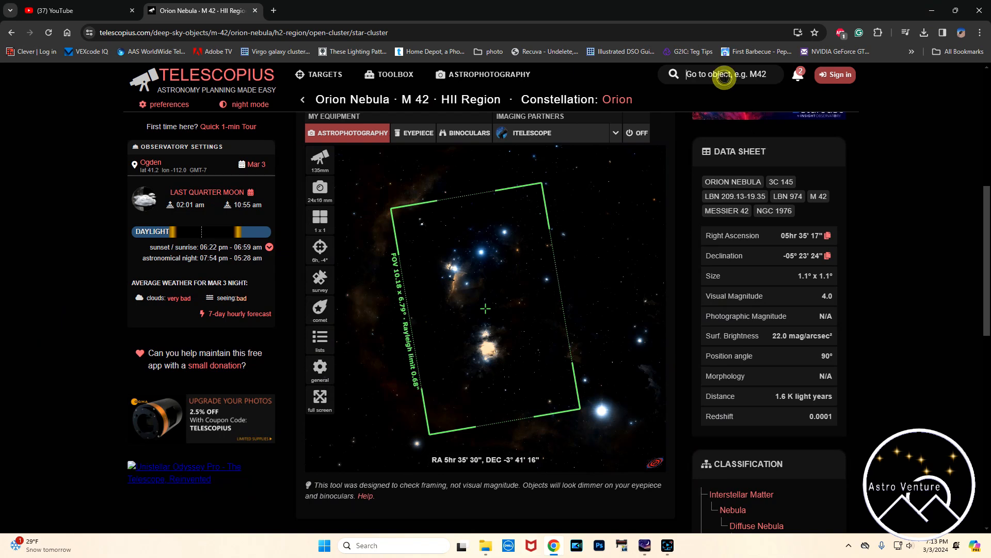
{"action": "type", "text": "spa"}
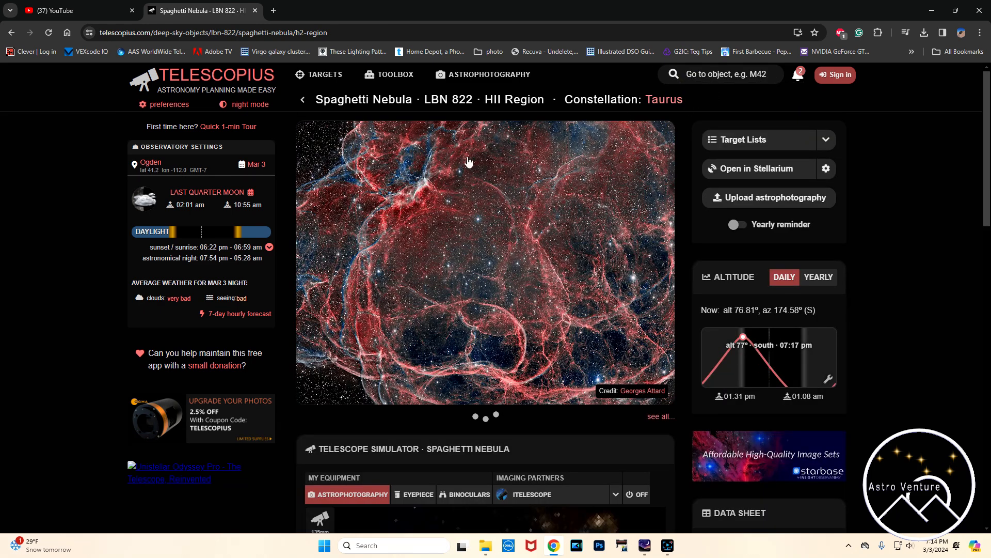
Step: Centre the Spaghetti Nebula (LBN 822) in the telescope simulator at RA 5h41m, Dec +28°05′
{"action": "scroll", "scroll_direction": "down", "scroll_amount": 3}
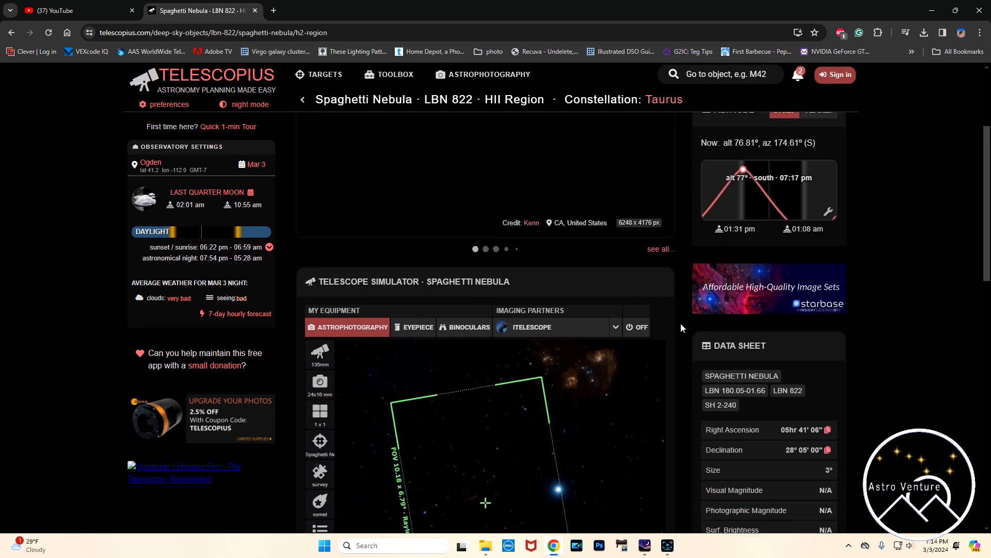
{"action": "scroll", "scroll_direction": "down", "scroll_amount": 3}
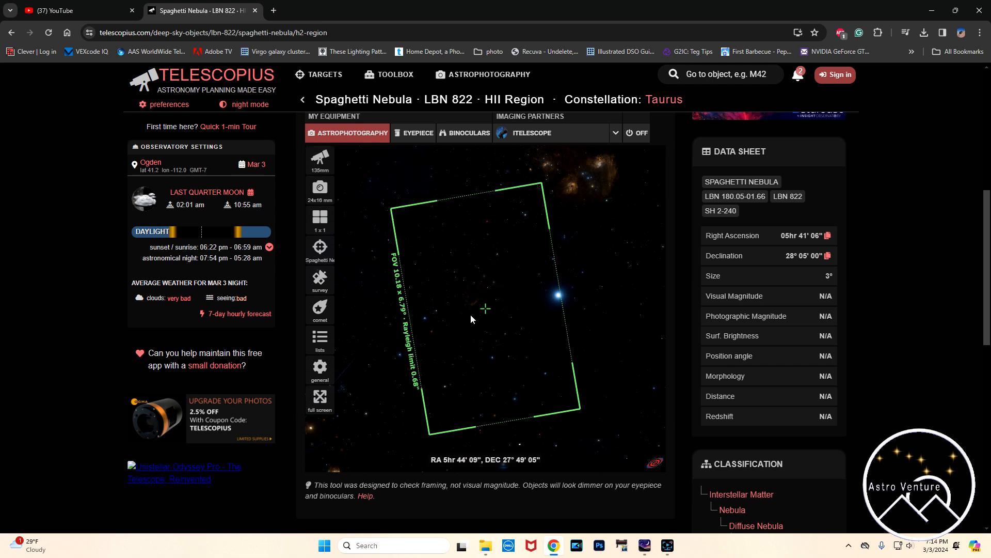
{"action": "left_click", "coordinate": [319, 158]}
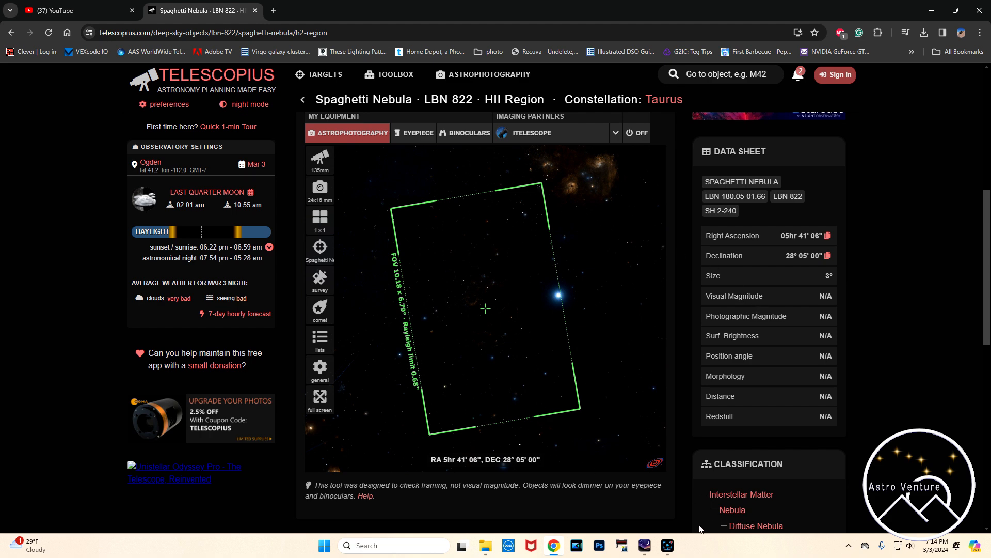
{"action": "left_click", "coordinate": [667, 546]}
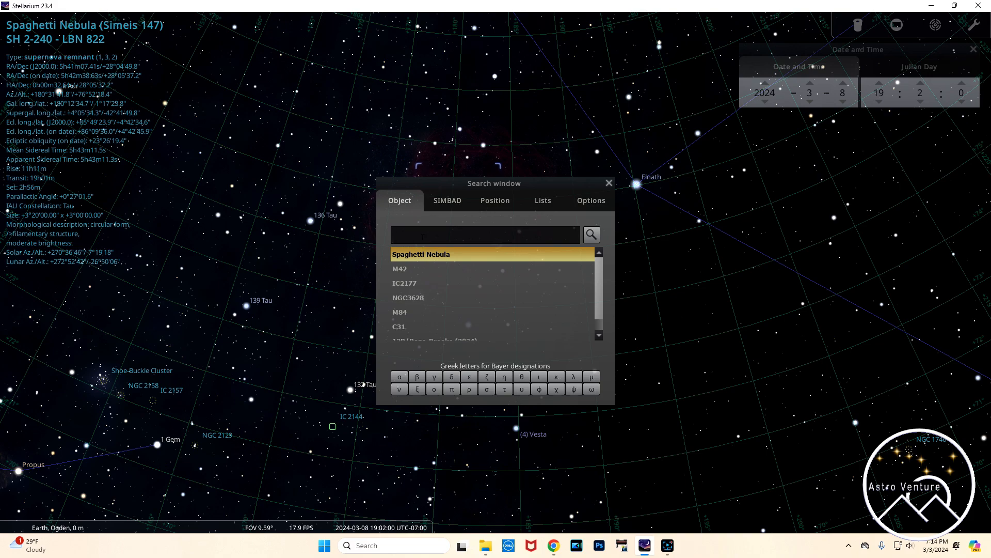
Step: Go to the Flaming Star Nebula (C31), zoom out, and set the hour to 20:02
{"action": "type", "text": "c3"}
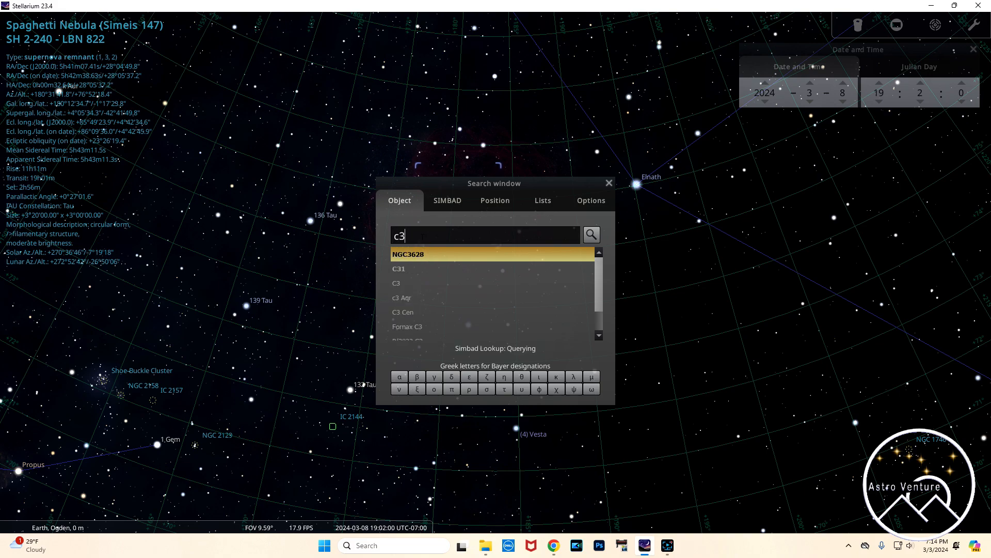
{"action": "left_click", "coordinate": [397, 268]}
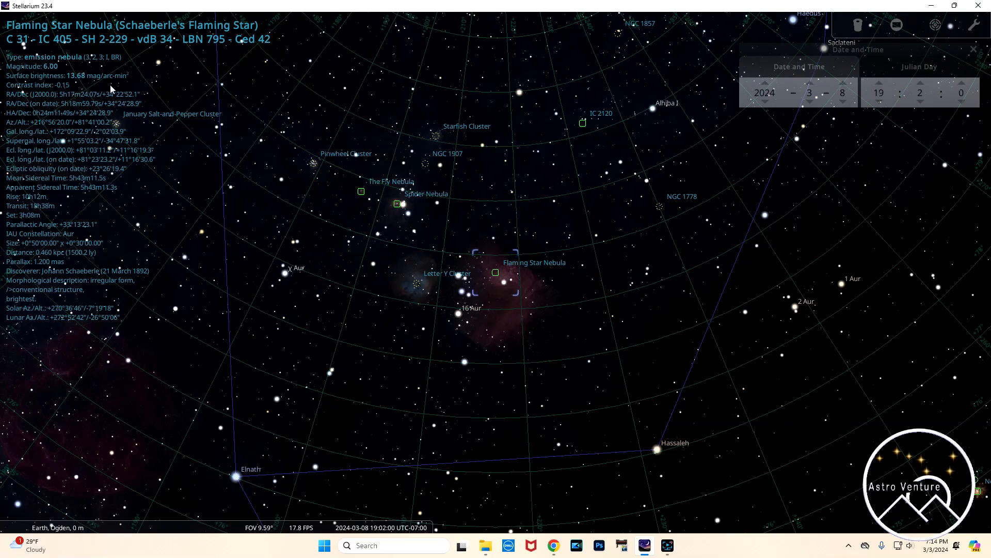
{"action": "mouse_move", "coordinate": [582, 301]}
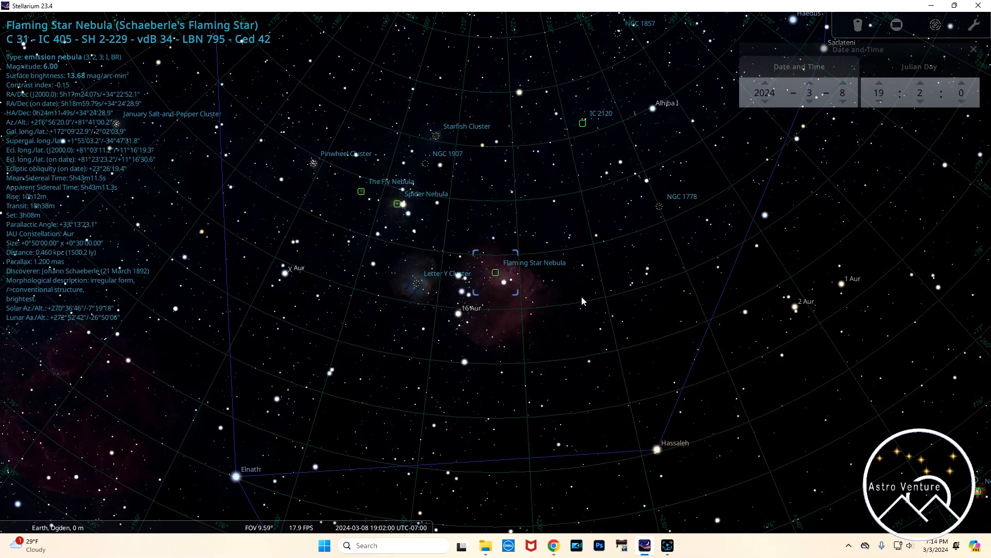
{"action": "scroll", "scroll_direction": "down", "scroll_amount": 3}
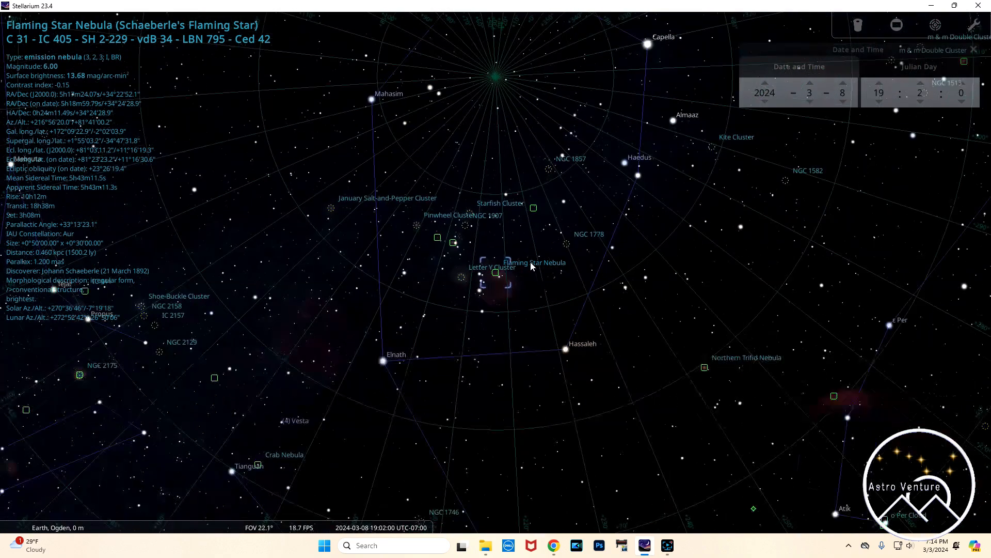
{"action": "scroll", "scroll_direction": "down", "scroll_amount": 3}
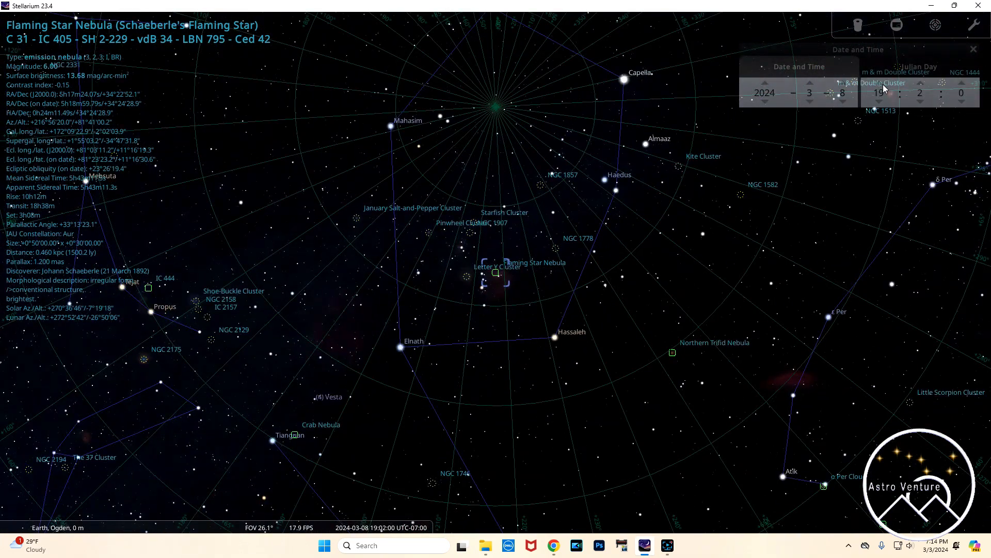
{"action": "left_click", "coordinate": [899, 88]}
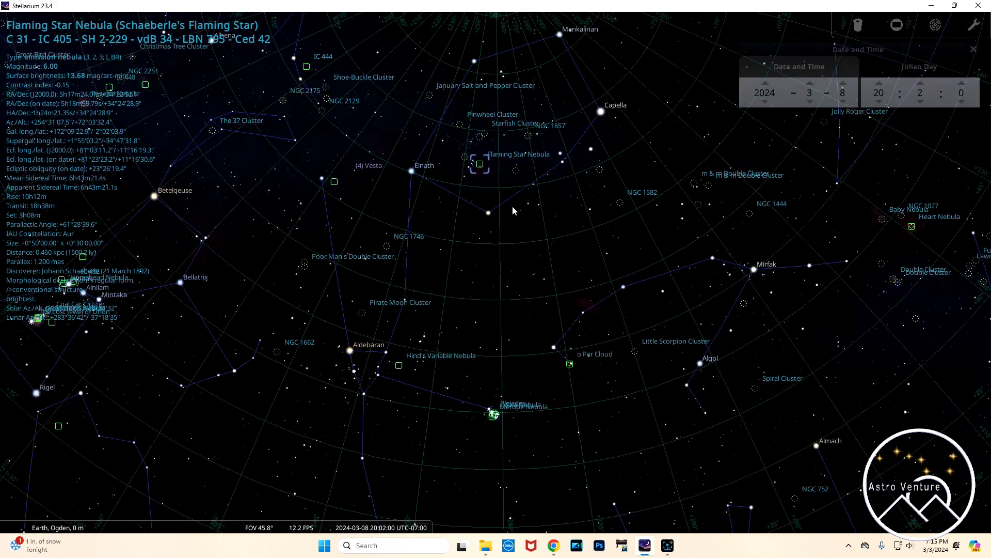
{"action": "scroll", "scroll_direction": "down", "scroll_amount": 3}
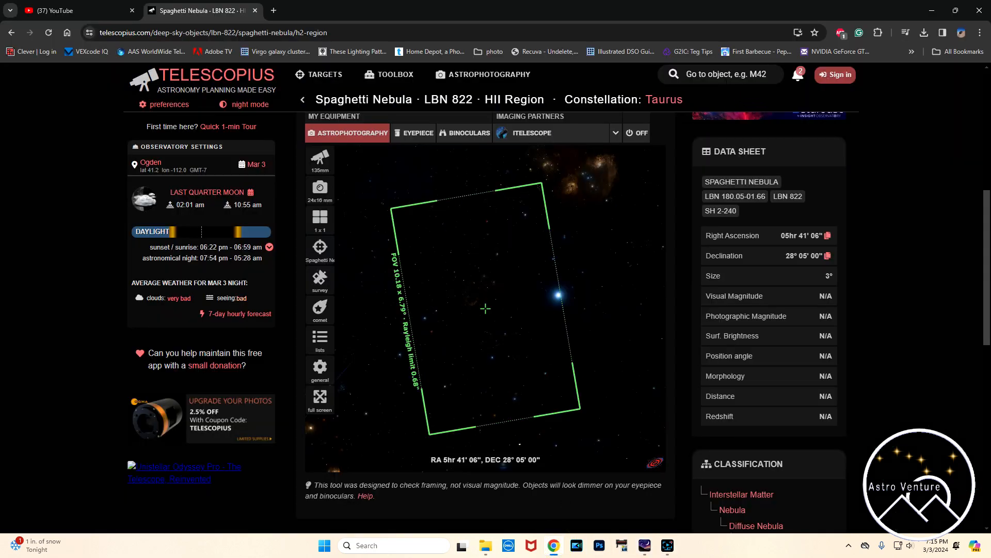
Step: Search for and open the Flaming Star Nebula (IC 405) page to view its simulator framing
{"action": "type", "text": "c"}
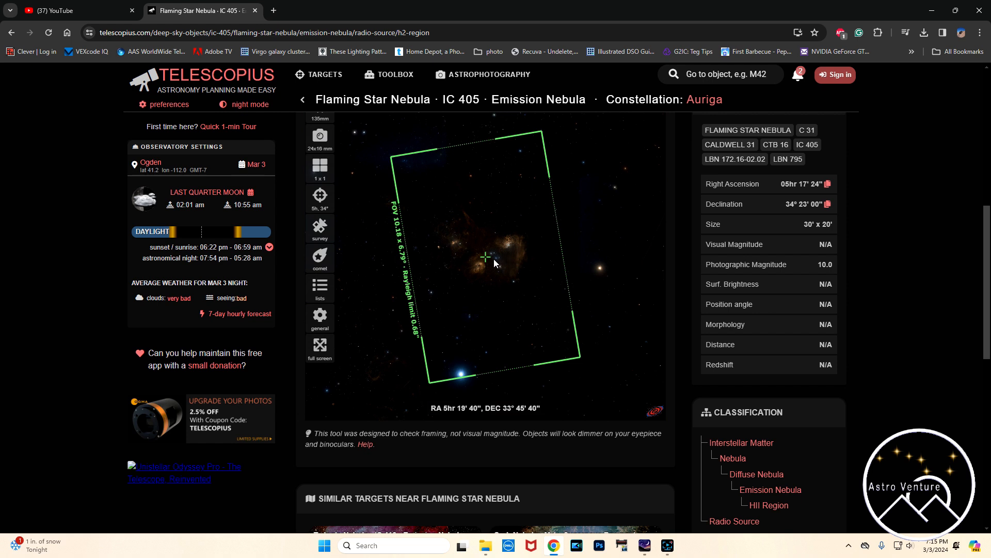
{"action": "mouse_move", "coordinate": [442, 293]}
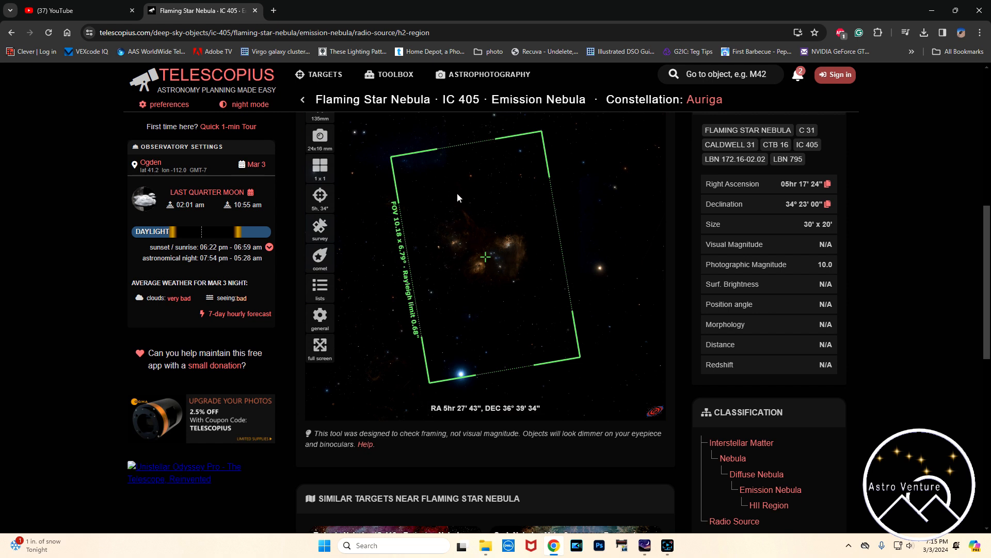
{"action": "mouse_move", "coordinate": [623, 164]}
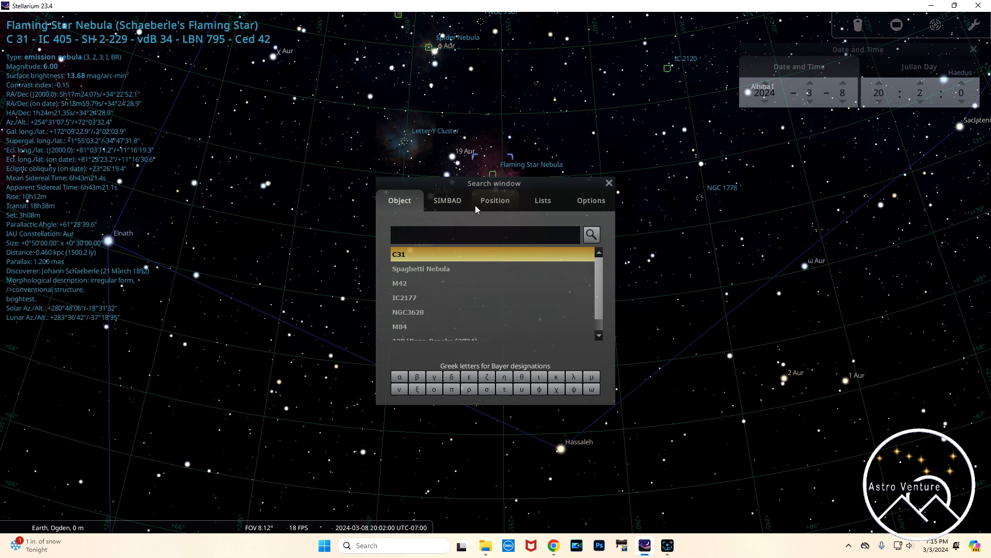
Step: Go to M84 in Markarian's Chain and advance the clock to 00:02 on 9 March
{"action": "type", "text": "m8"}
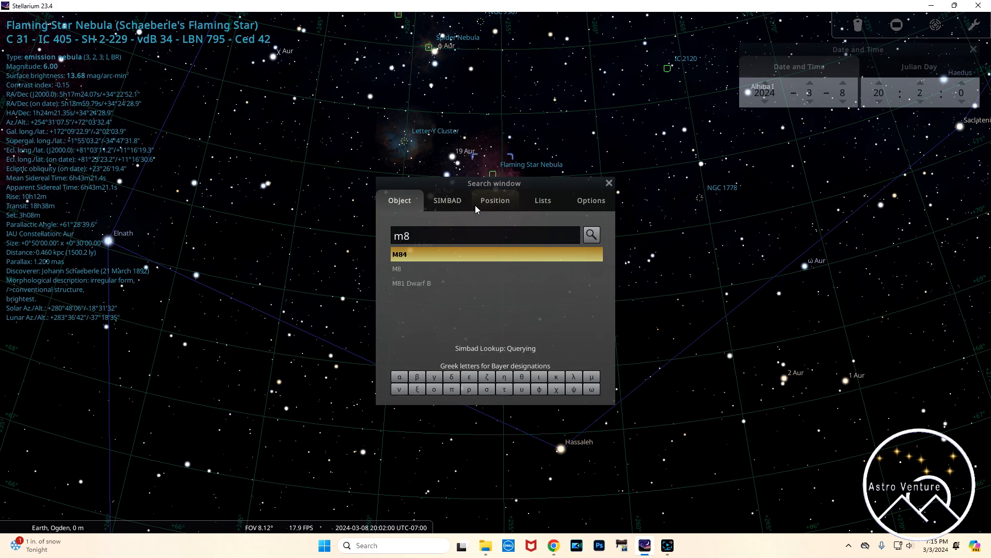
{"action": "left_click", "coordinate": [496, 253]}
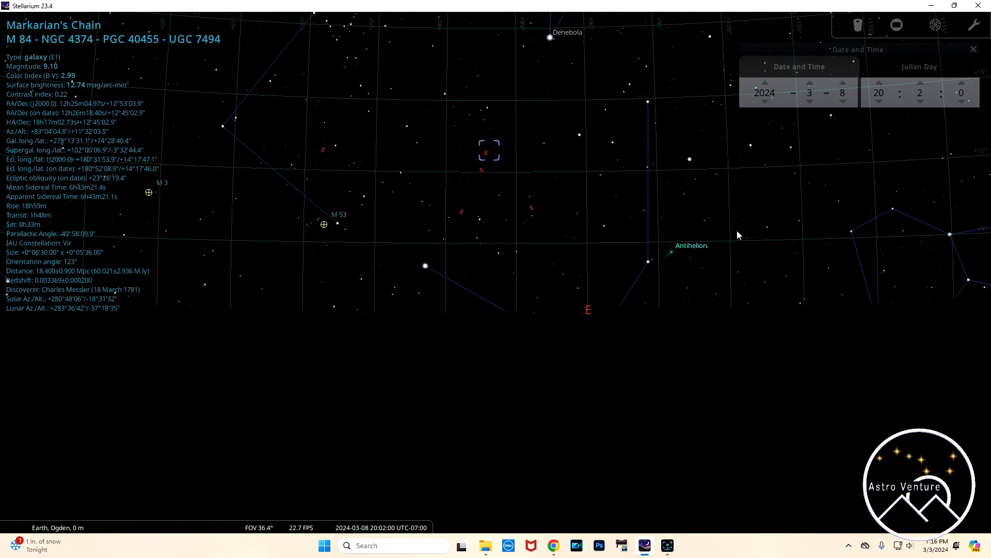
{"action": "mouse_move", "coordinate": [505, 361]}
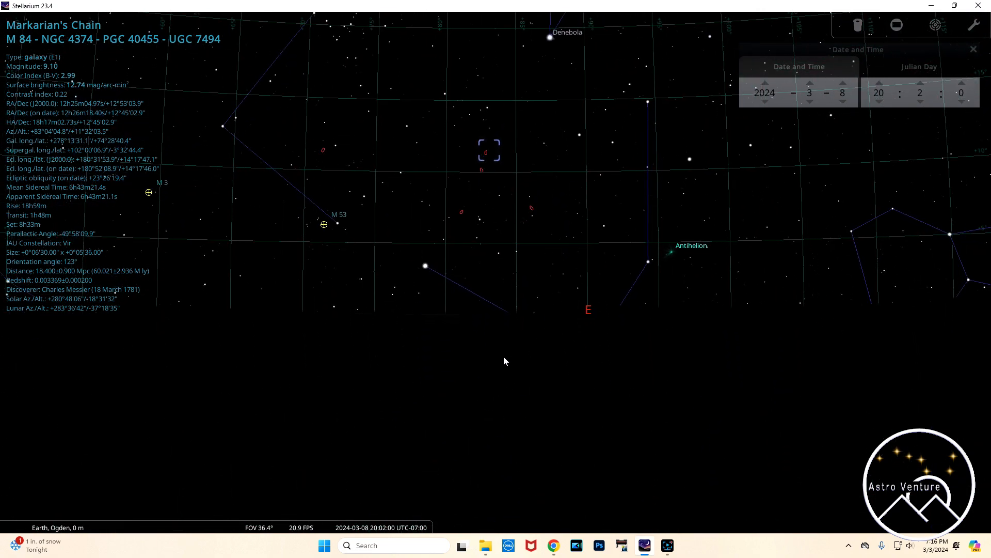
{"action": "mouse_move", "coordinate": [815, 183]}
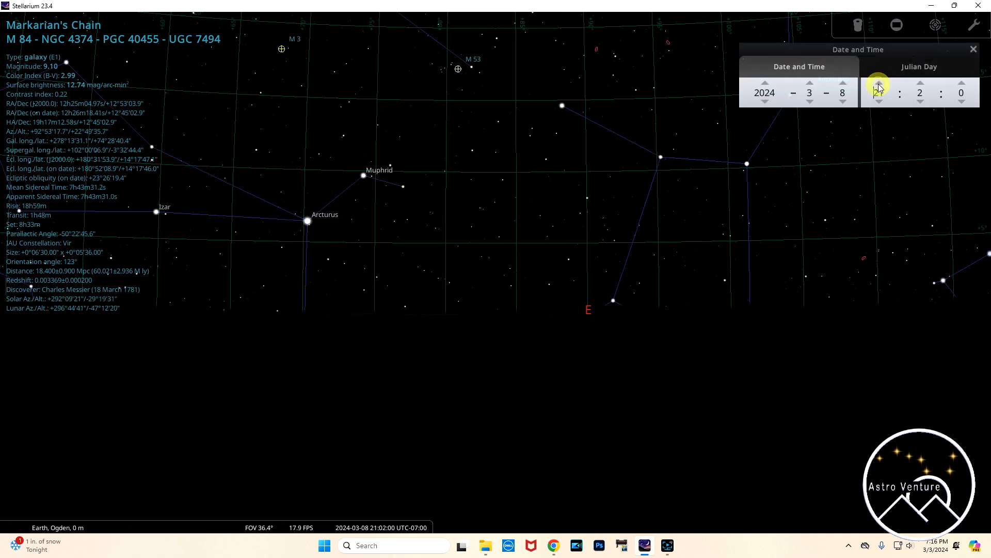
{"action": "left_click", "coordinate": [877, 87]}
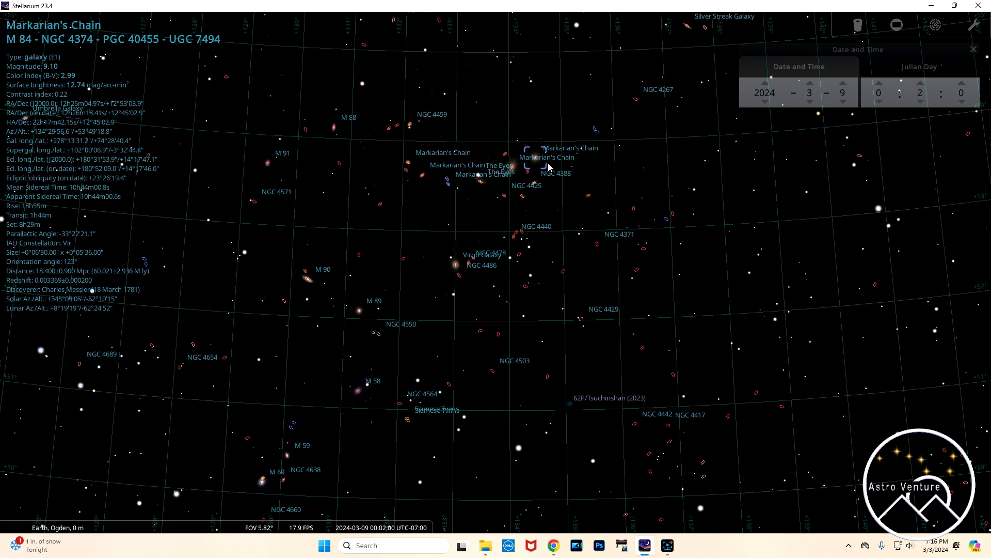
{"action": "mouse_move", "coordinate": [485, 201]}
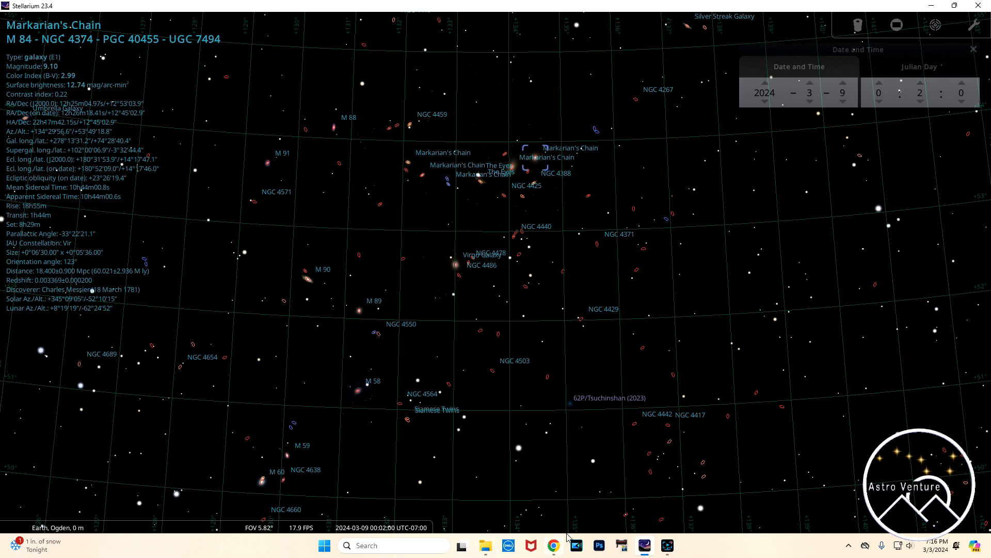
Step: Open the Markarian Chain galaxy group page in Telescopius
{"action": "left_click", "coordinate": [552, 545]}
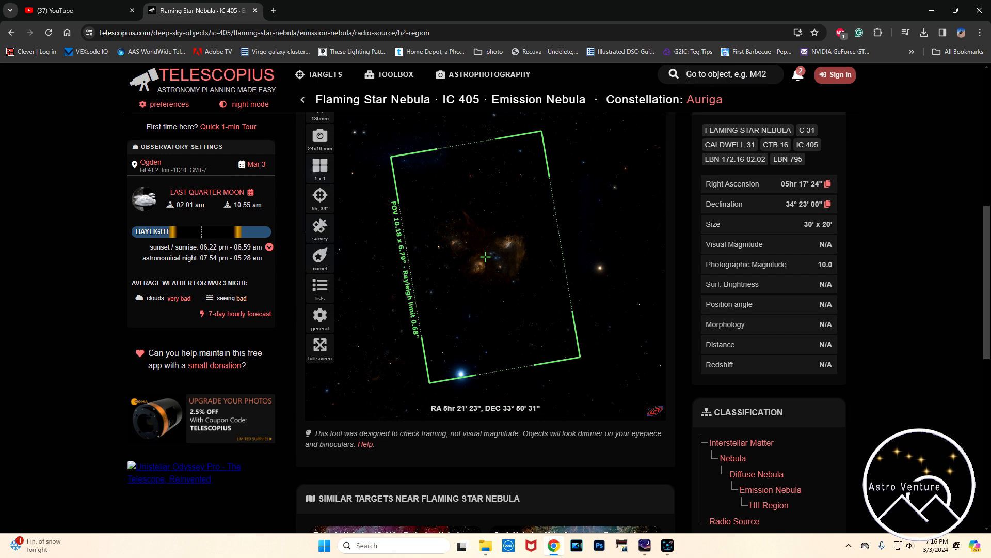
{"action": "type", "text": "marka"}
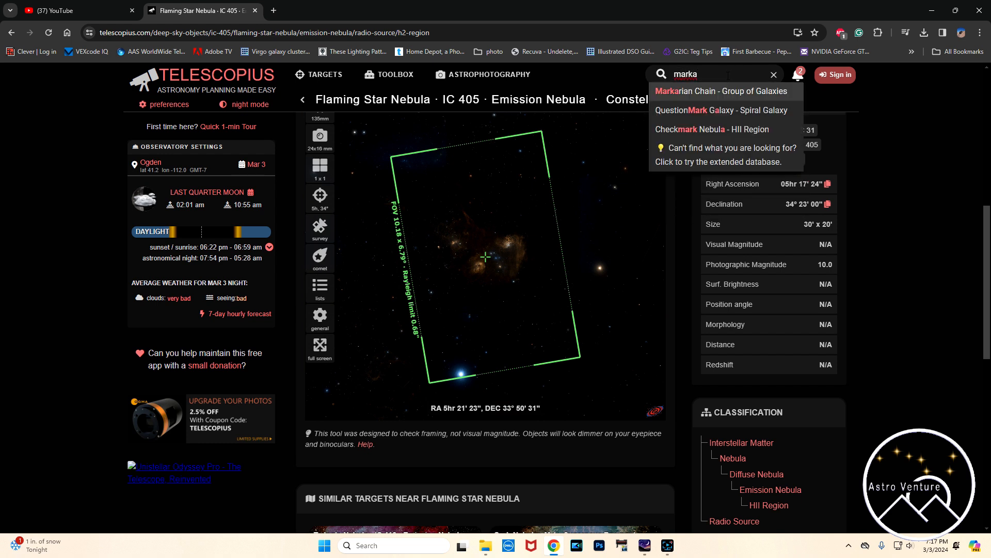
{"action": "left_click", "coordinate": [720, 91]}
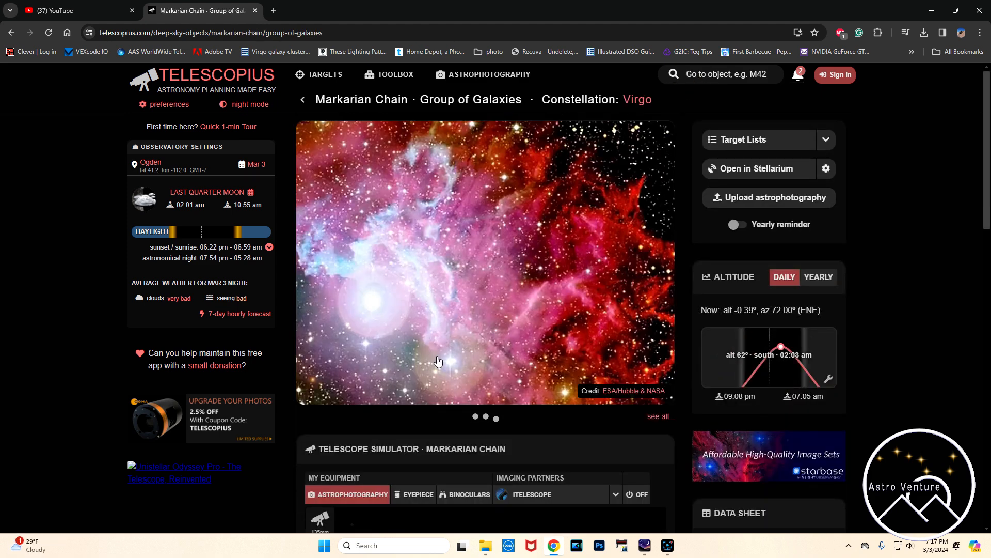
{"action": "scroll", "scroll_direction": "down", "scroll_amount": 3}
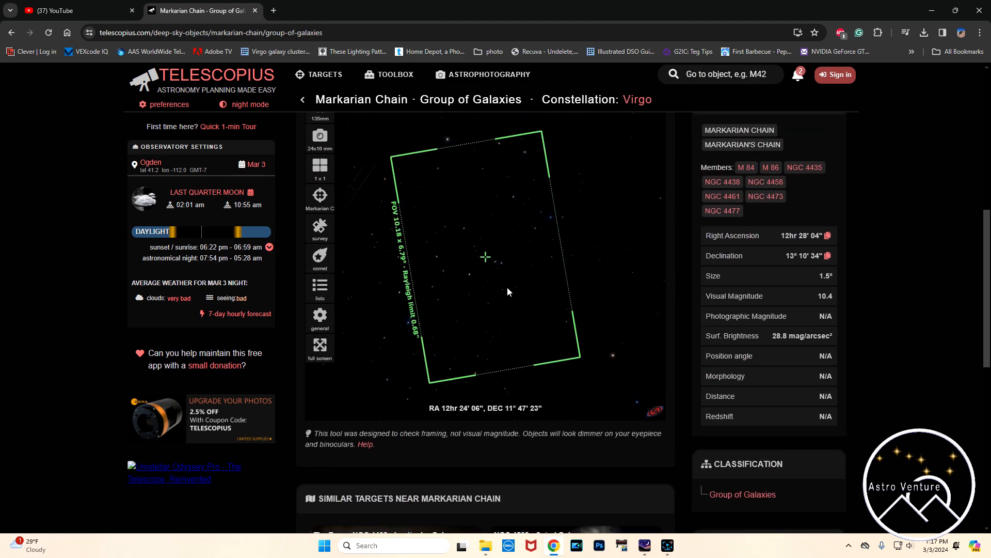
{"action": "left_click", "coordinate": [319, 136]}
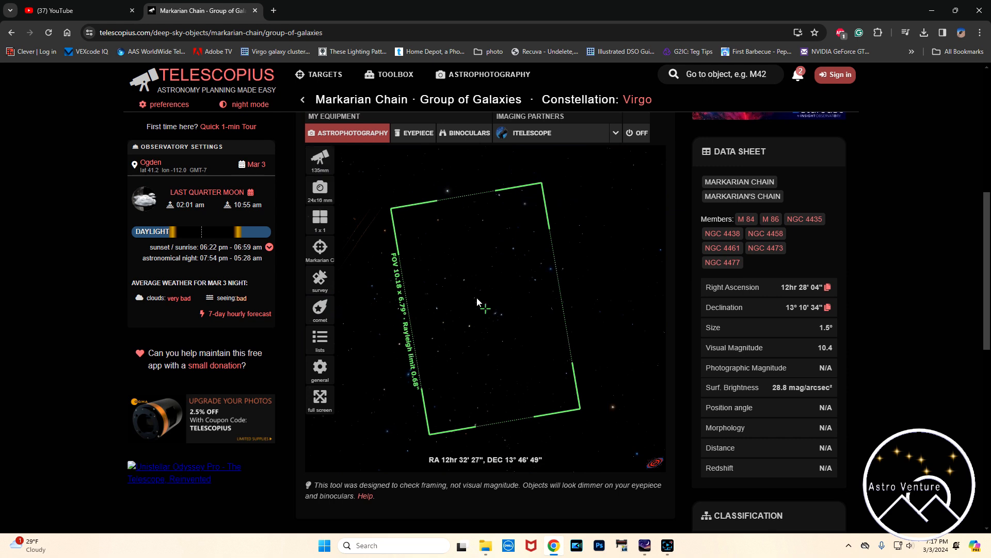
Step: Adjust the simulator's telescope settings and pan the simulated star field
{"action": "left_click", "coordinate": [319, 159]}
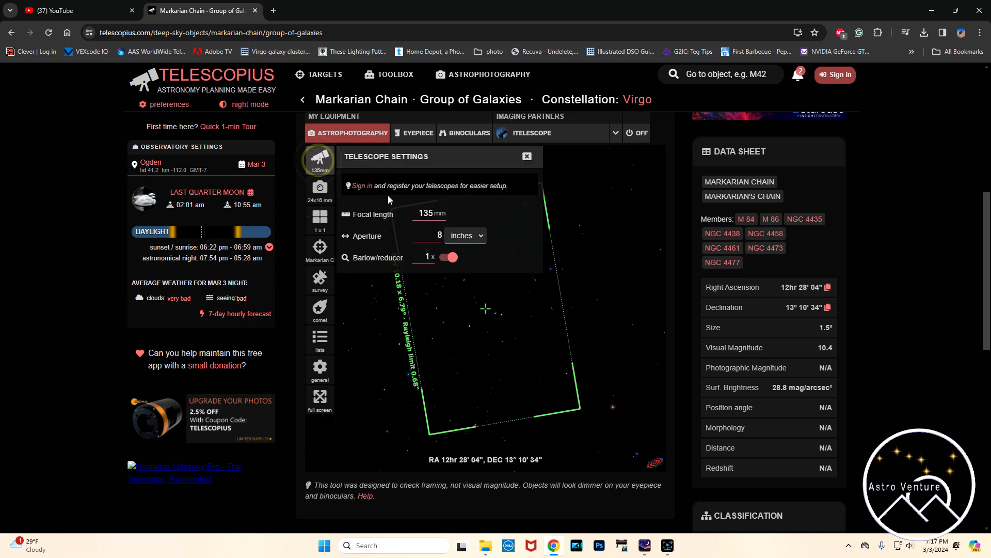
{"action": "mouse_move", "coordinate": [381, 211]}
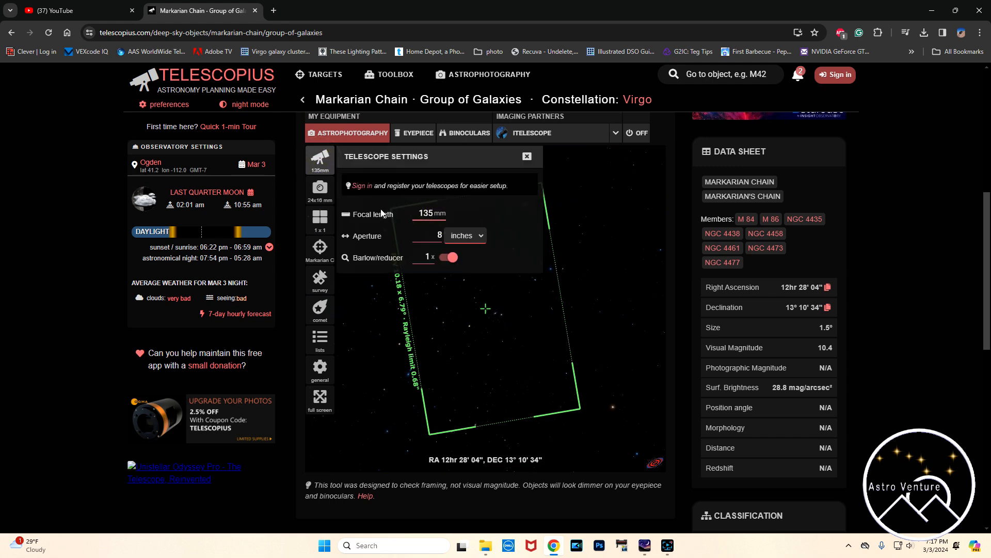
{"action": "type", "text": "1"}
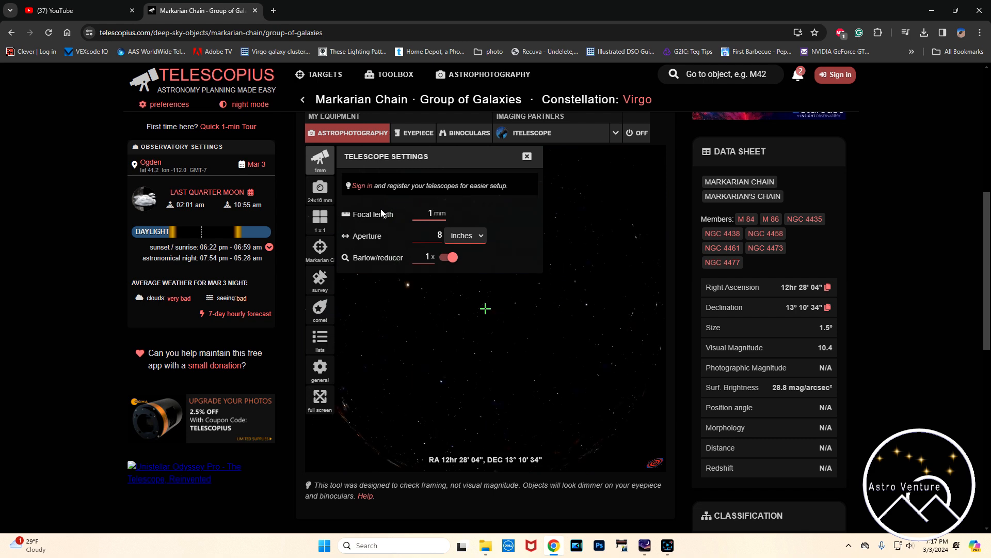
{"action": "type", "text": "300"}
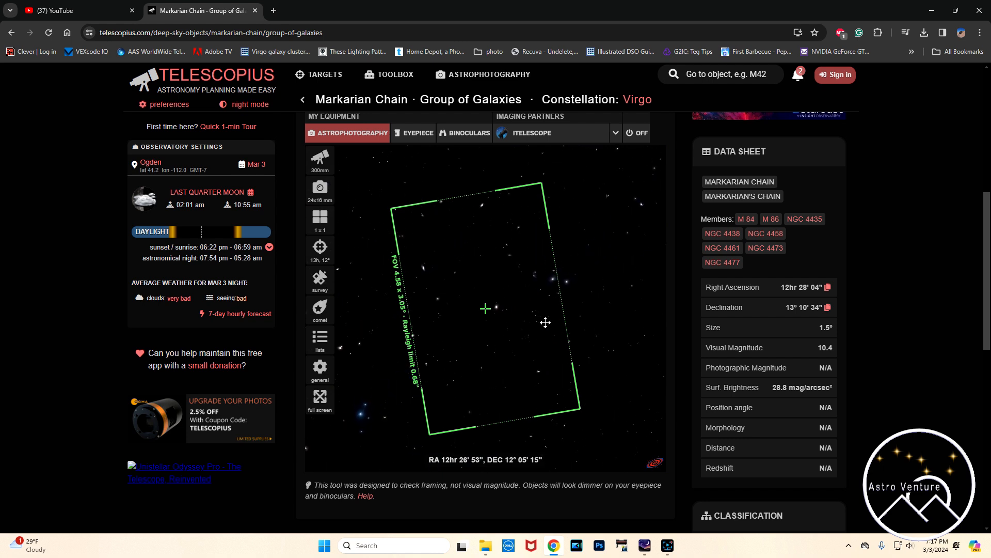
{"action": "left_click_drag", "start_coordinate": [545, 323], "coordinate": [541, 370]}
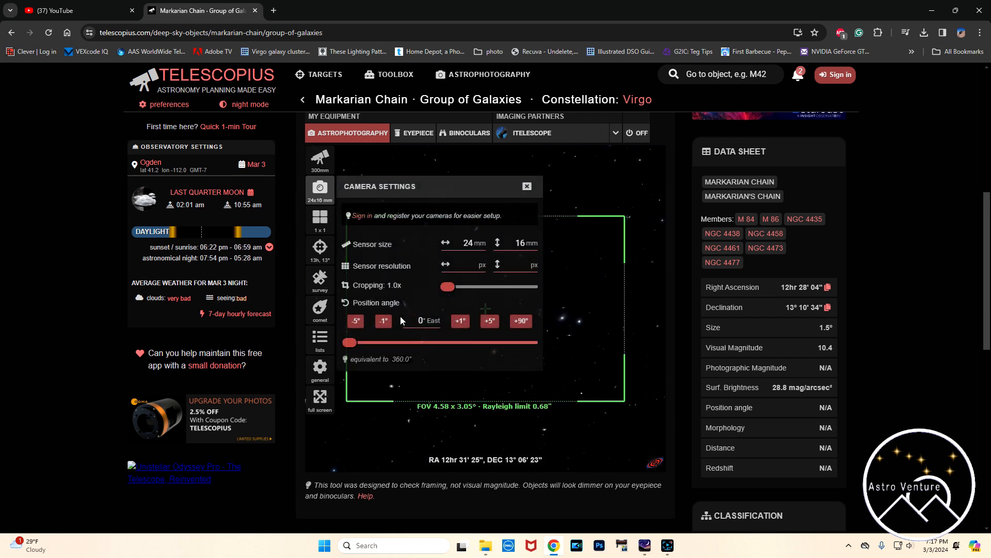
{"action": "left_click", "coordinate": [526, 185]}
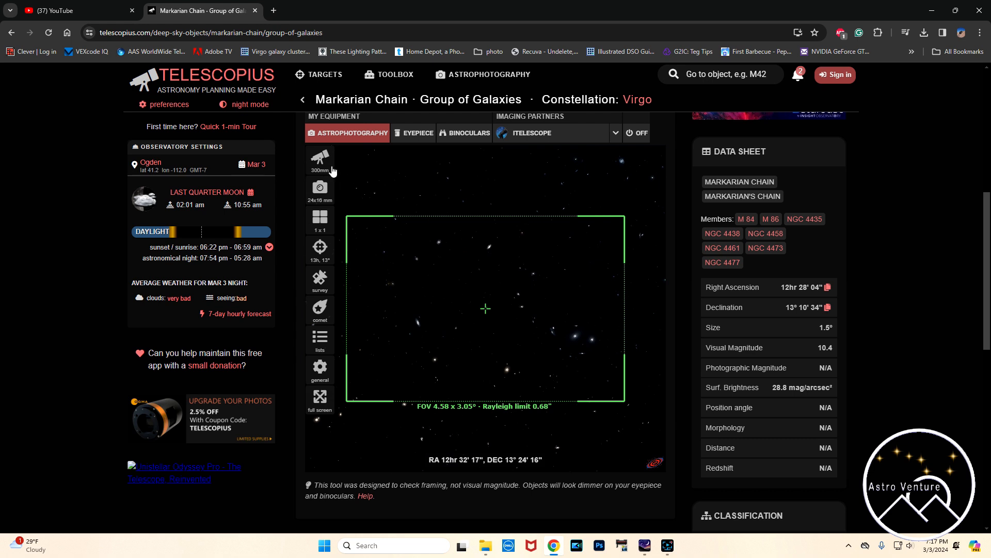
Step: Set the simulated telescope focal length to 200 mm, then search for 'cope'
{"action": "left_click", "coordinate": [320, 158]}
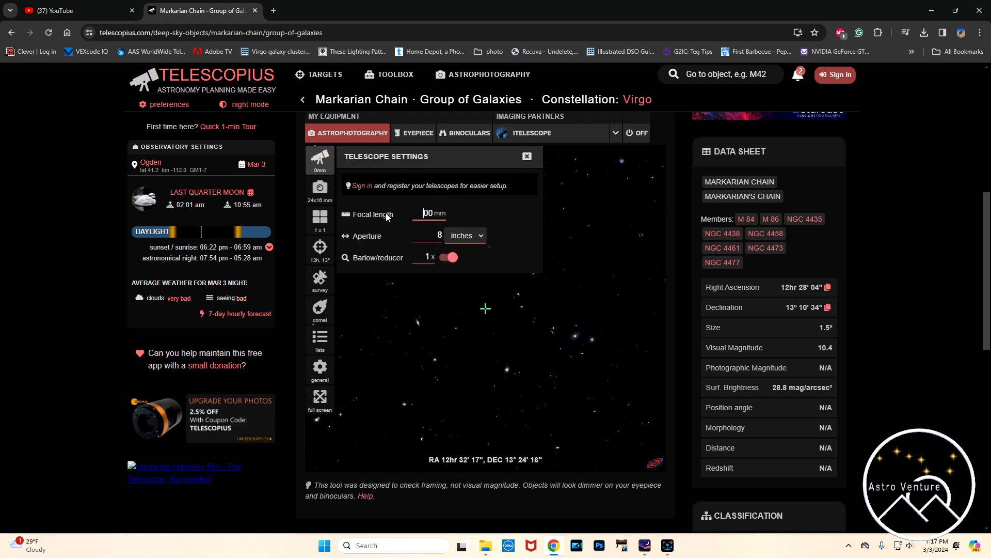
{"action": "type", "text": "200"}
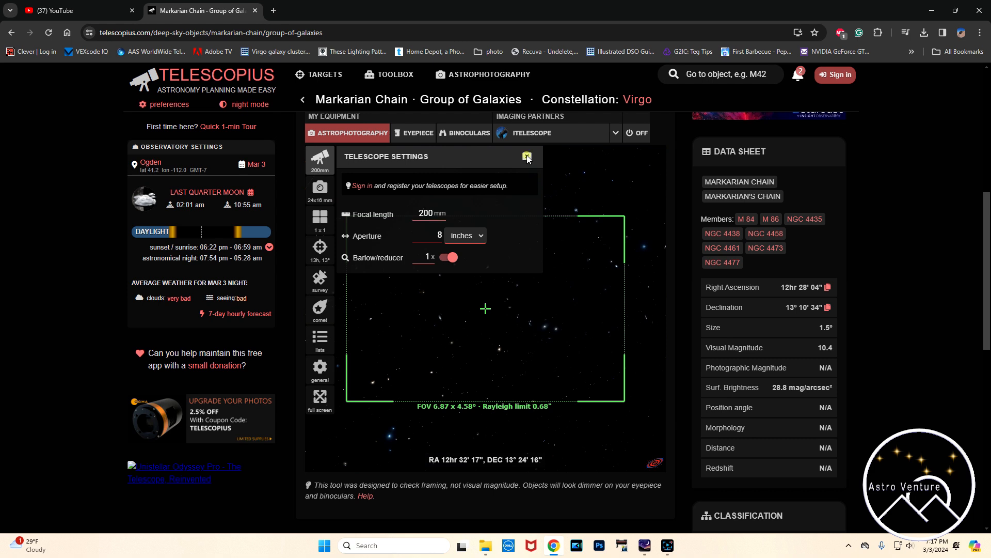
{"action": "left_click", "coordinate": [527, 157]}
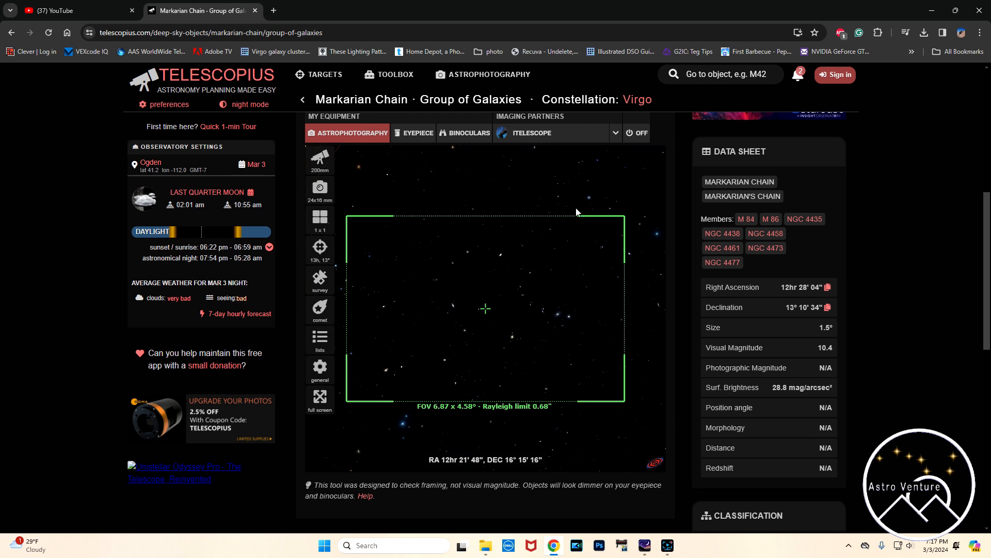
{"action": "left_click", "coordinate": [721, 73]}
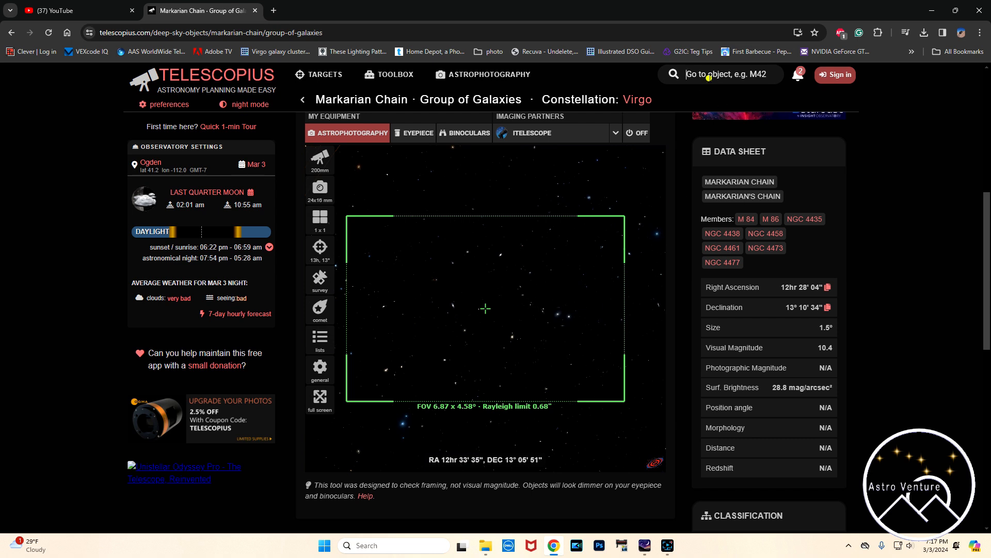
{"action": "type", "text": "copeland"}
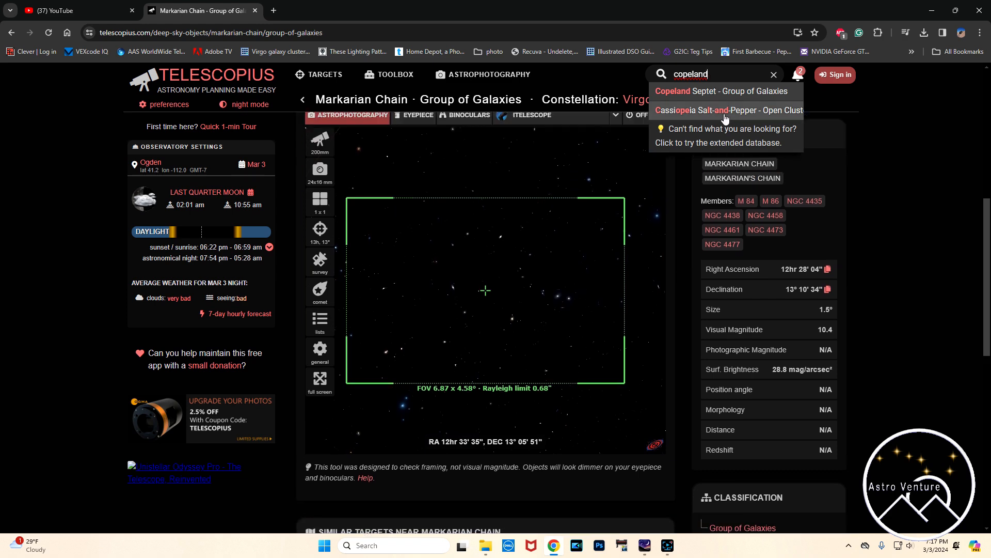
Step: Open the Copeland Septet page and pan its 400 mm simulator field around the group
{"action": "left_click", "coordinate": [701, 90]}
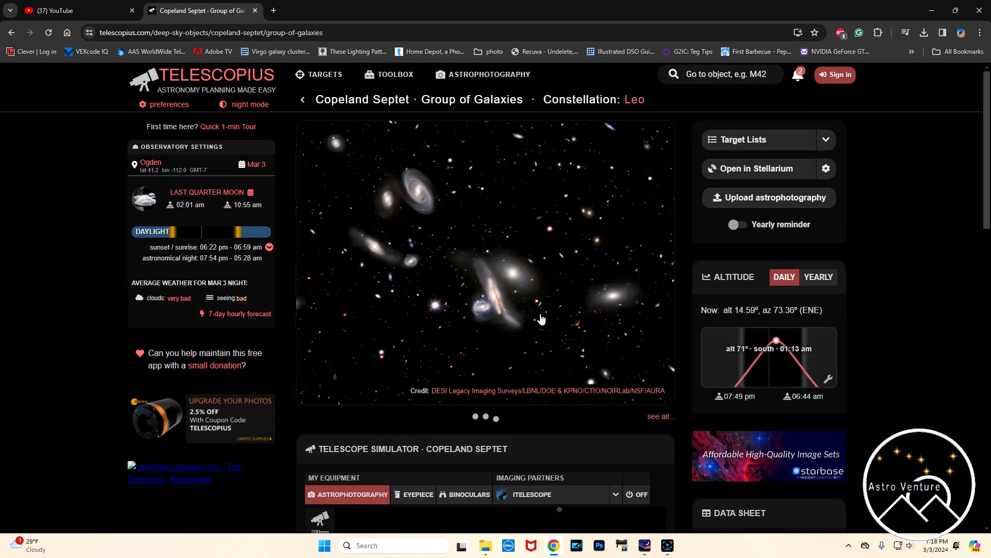
{"action": "scroll", "scroll_direction": "down", "scroll_amount": 3}
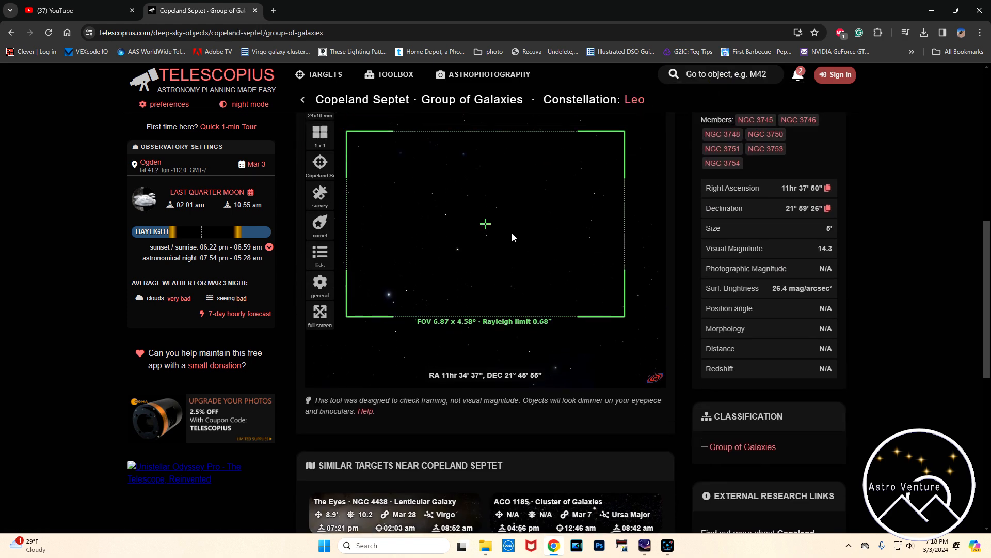
{"action": "scroll", "scroll_direction": "down", "scroll_amount": 3}
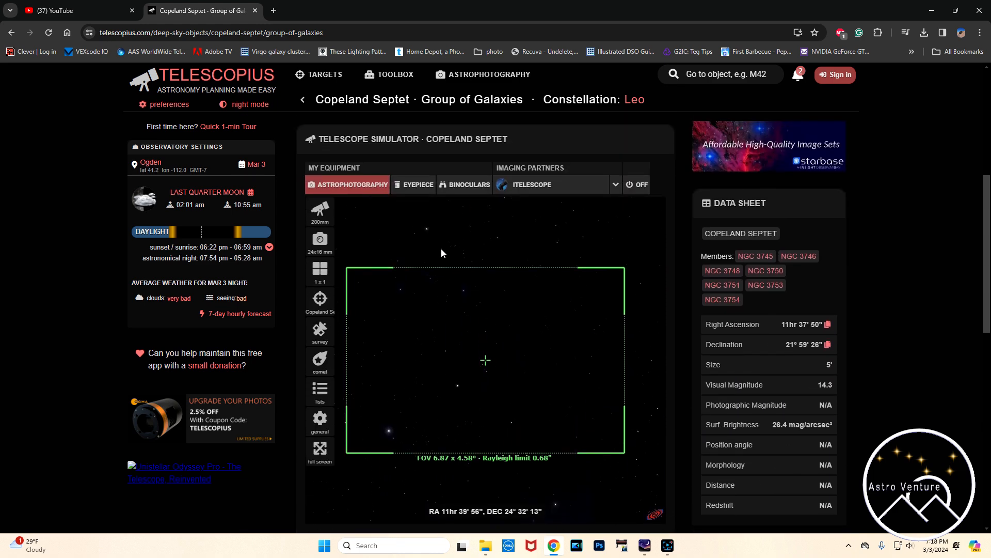
{"action": "left_click", "coordinate": [320, 211]}
{"action": "type", "text": "400"}
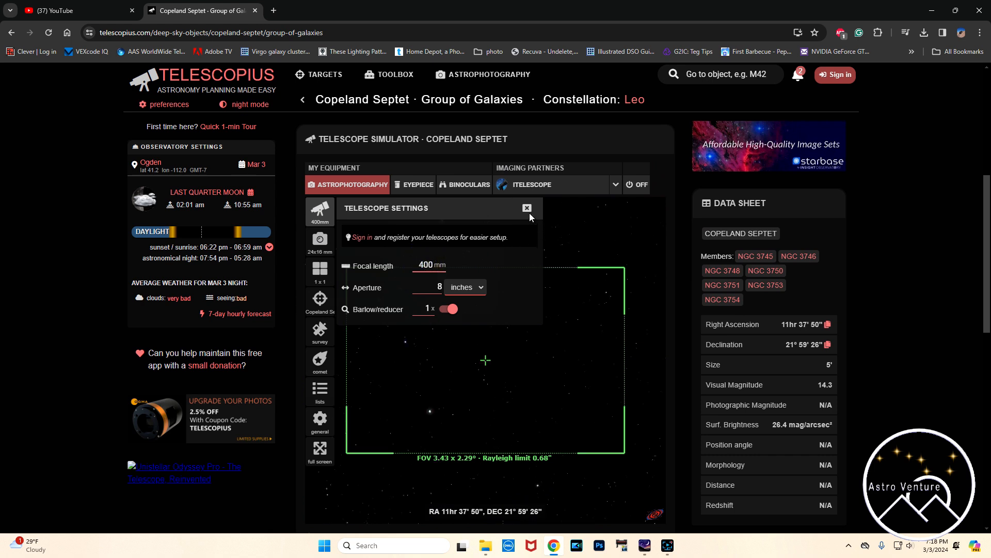
{"action": "left_click", "coordinate": [526, 207]}
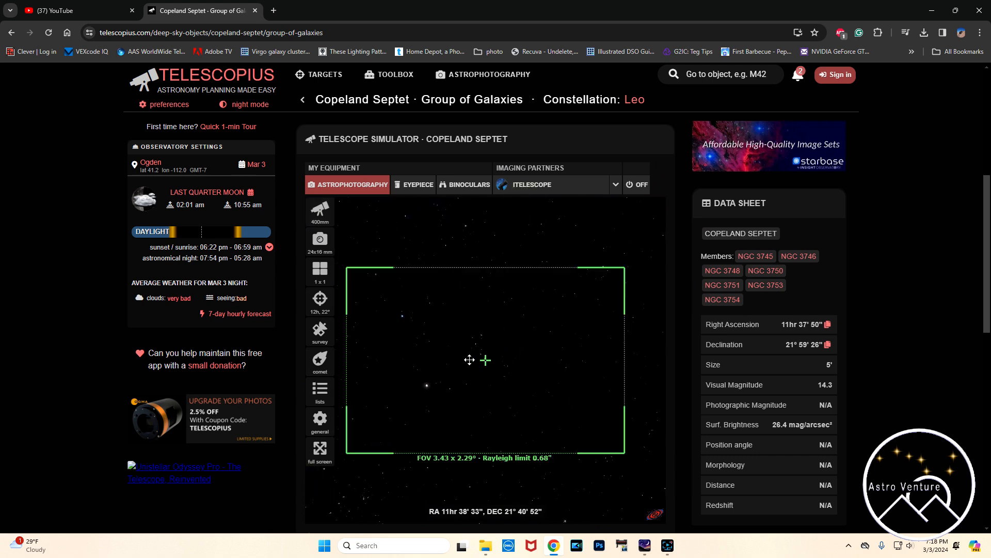
{"action": "left_click_drag", "start_coordinate": [470, 360], "coordinate": [597, 329]}
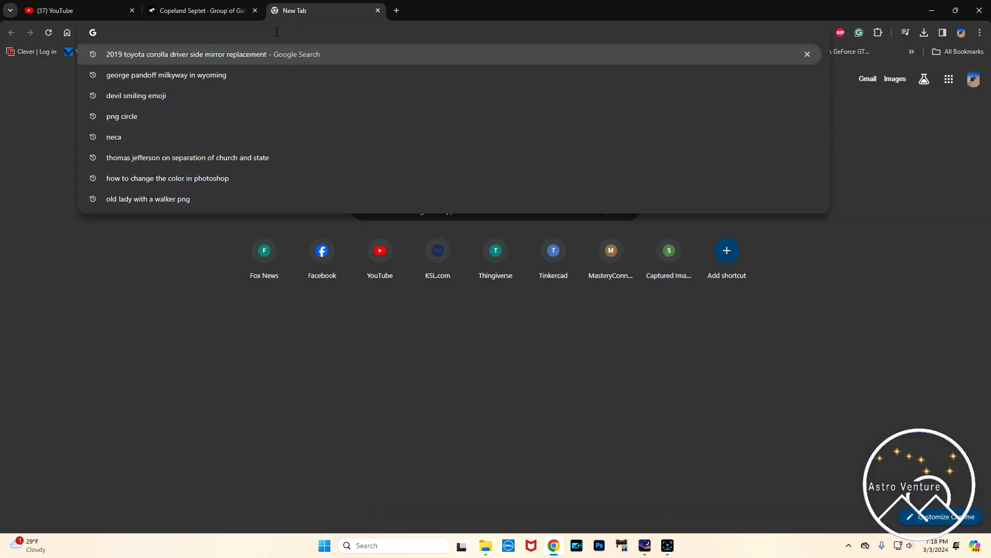
Step: Search Google for Copeland's eyes and open the Wikipedia 'Eyes Galaxies' article
{"action": "type", "text": "copeland"}
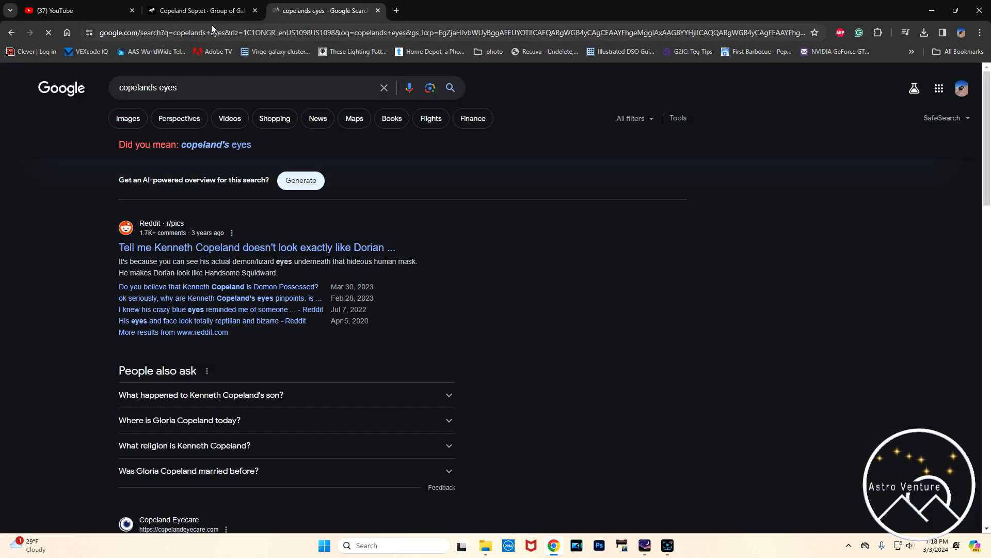
{"action": "scroll", "scroll_direction": "down", "scroll_amount": 3}
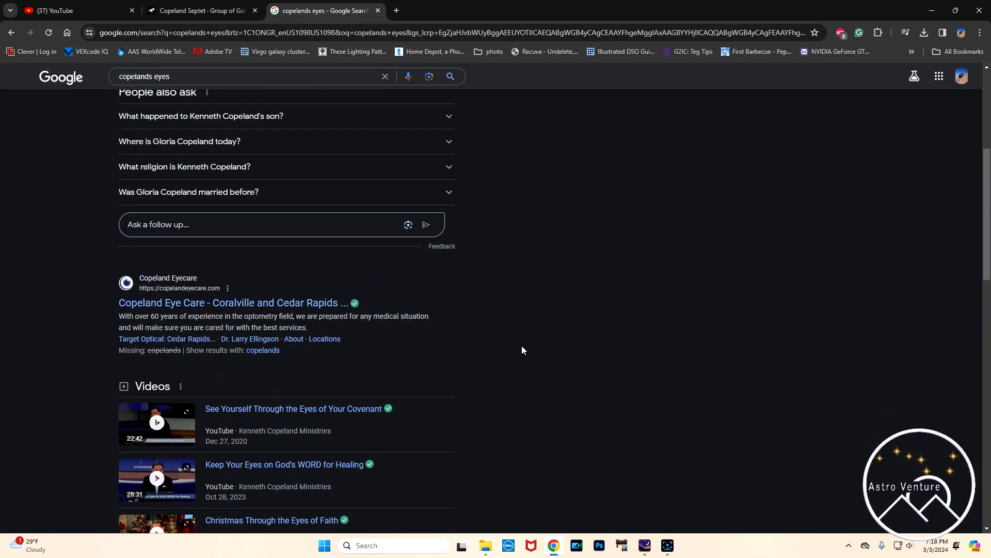
{"action": "scroll", "scroll_direction": "down", "scroll_amount": 3}
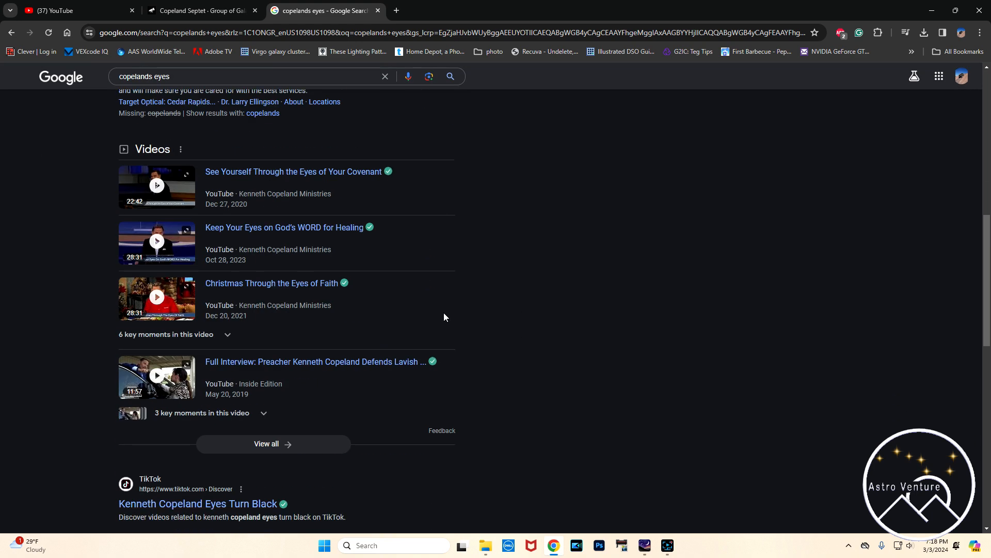
{"action": "scroll", "scroll_direction": "down", "scroll_amount": 3}
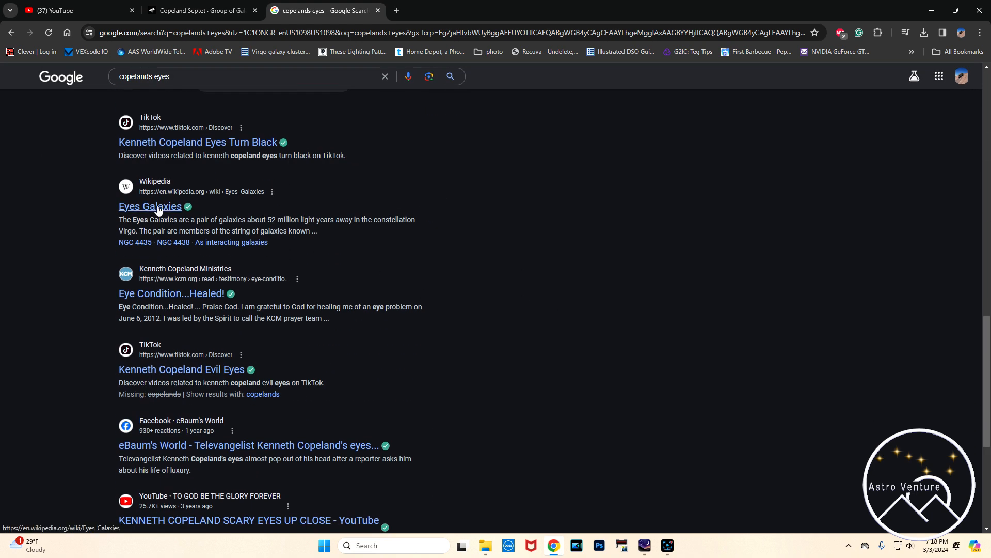
{"action": "left_click", "coordinate": [150, 208]}
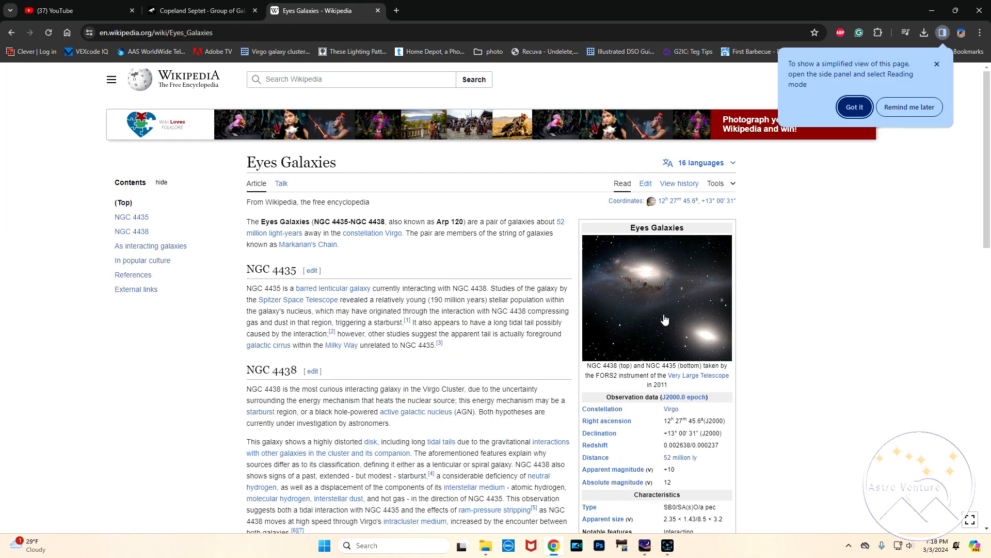
{"action": "mouse_move", "coordinate": [787, 358]}
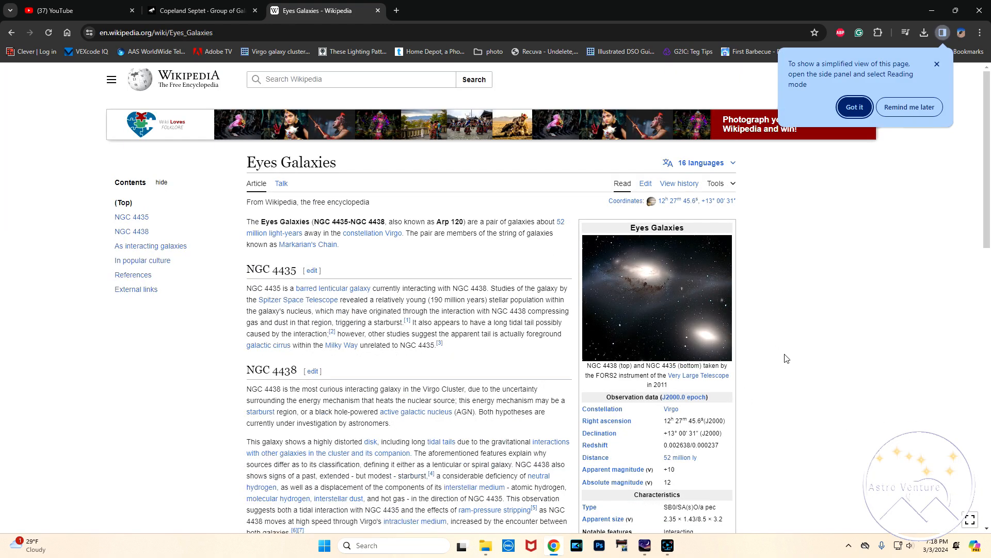
Step: Scroll the Eyes Galaxies article and select 'NGC 4435' in the first paragraph
{"action": "scroll", "scroll_direction": "down", "scroll_amount": 3}
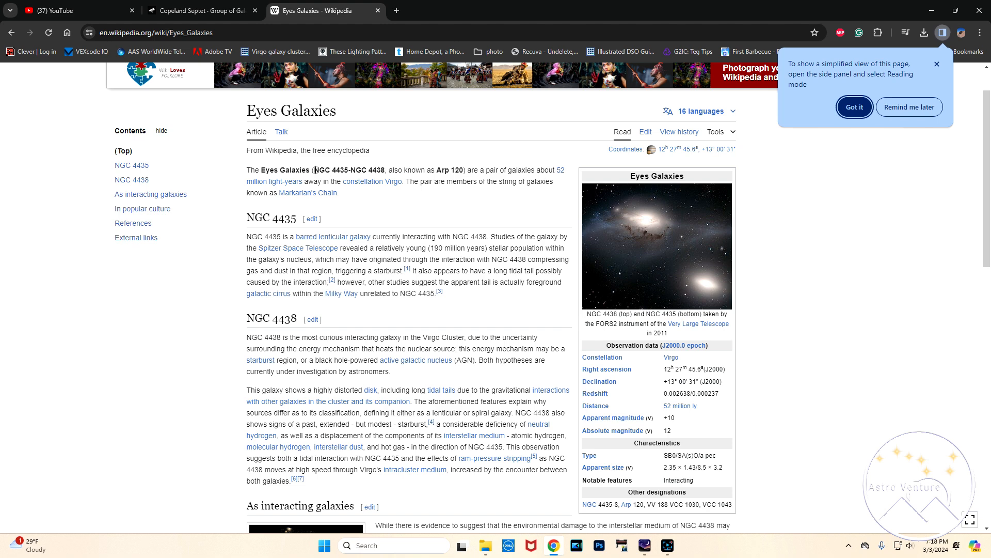
{"action": "double_click", "coordinate": [331, 170]}
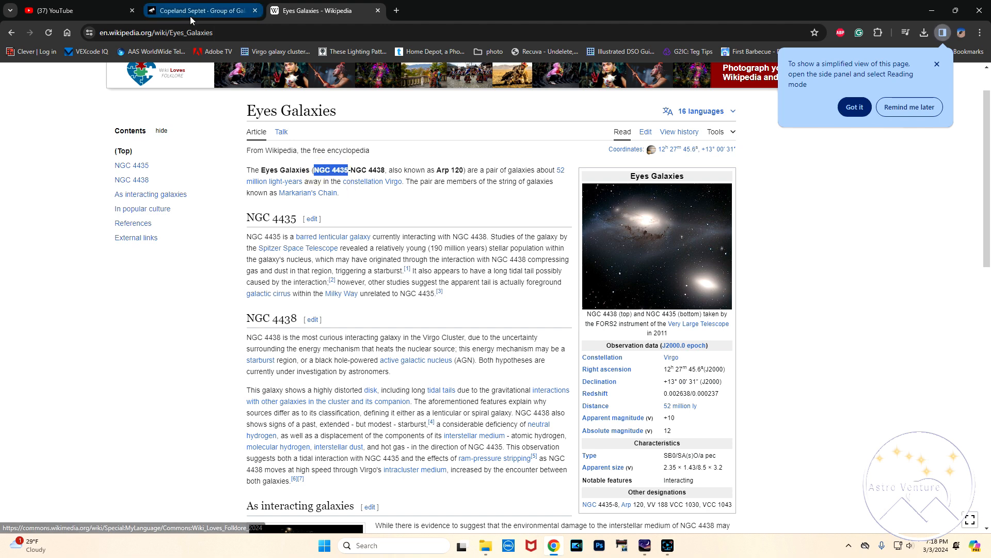
Step: Frame NGC 4435's galaxy group at 600 mm, giving a 2.29° × 1.52° field
{"action": "left_click", "coordinate": [200, 11]}
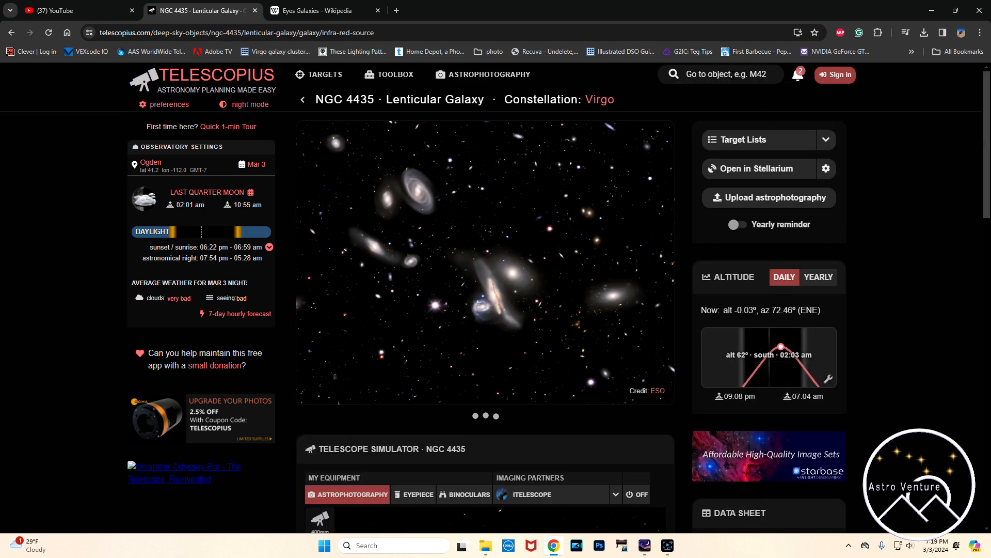
{"action": "scroll", "scroll_direction": "down", "scroll_amount": 3}
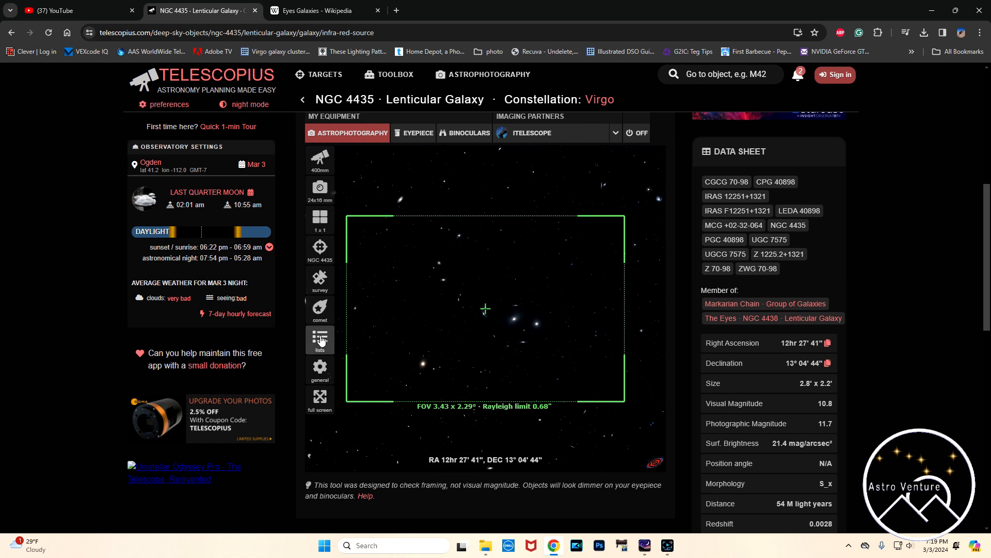
{"action": "left_click", "coordinate": [320, 160]}
{"action": "type", "text": "600"}
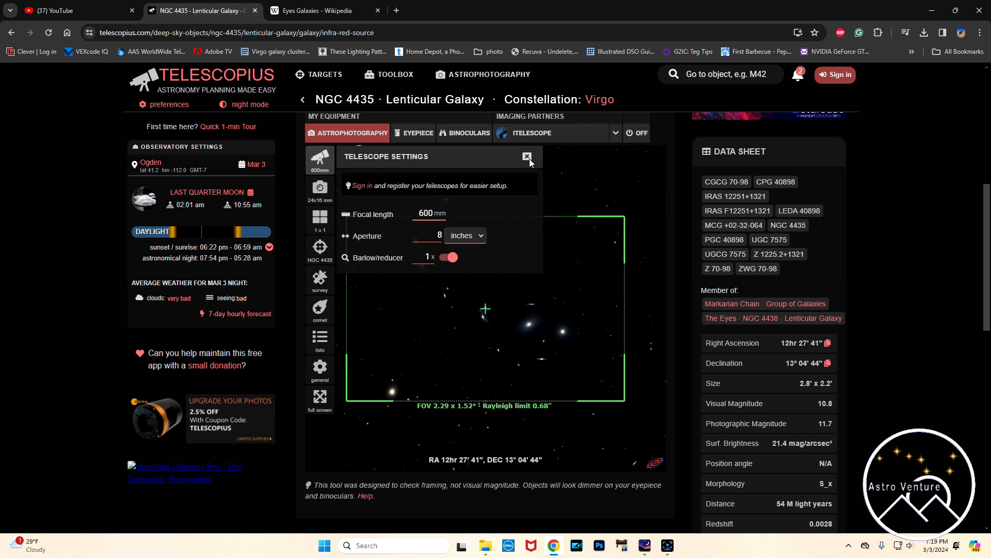
{"action": "left_click", "coordinate": [527, 156]}
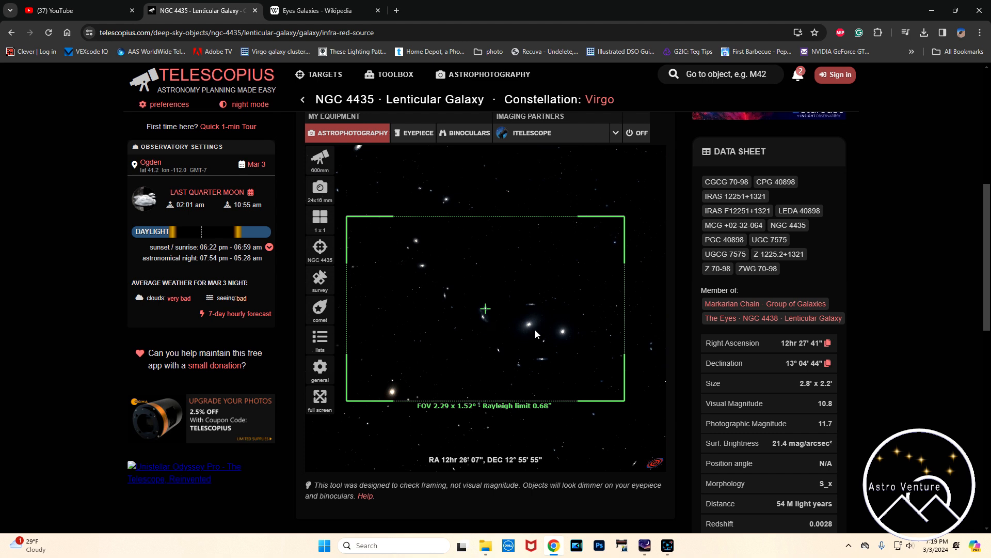
{"action": "left_click_drag", "start_coordinate": [535, 334], "coordinate": [555, 404]}
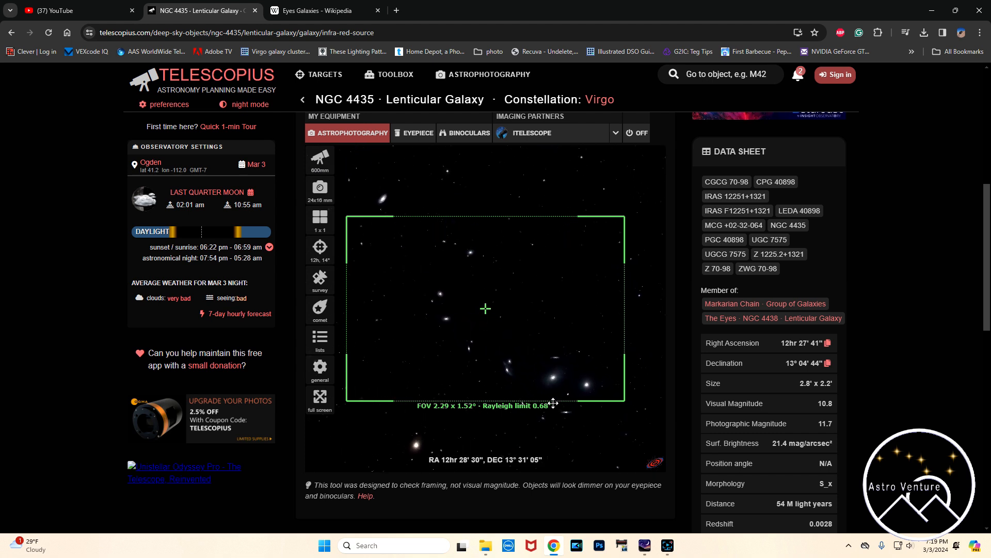
{"action": "left_click_drag", "start_coordinate": [553, 403], "coordinate": [515, 314]}
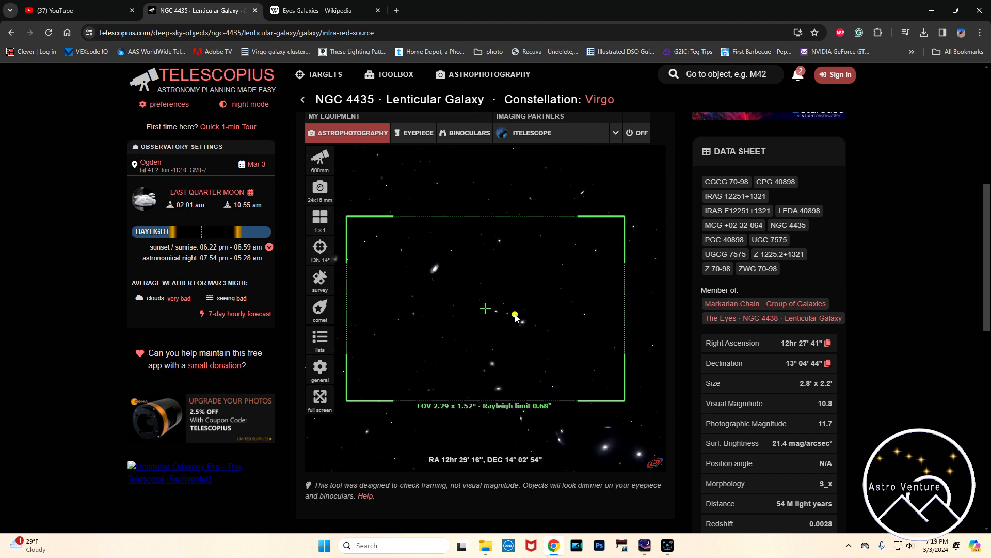
{"action": "left_click_drag", "start_coordinate": [514, 314], "coordinate": [441, 298]}
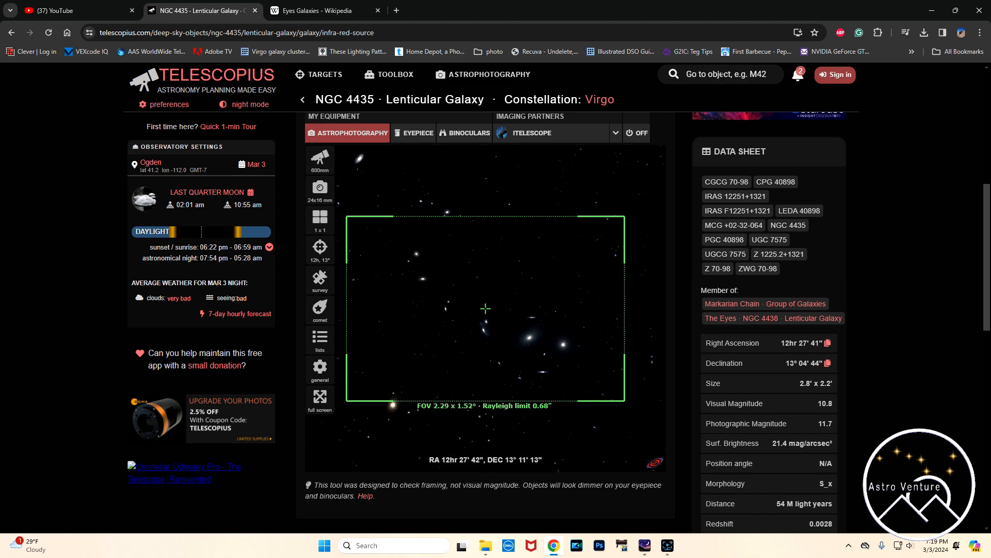
Step: Search 'ngc' in Stellarium and select NGC 3628, the Hamburger Galaxy in Leo
{"action": "left_click", "coordinate": [644, 545]}
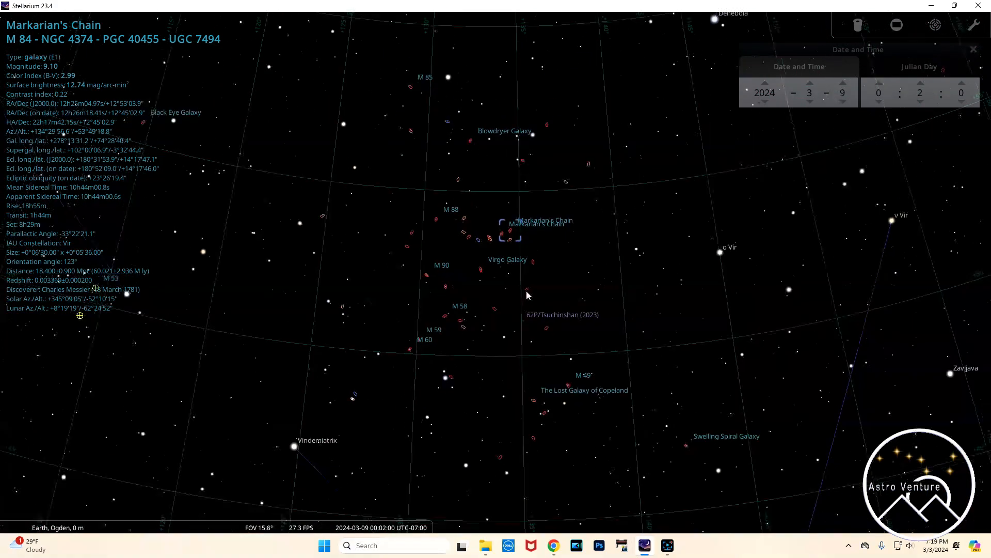
{"action": "scroll", "scroll_direction": "down", "scroll_amount": 3}
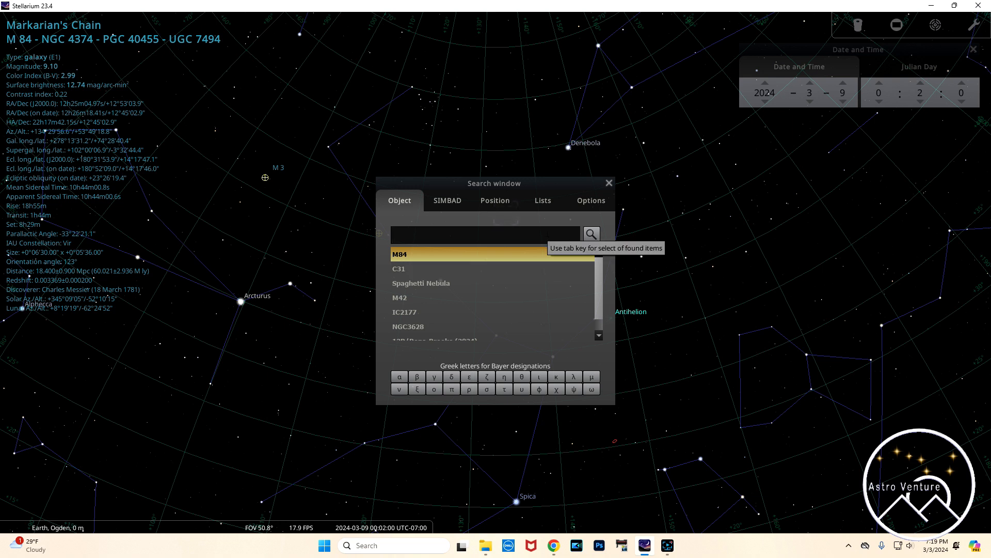
{"action": "type", "text": "ngc"}
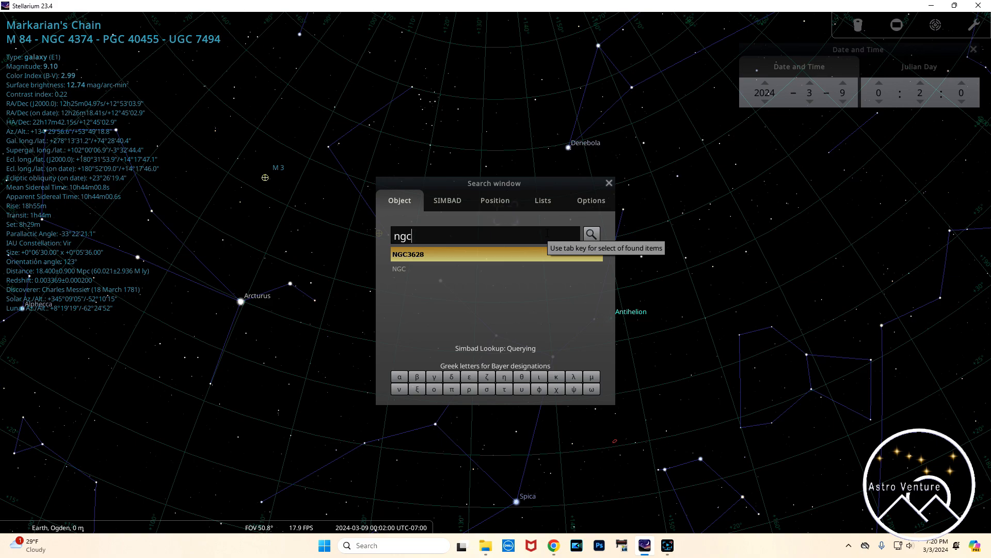
{"action": "left_click", "coordinate": [407, 253]}
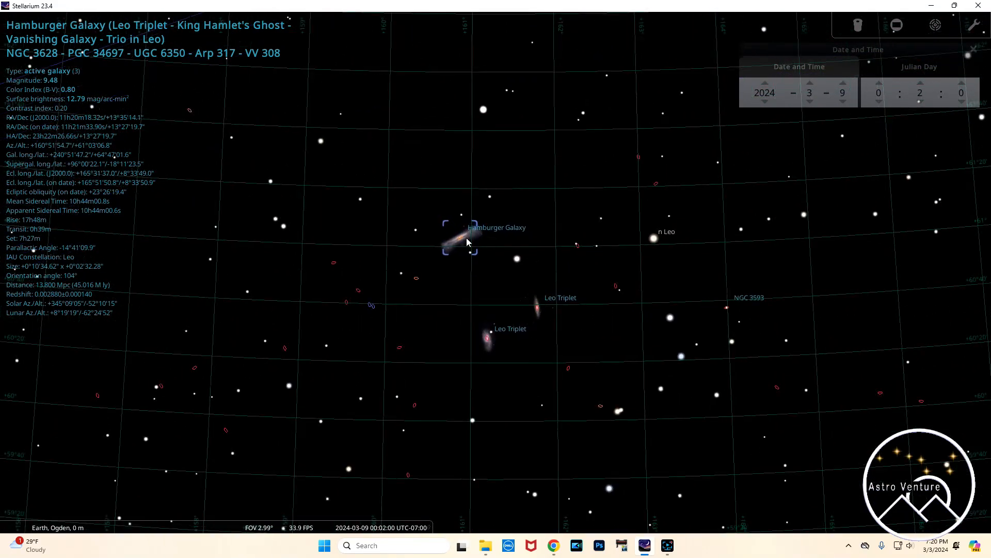
{"action": "mouse_move", "coordinate": [541, 316]}
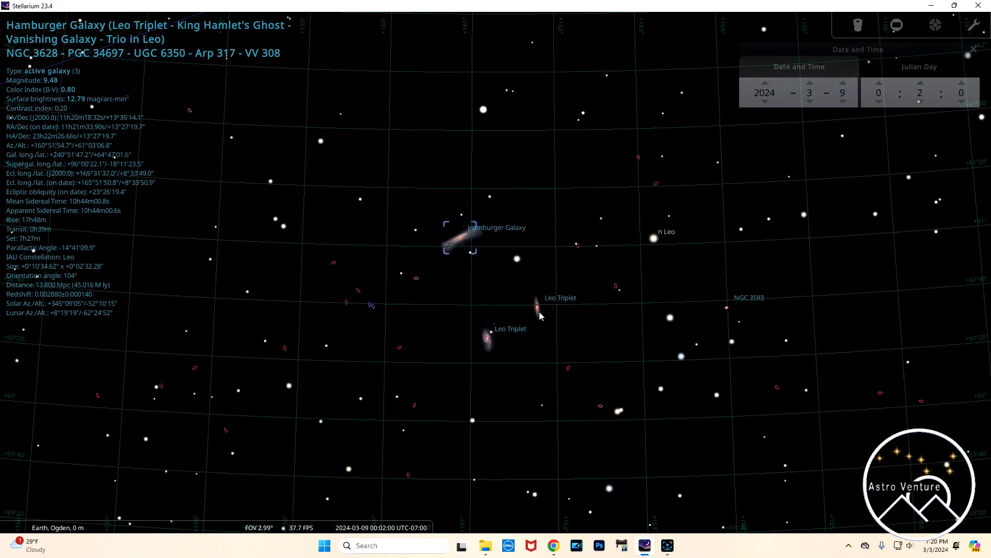
{"action": "mouse_move", "coordinate": [548, 309]}
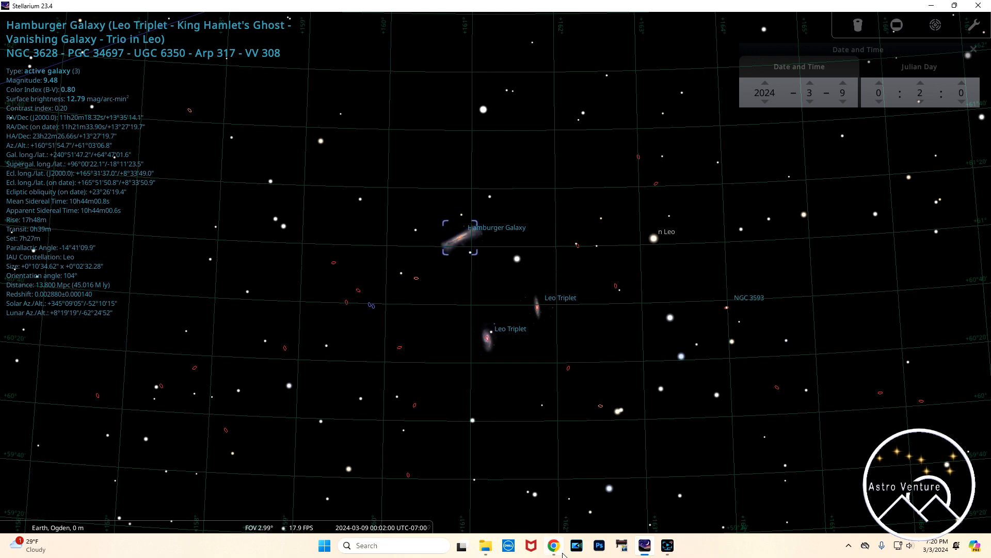
Step: Open the NGC 3628 page and frame all three Leo Triplet galaxies at 600 mm
{"action": "left_click", "coordinate": [553, 546]}
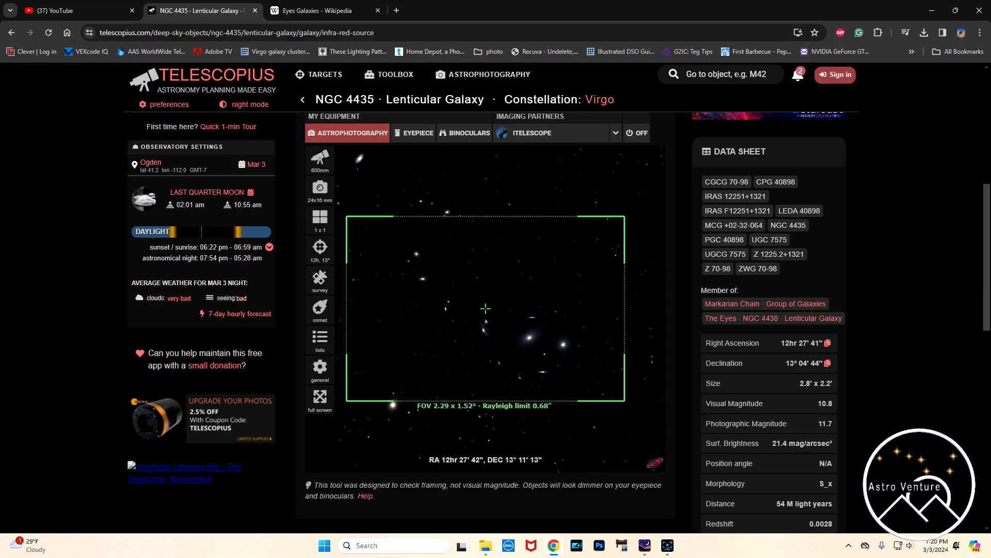
{"action": "type", "text": "ngc3628"}
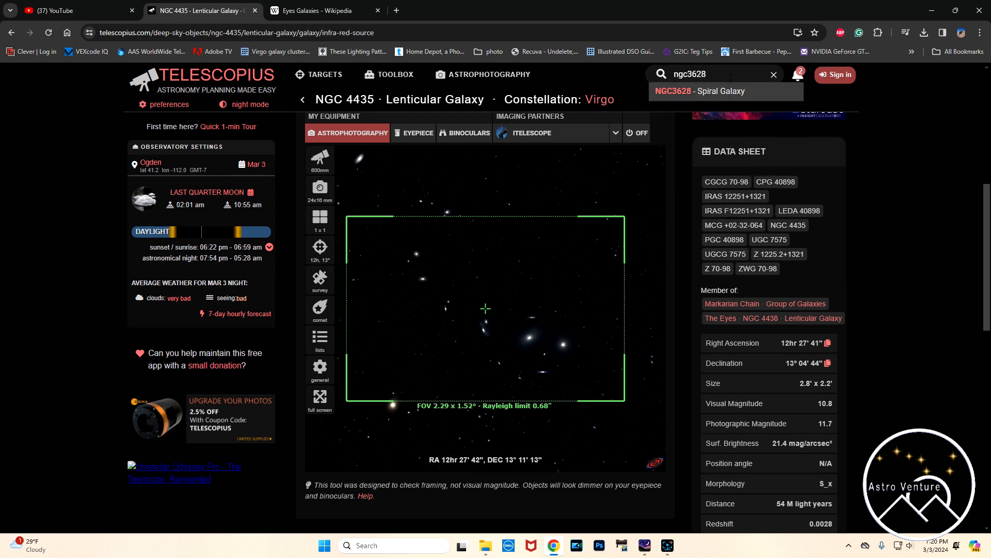
{"action": "left_click", "coordinate": [697, 90]}
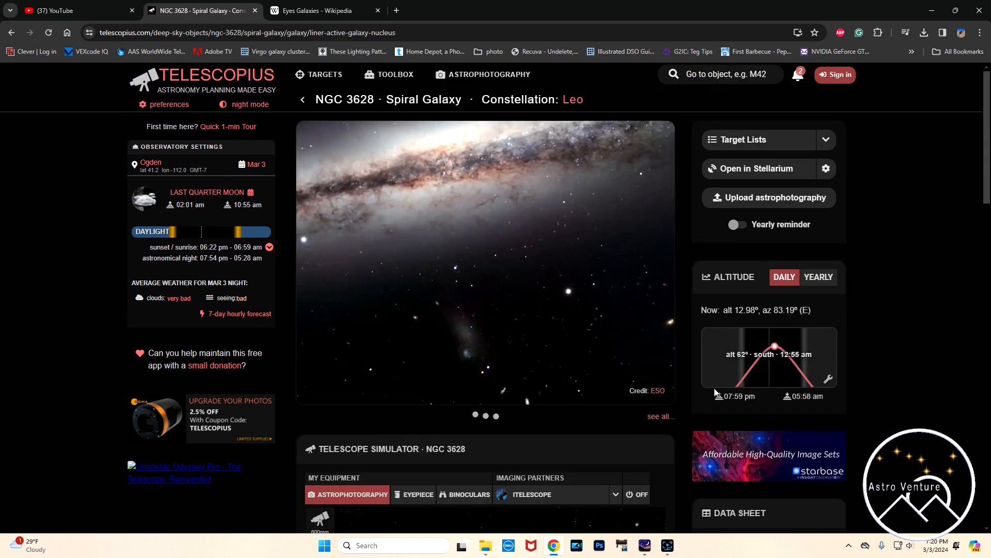
{"action": "scroll", "scroll_direction": "down", "scroll_amount": 3}
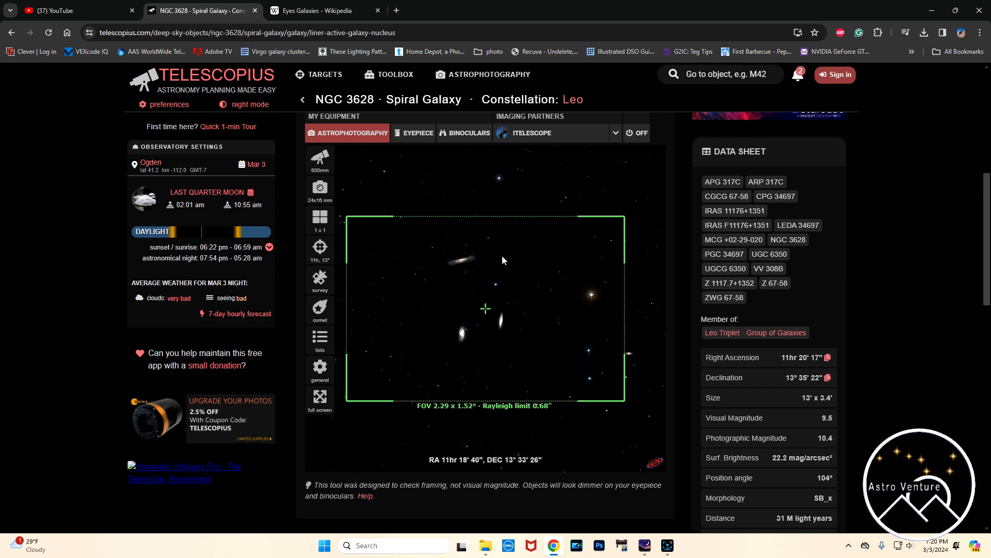
{"action": "left_click", "coordinate": [319, 189]}
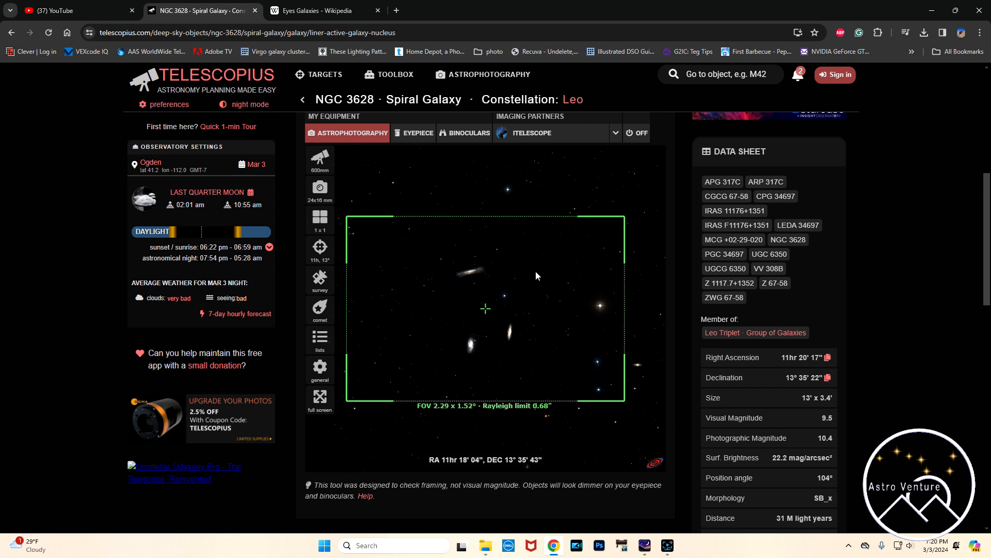
{"action": "mouse_move", "coordinate": [606, 305]}
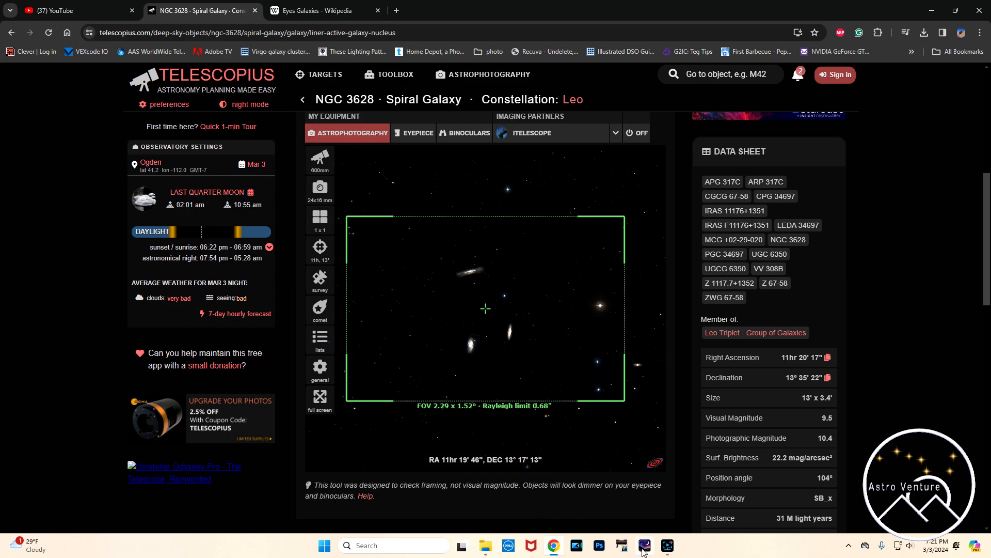
Step: Return to Stellarium and begin searching for IC 2177, the Seagull Nebula
{"action": "left_click", "coordinate": [667, 545]}
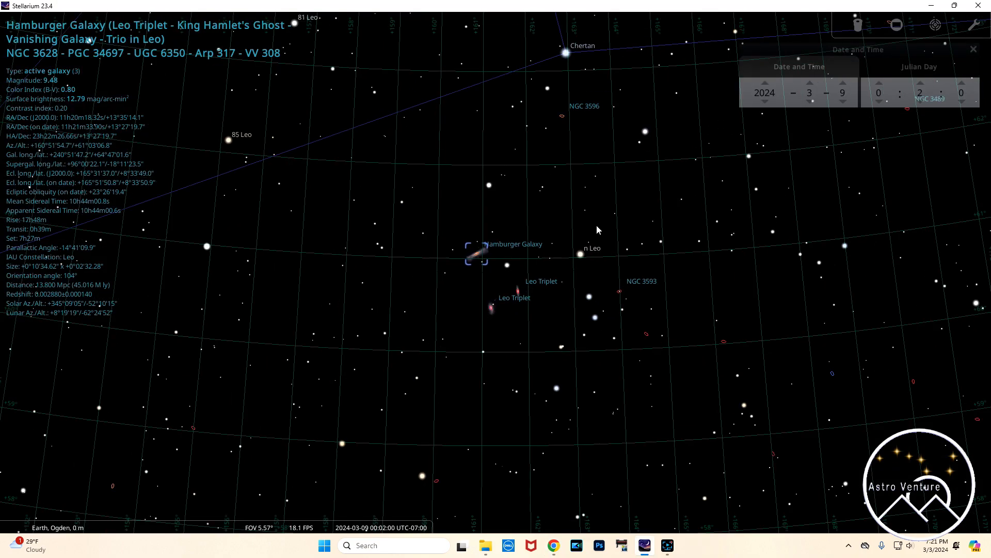
{"action": "scroll", "scroll_direction": "down", "scroll_amount": 3}
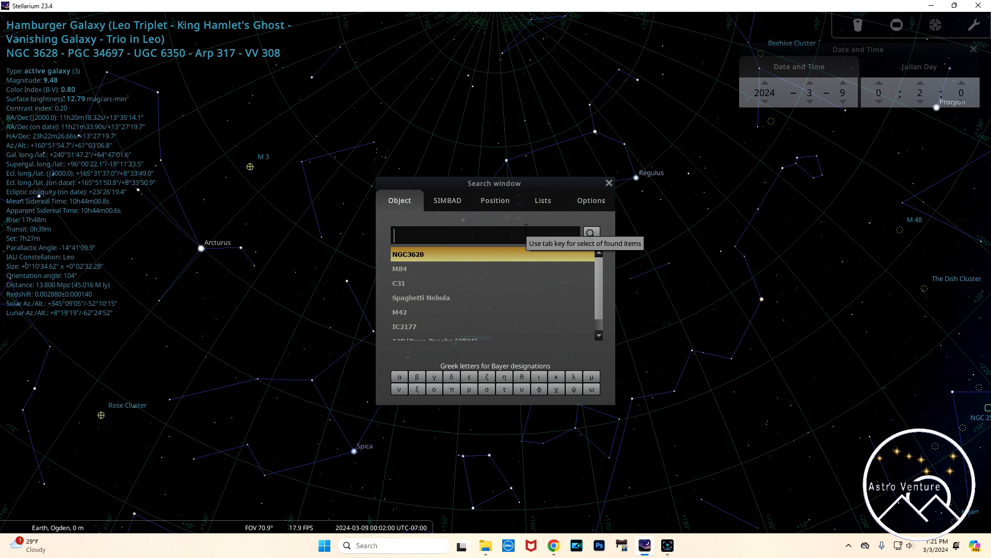
{"action": "type", "text": "ic"}
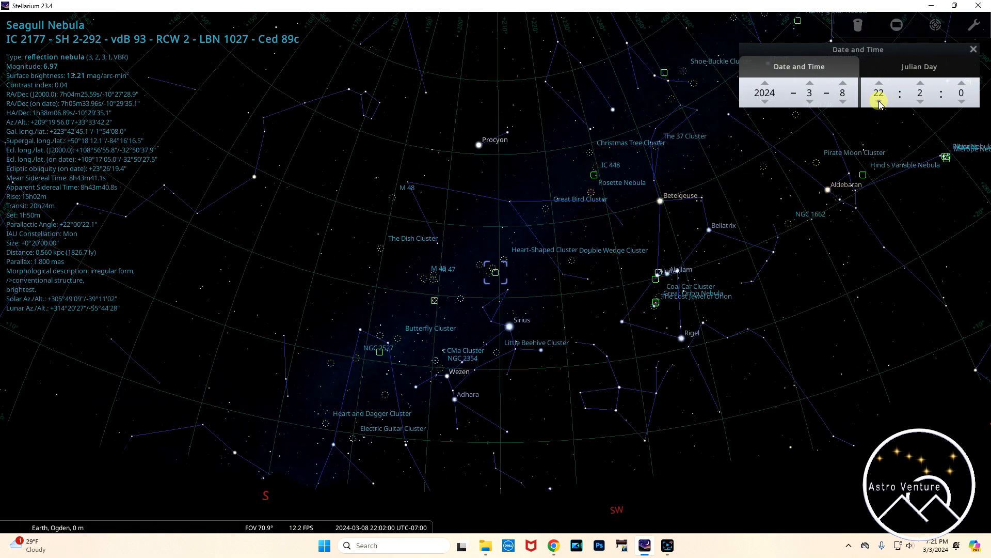
Step: Set the clock back to 20:02 on March 8 and zoom in on the Seagull Nebula (IC 2177)
{"action": "left_click", "coordinate": [878, 99]}
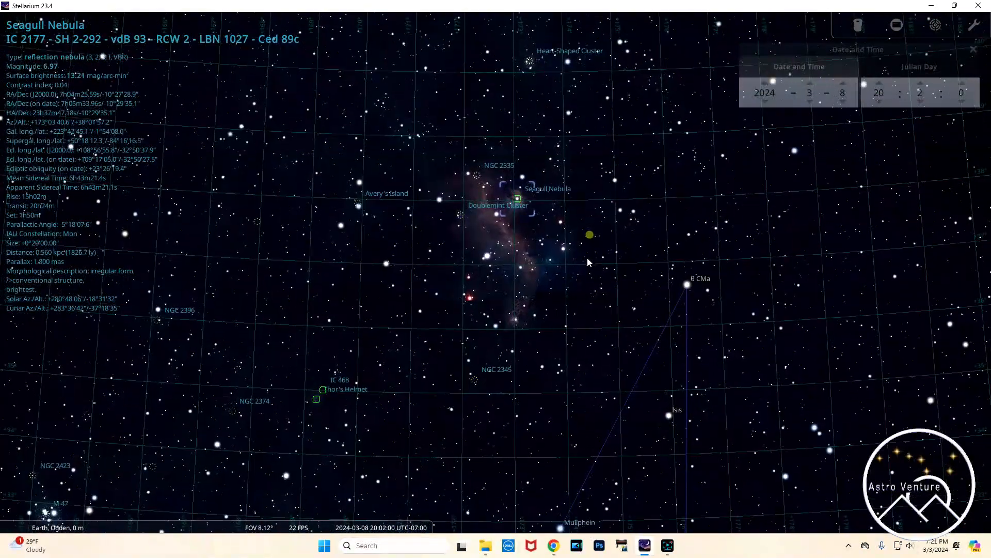
{"action": "scroll", "scroll_direction": "up", "scroll_amount": 3}
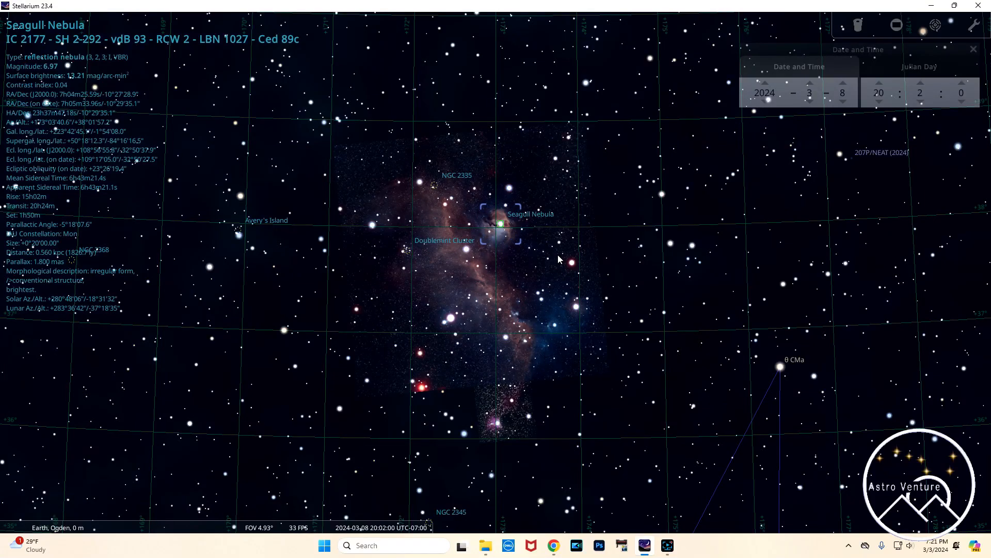
{"action": "mouse_move", "coordinate": [428, 284]}
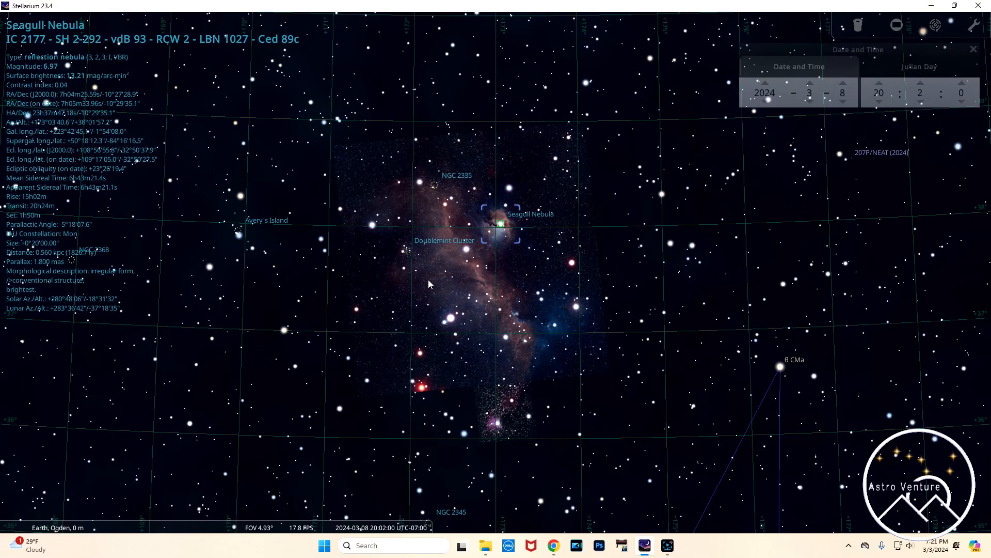
{"action": "mouse_move", "coordinate": [529, 258]}
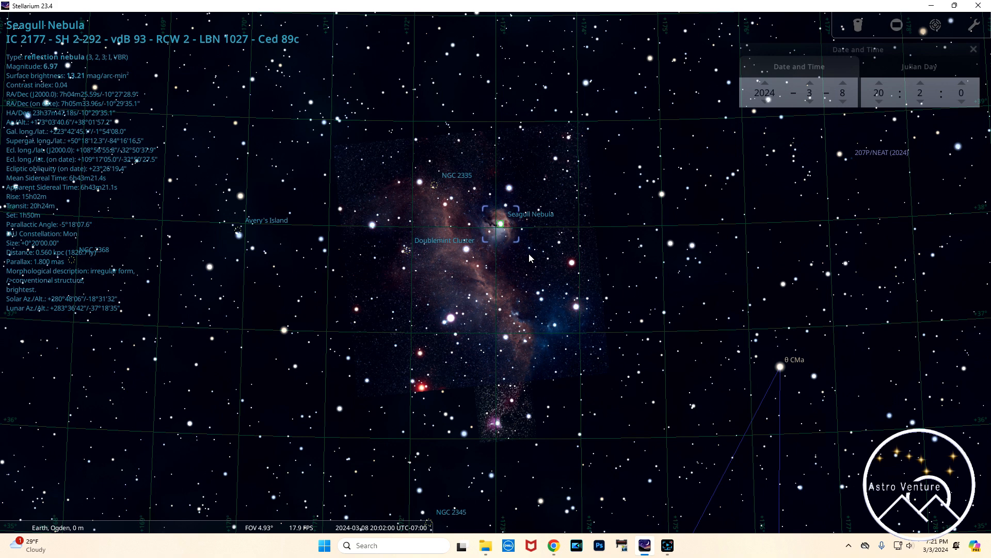
{"action": "mouse_move", "coordinate": [451, 222]}
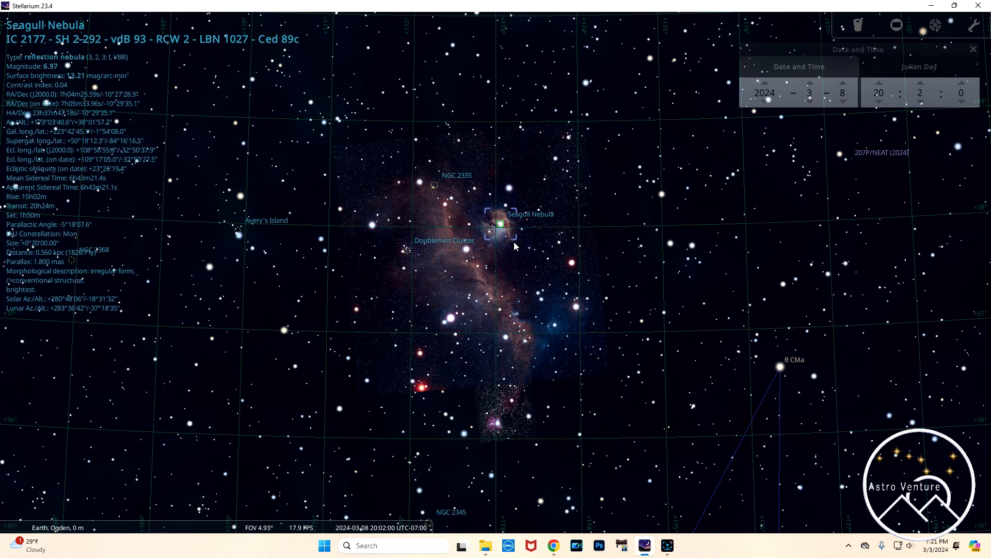
{"action": "mouse_move", "coordinate": [509, 171]}
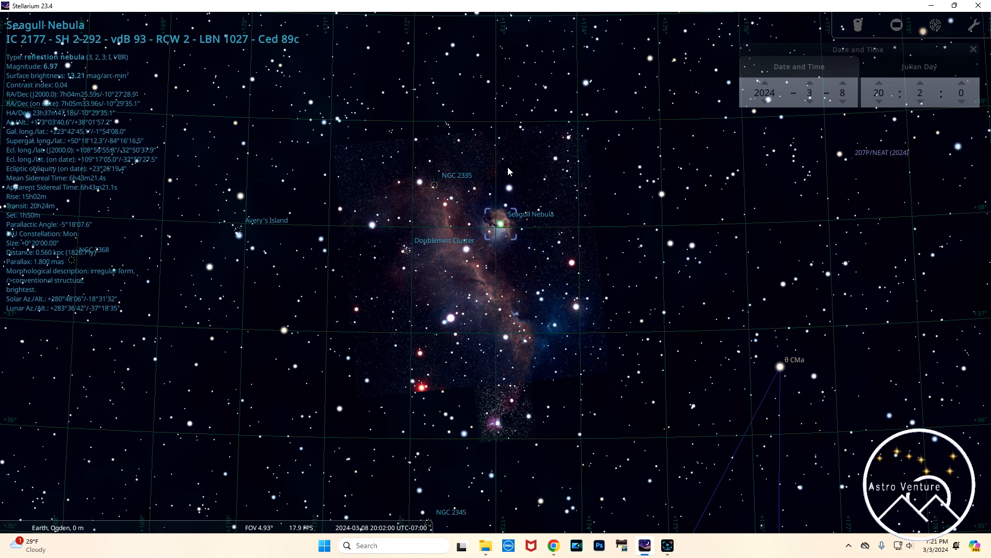
{"action": "mouse_move", "coordinate": [448, 254]}
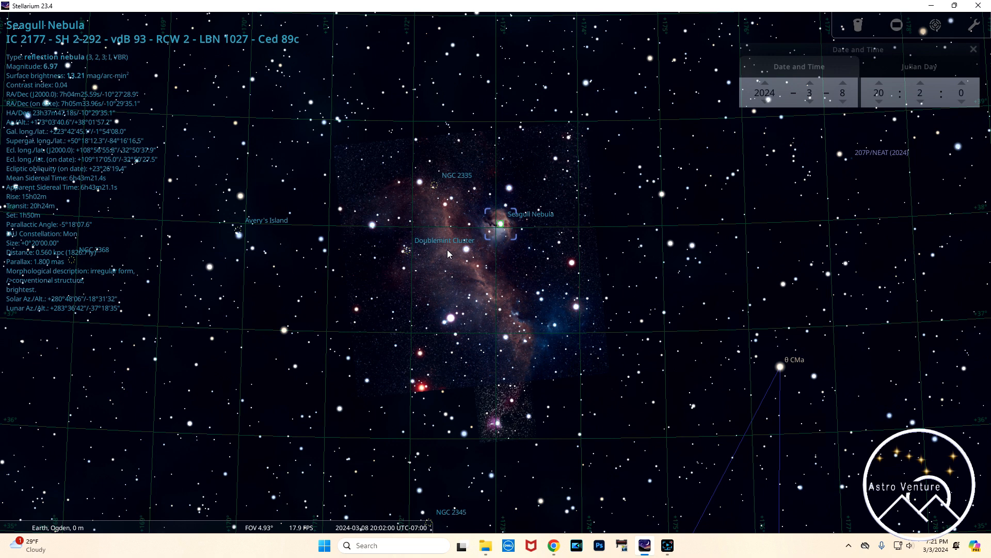
{"action": "mouse_move", "coordinate": [465, 256]}
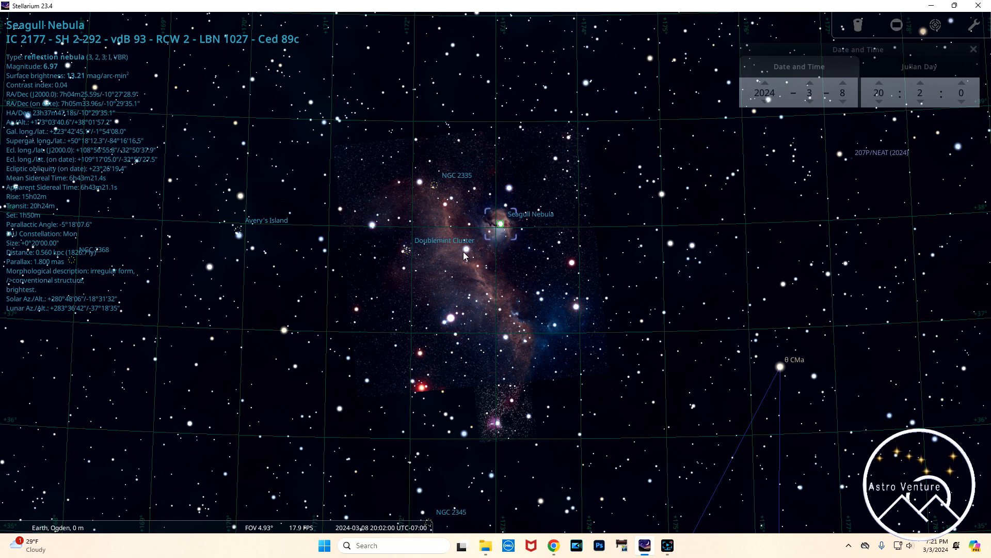
{"action": "mouse_move", "coordinate": [494, 239]}
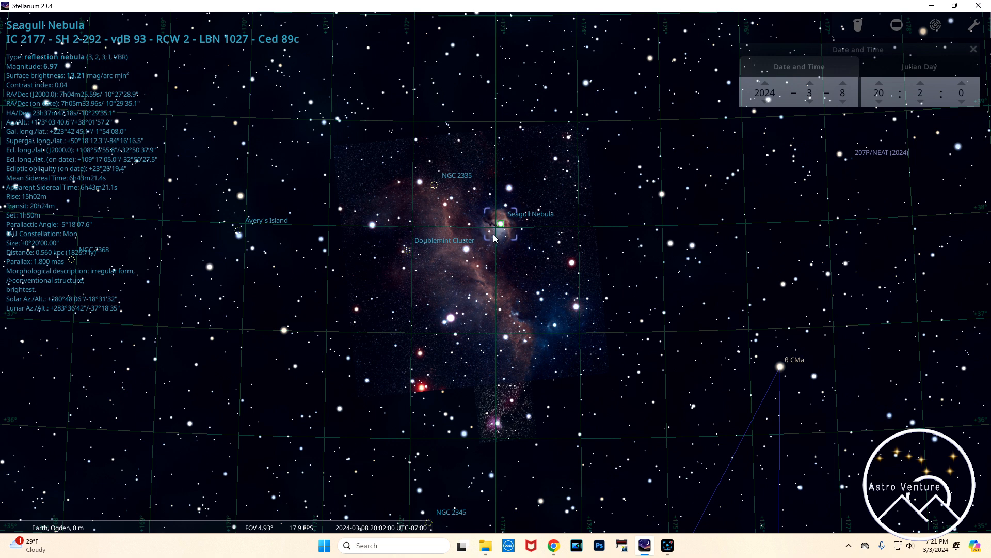
{"action": "mouse_move", "coordinate": [476, 249]}
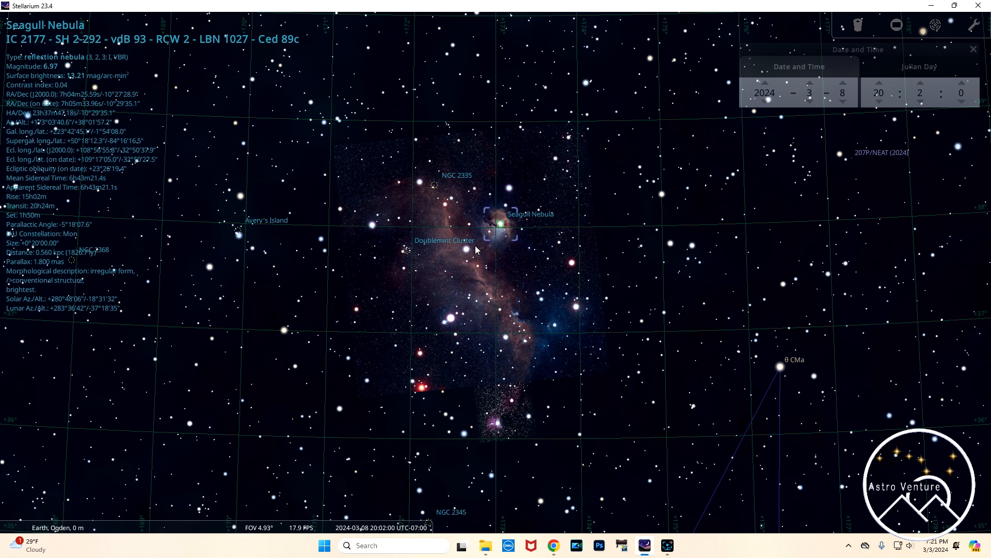
Step: Zoom out to a 70° field and pan south around the Seagull Nebula near Sirius
{"action": "scroll", "scroll_direction": "down", "scroll_amount": 3}
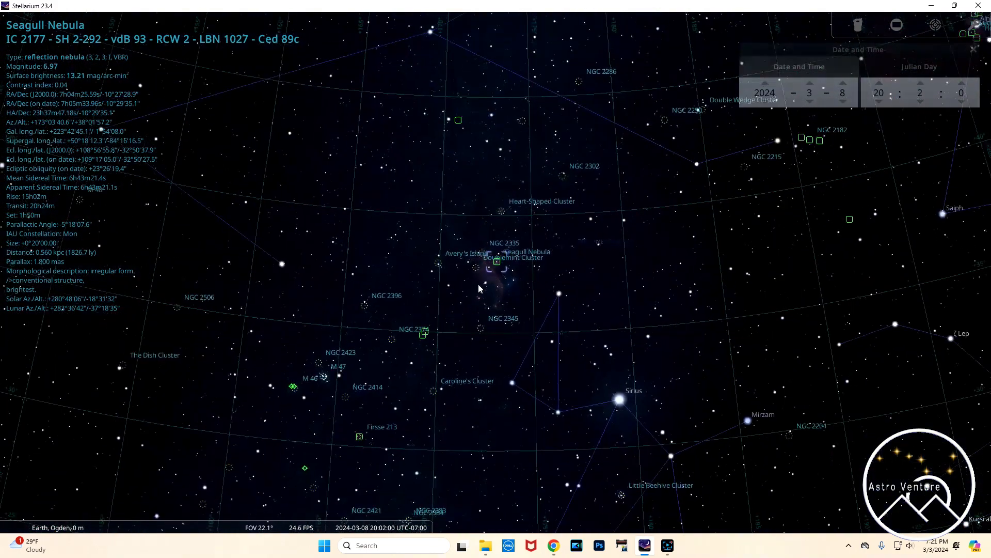
{"action": "left_click_drag", "start_coordinate": [480, 291], "coordinate": [471, 265]}
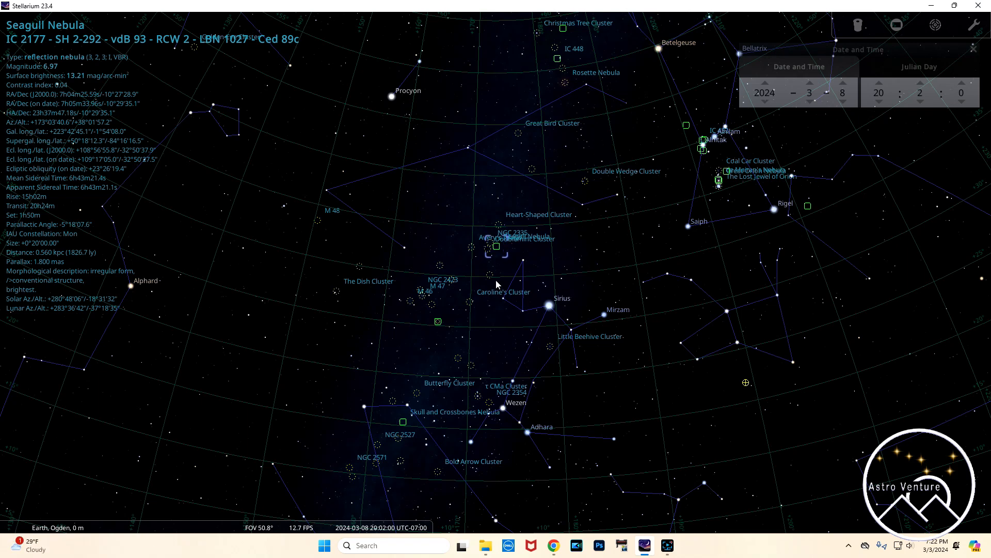
{"action": "scroll", "scroll_direction": "down", "scroll_amount": 3}
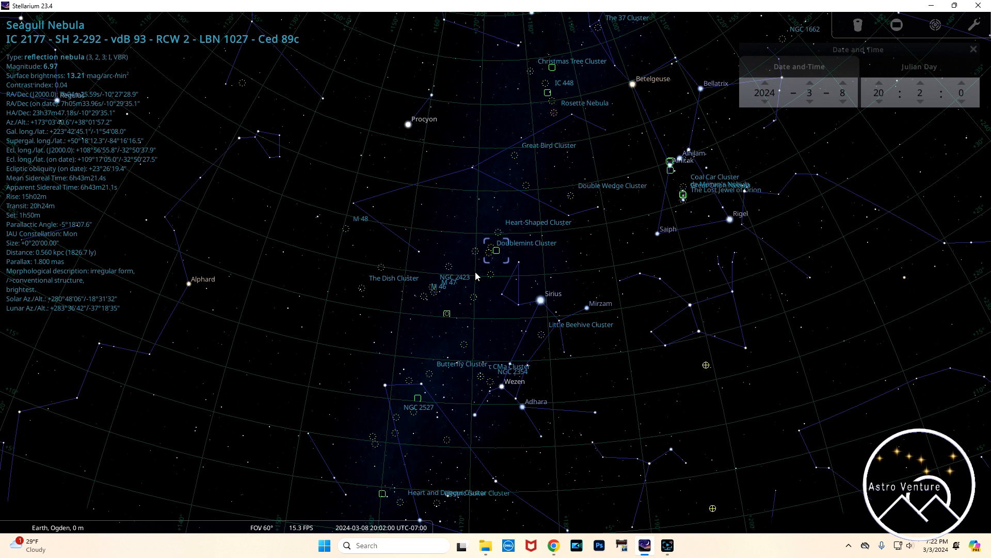
Step: Bring up the 12P Pons folder in File Explorer, showing the PonsPosition files
{"action": "left_click", "coordinate": [501, 347]}
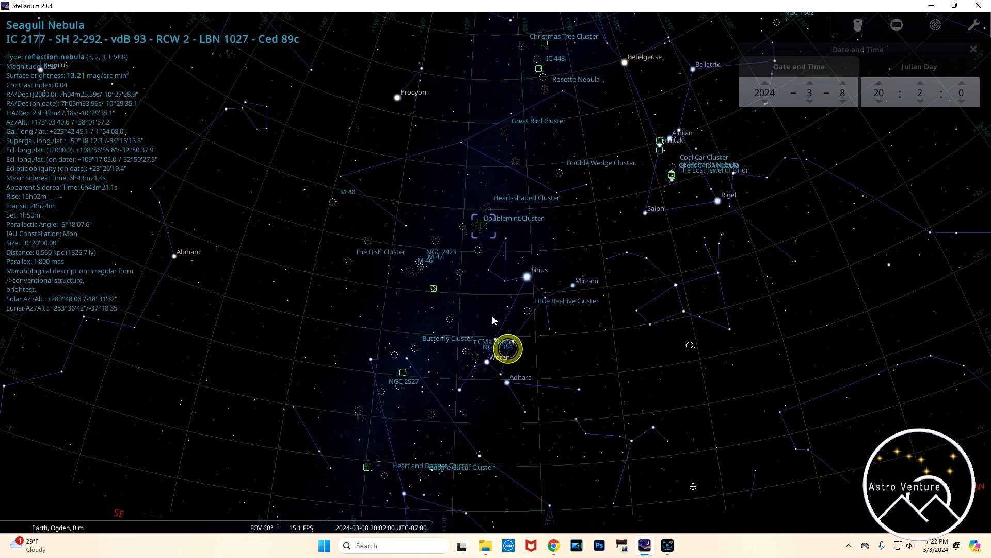
{"action": "scroll", "scroll_direction": "down", "scroll_amount": 3}
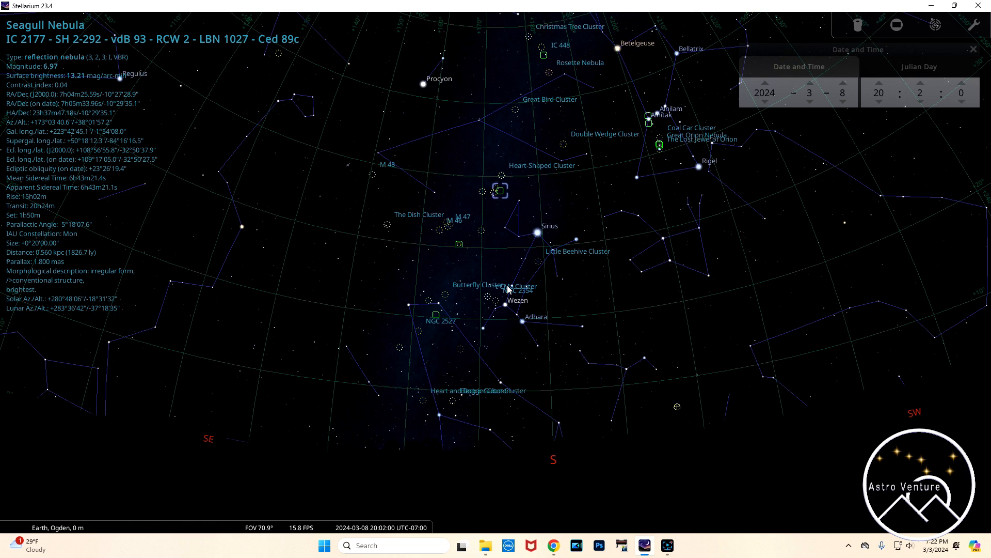
{"action": "mouse_move", "coordinate": [541, 247]}
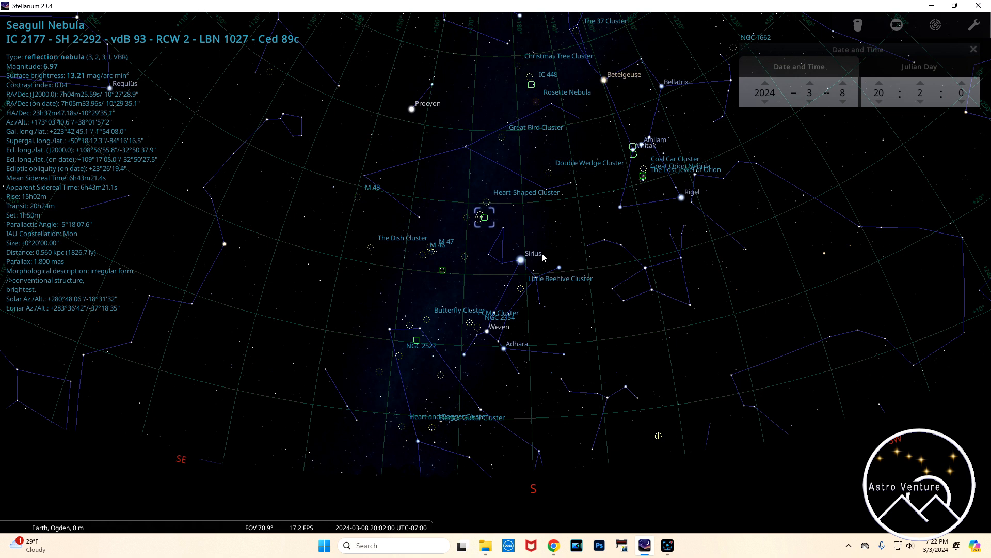
{"action": "mouse_move", "coordinate": [544, 242]}
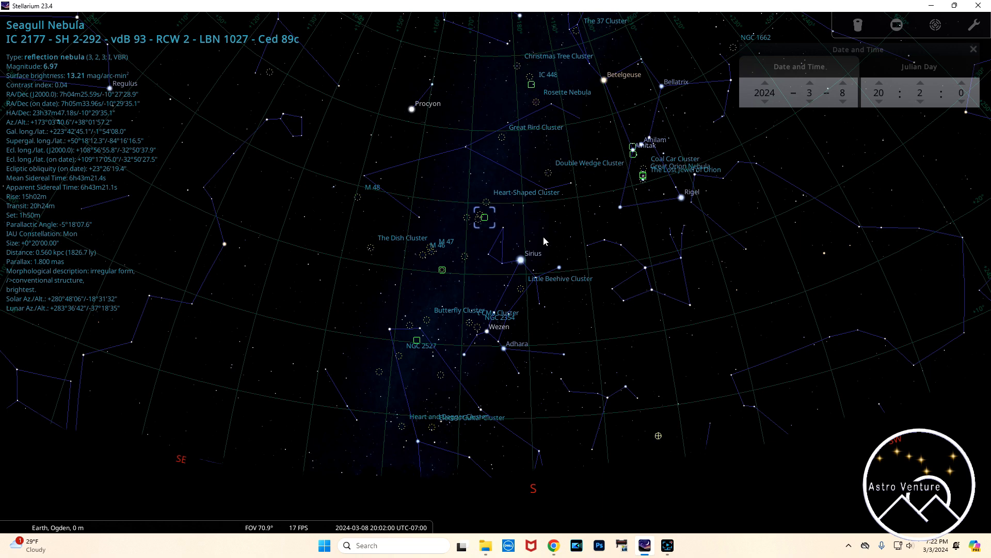
{"action": "mouse_move", "coordinate": [530, 238]}
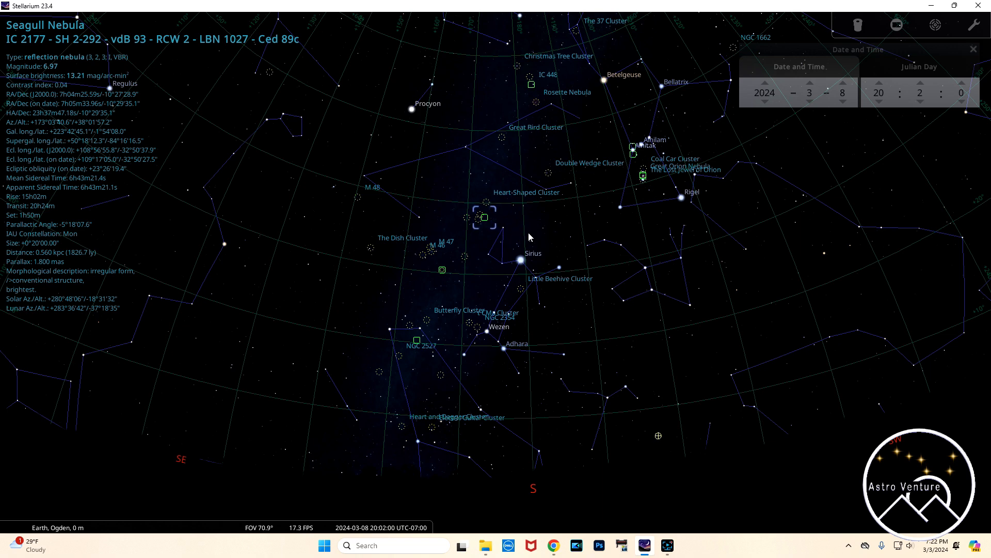
{"action": "scroll", "scroll_direction": "down", "scroll_amount": 3}
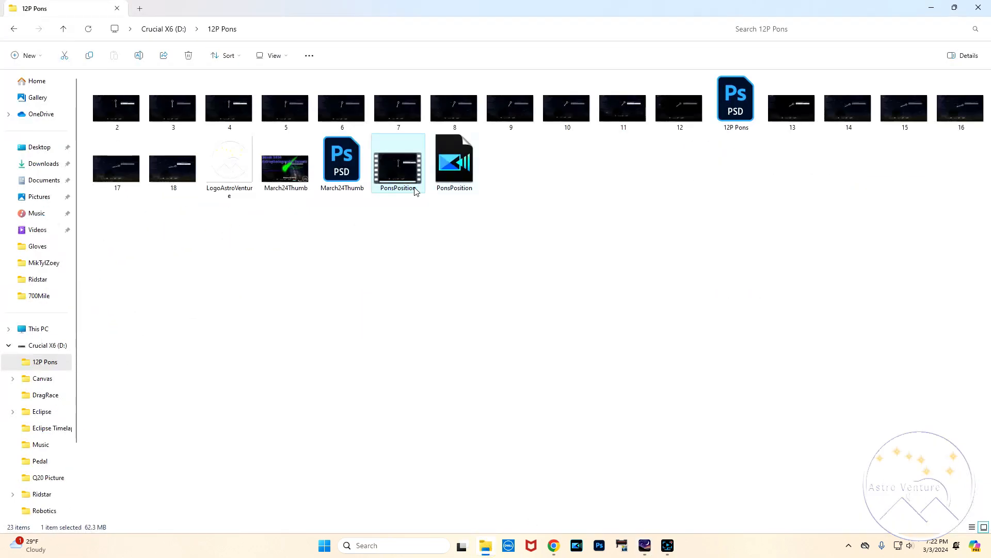
Step: Play PonsPosition in Media Player, showing comet 12P/Pons-Brooks nearing the Andromeda Galaxy on March 13
{"action": "double_click", "coordinate": [398, 160]}
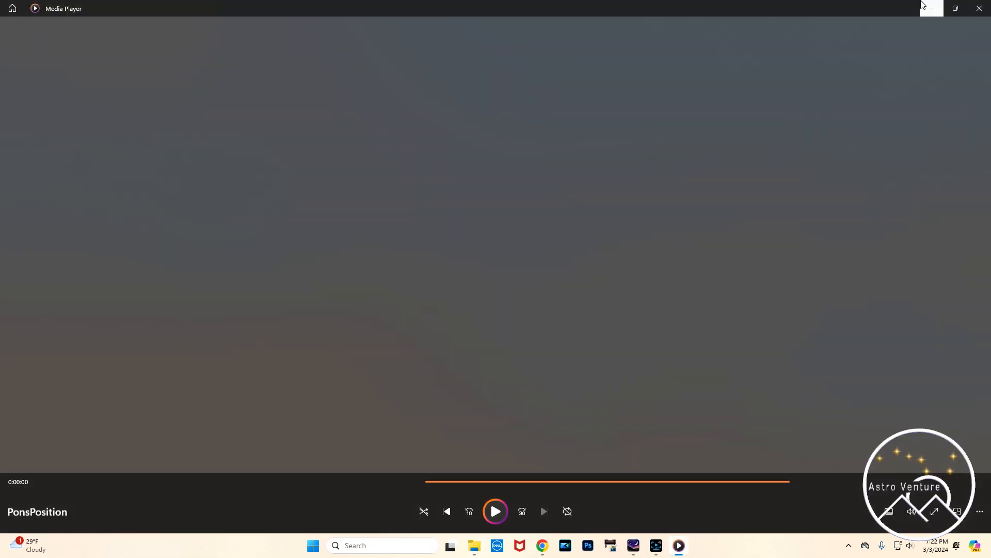
{"action": "left_click", "coordinate": [495, 511]}
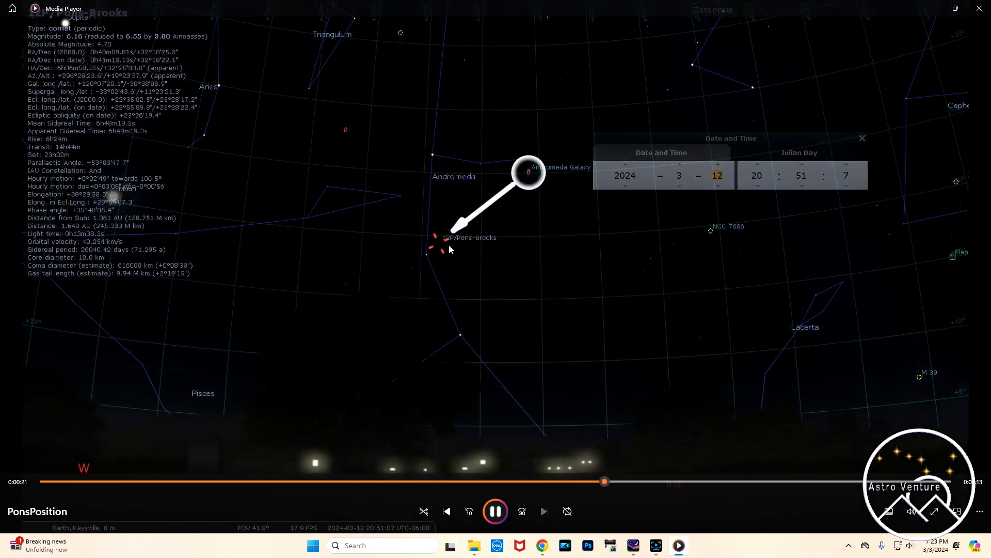
{"action": "left_click", "coordinate": [718, 167]}
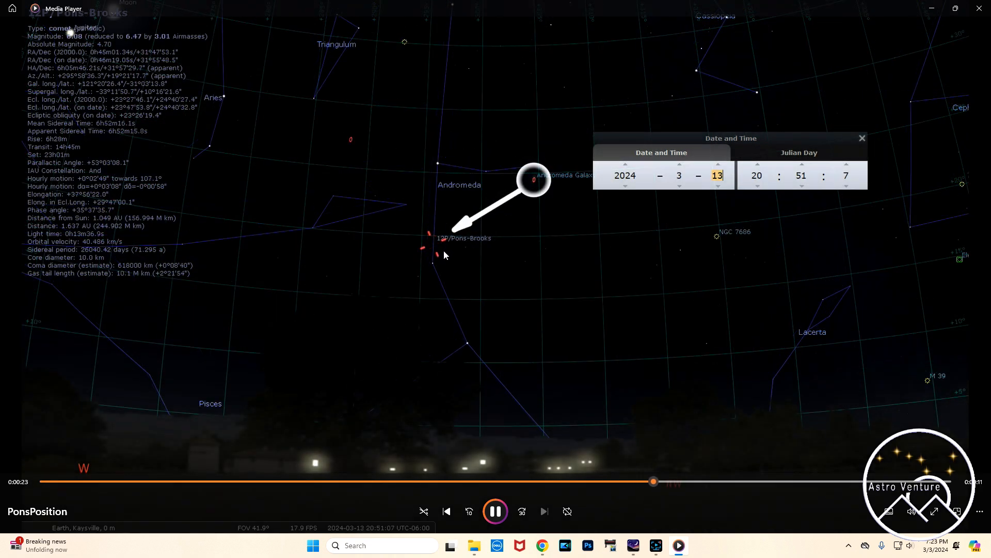